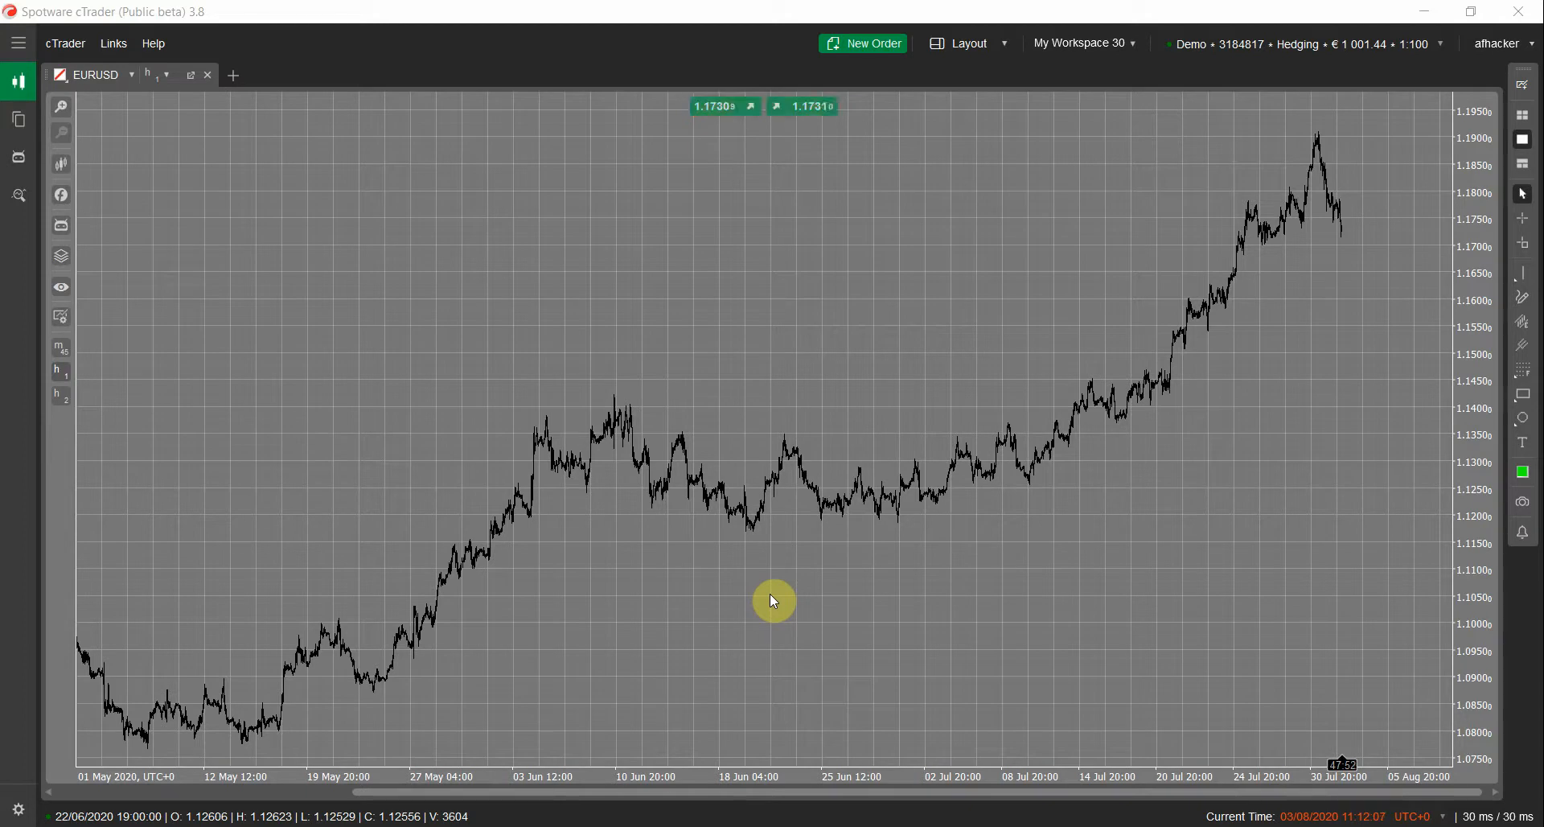
{"action": "mouse_move", "coordinate": [81, 209]}
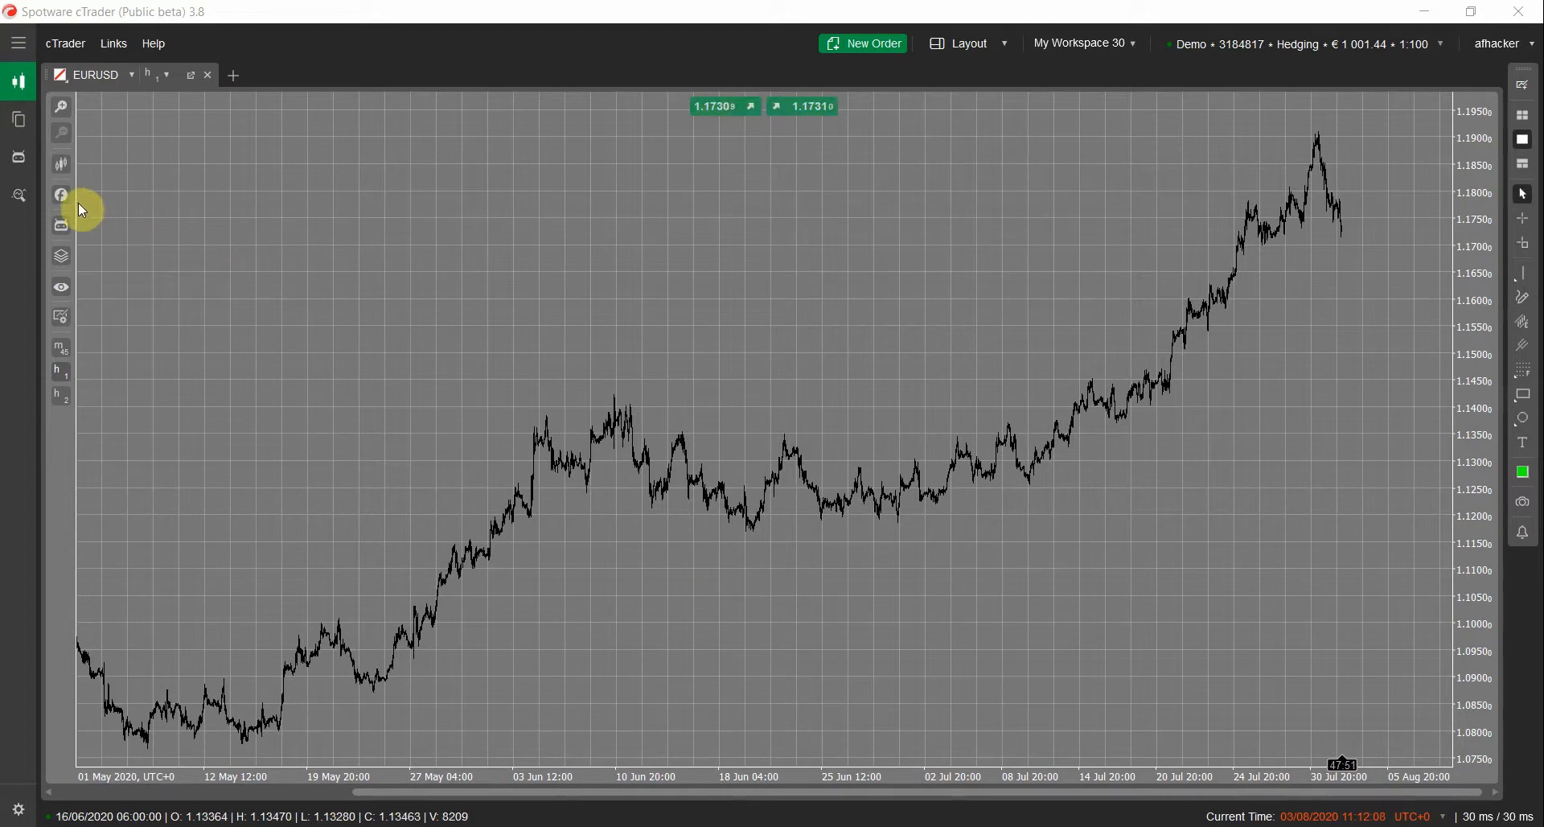
Search the indicator list for 'market profile' to list the Market Profile variants
{"action": "left_click", "coordinate": [61, 194]}
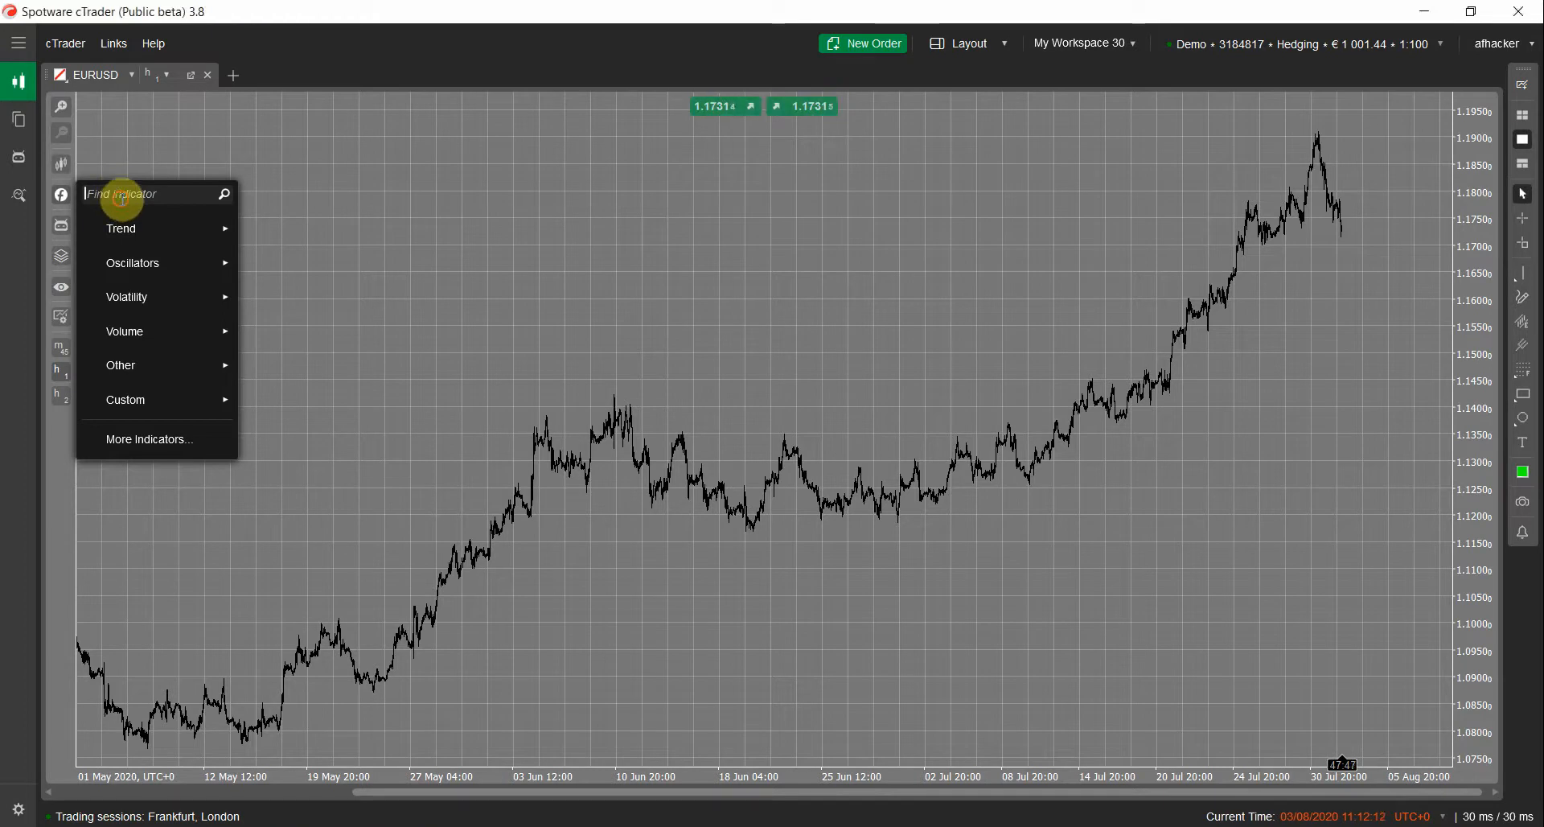
{"action": "type", "text": "market profile"}
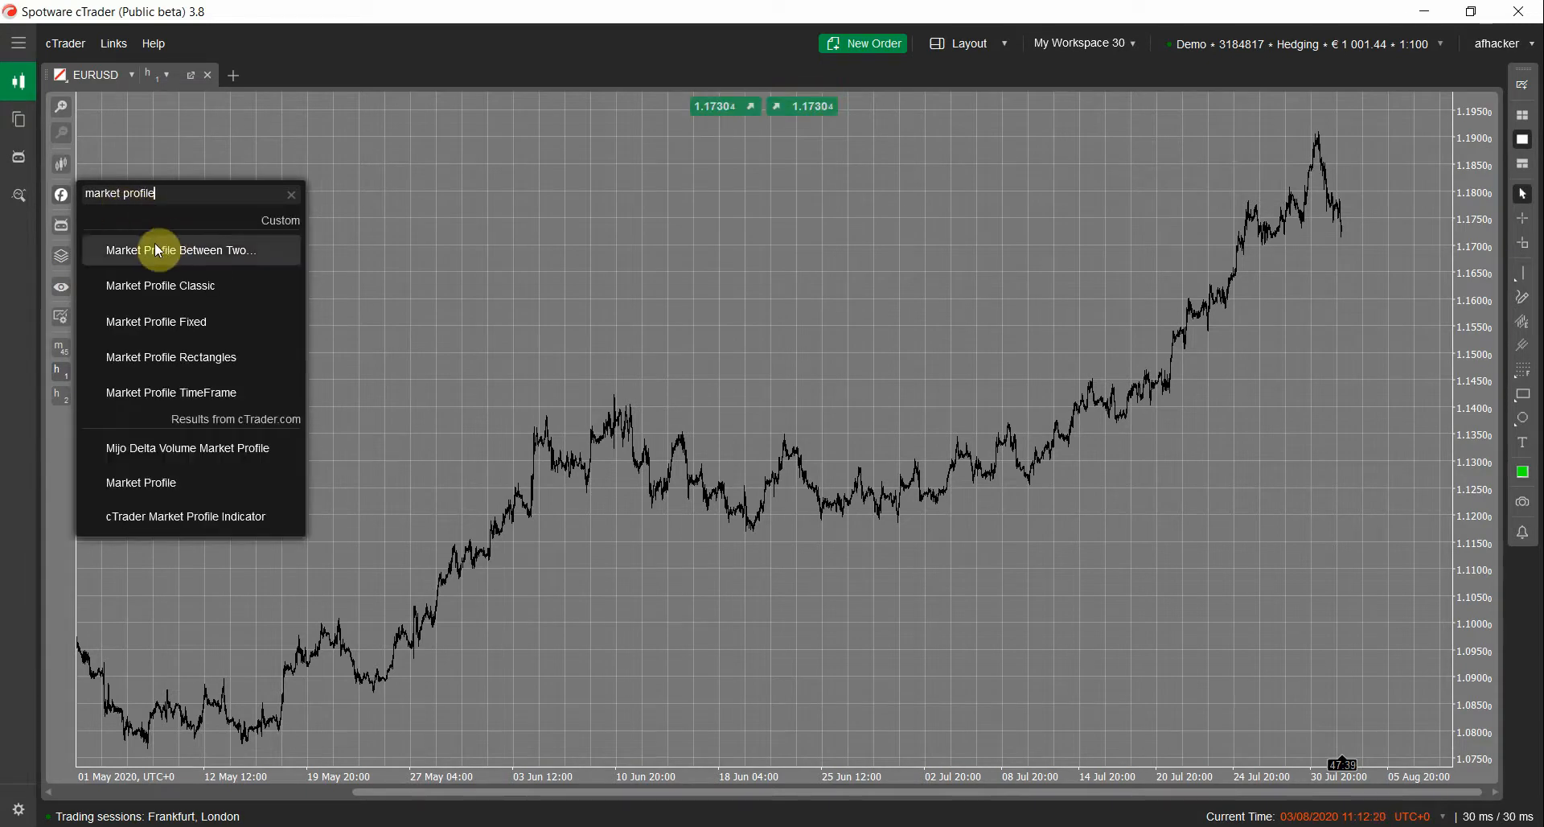
{"action": "mouse_move", "coordinate": [248, 275]}
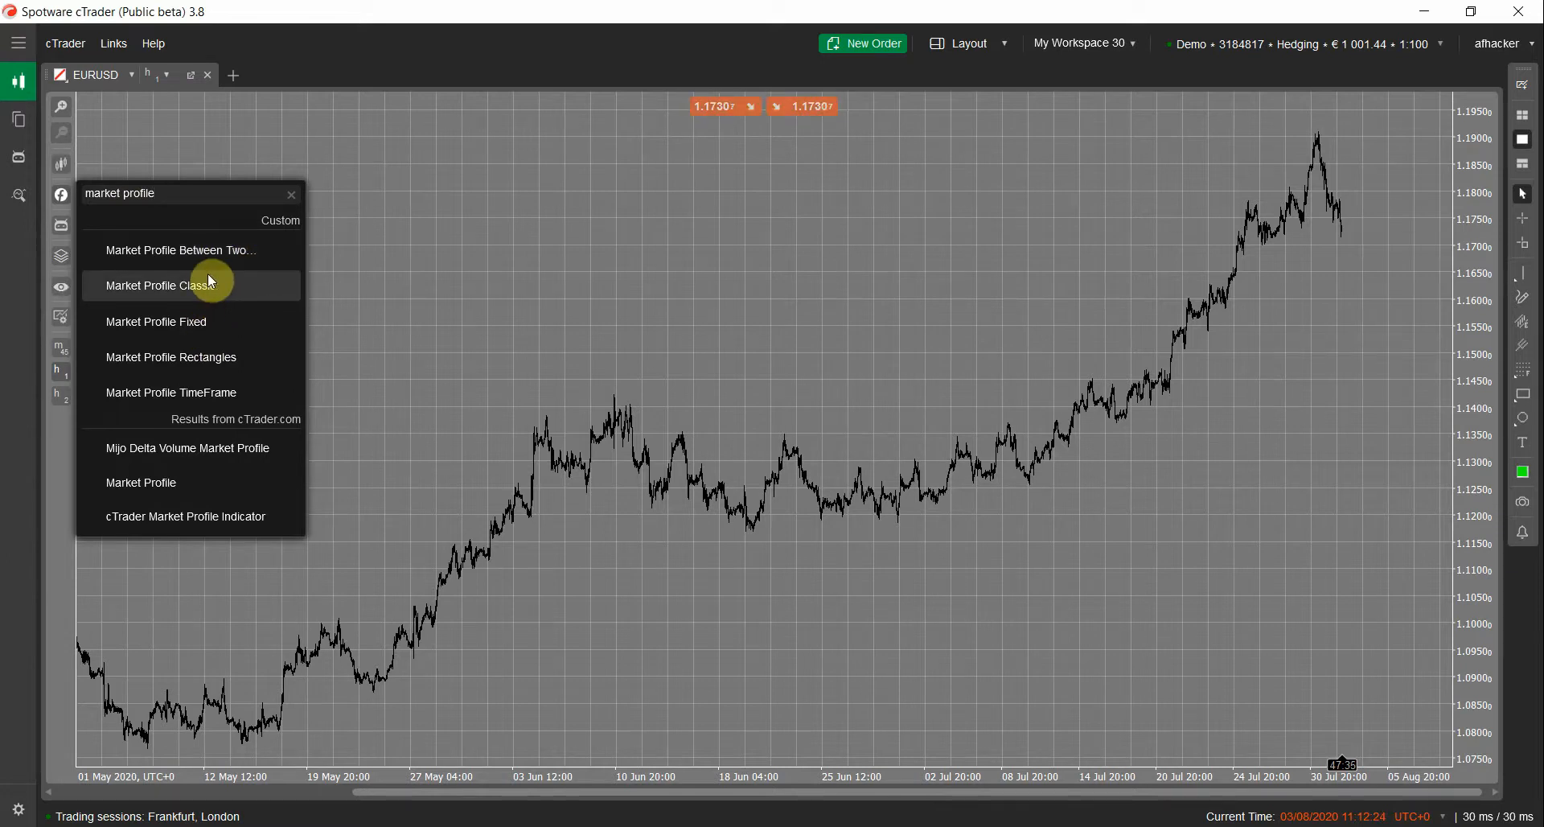
{"action": "mouse_move", "coordinate": [211, 373]}
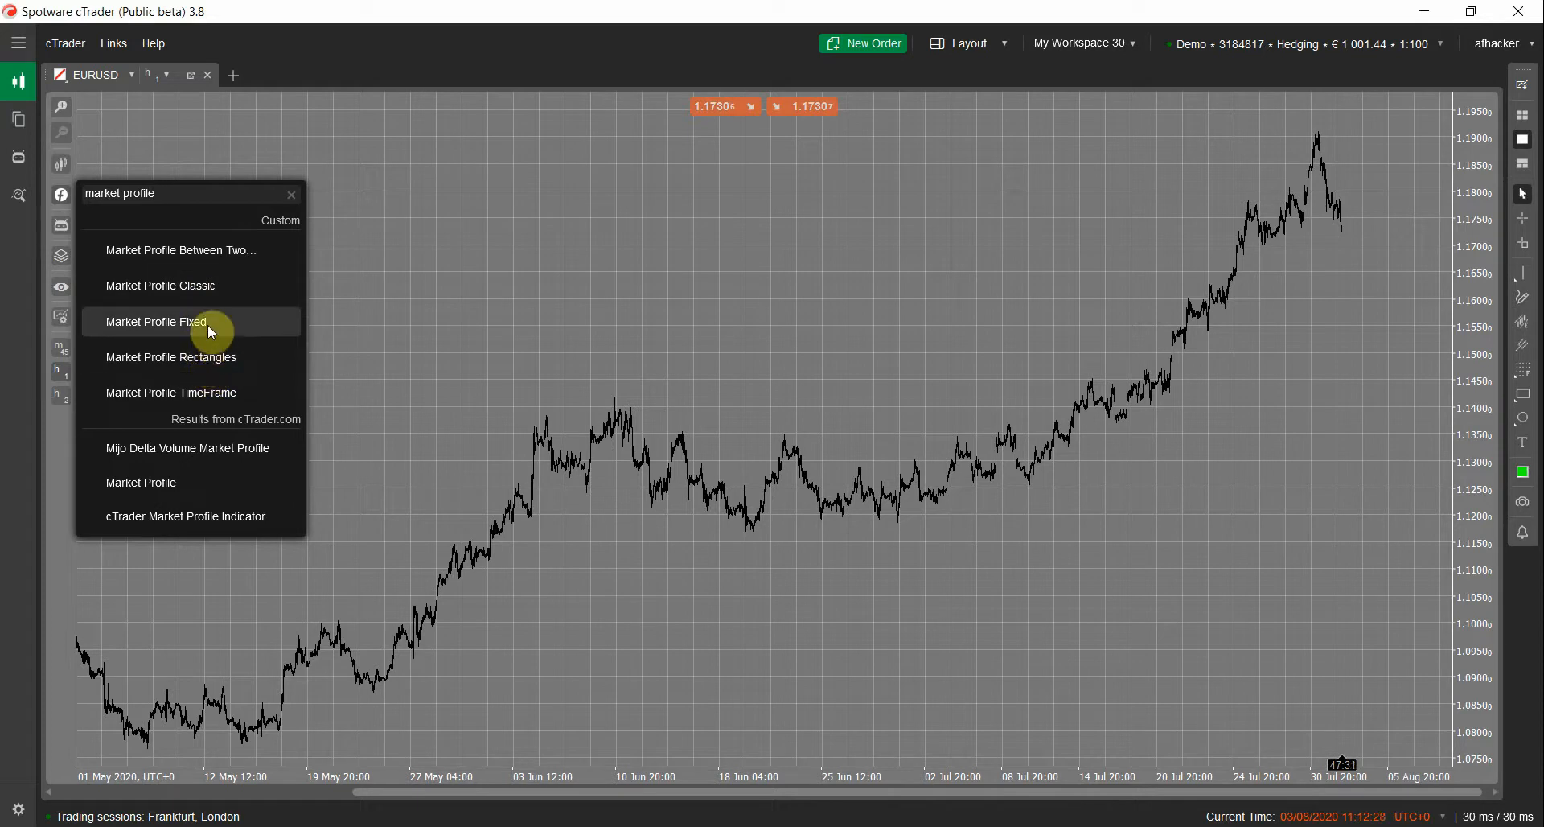
{"action": "mouse_move", "coordinate": [229, 289]}
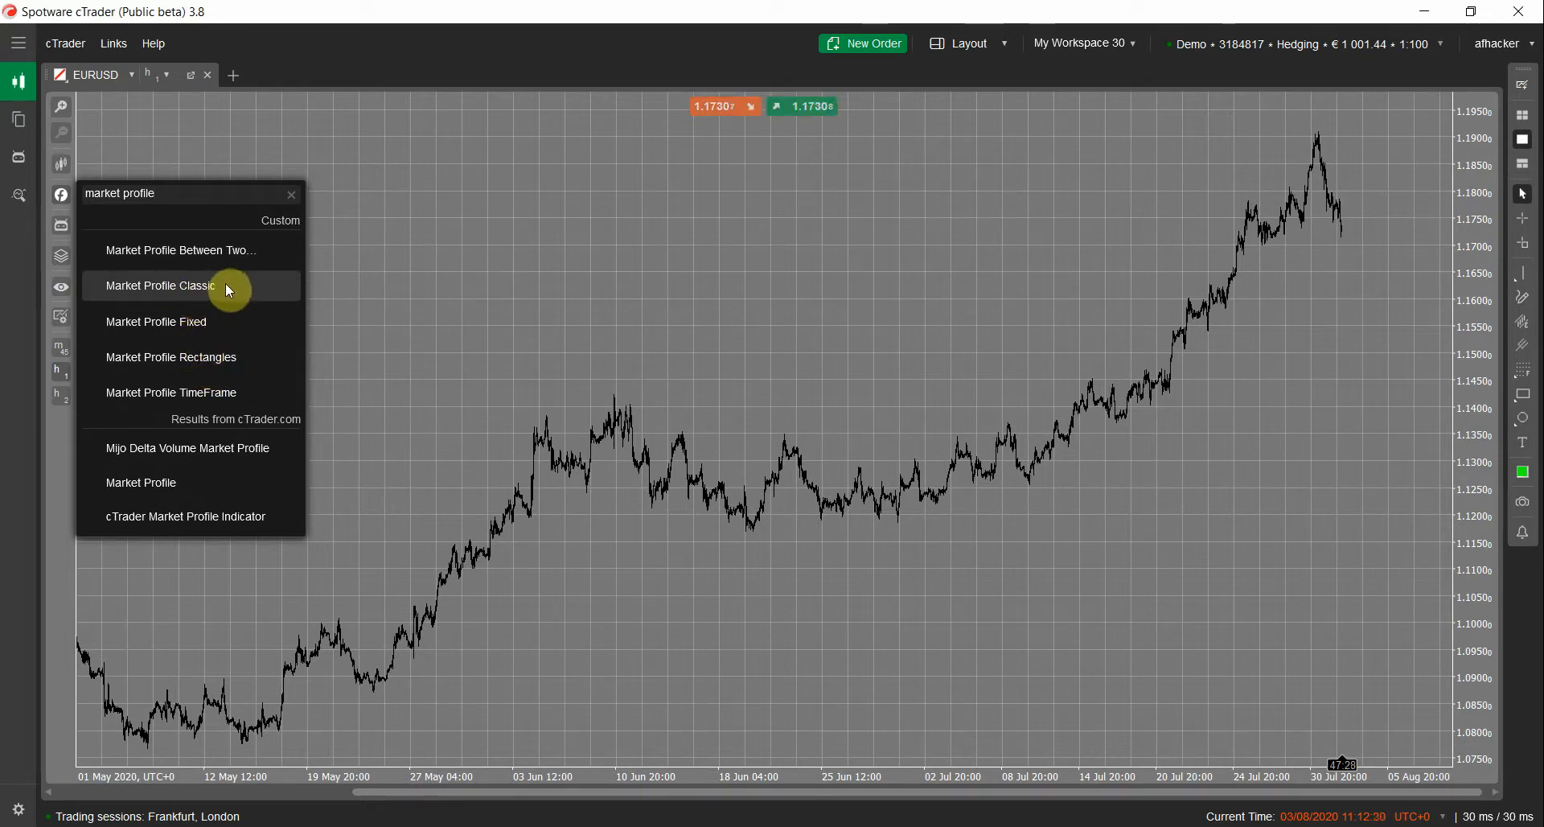
{"action": "mouse_move", "coordinate": [249, 269]}
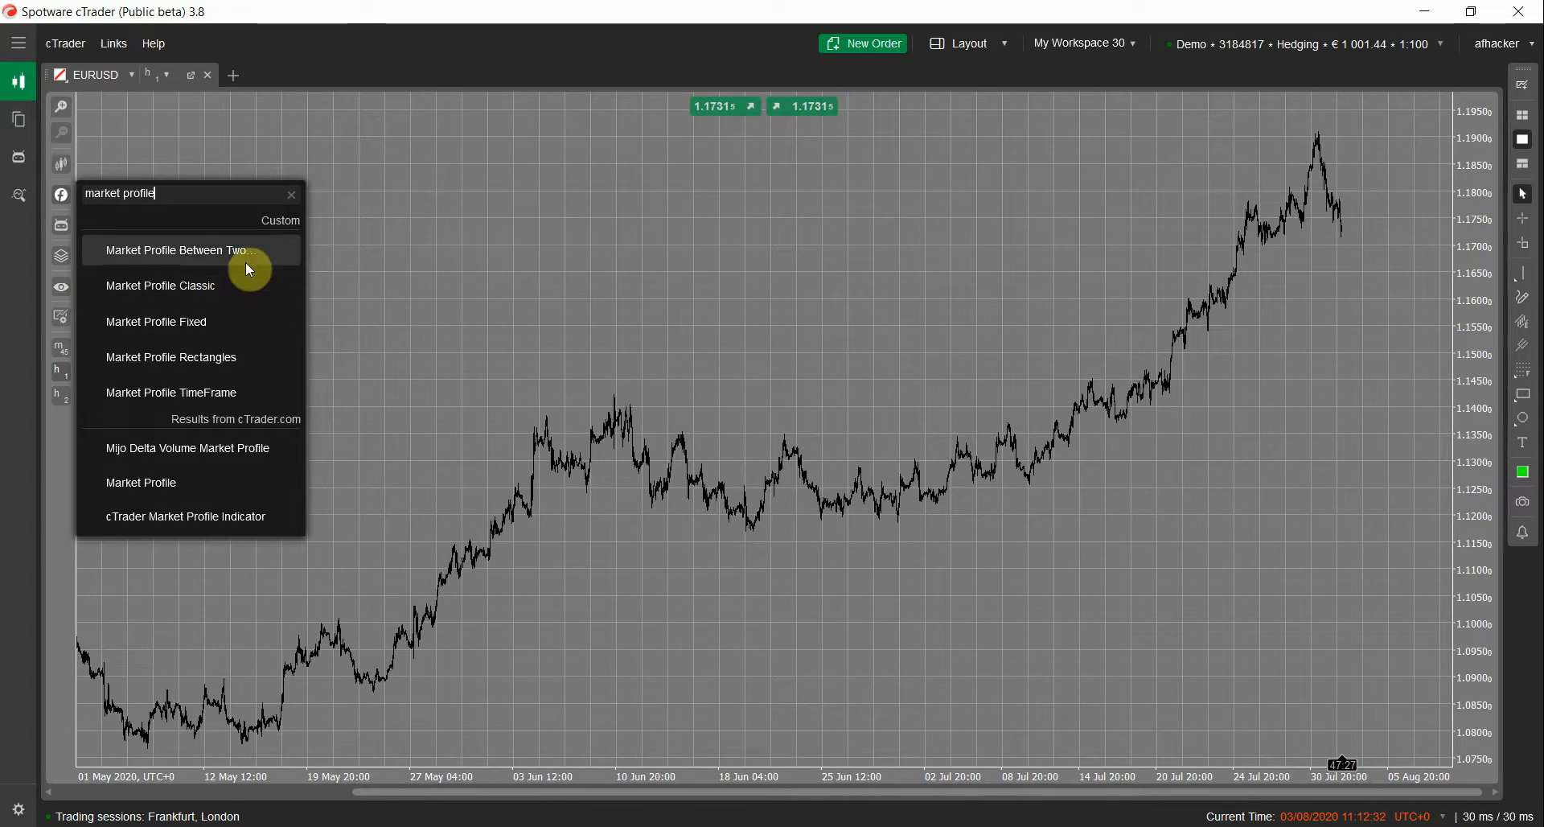
{"action": "mouse_move", "coordinate": [238, 285]}
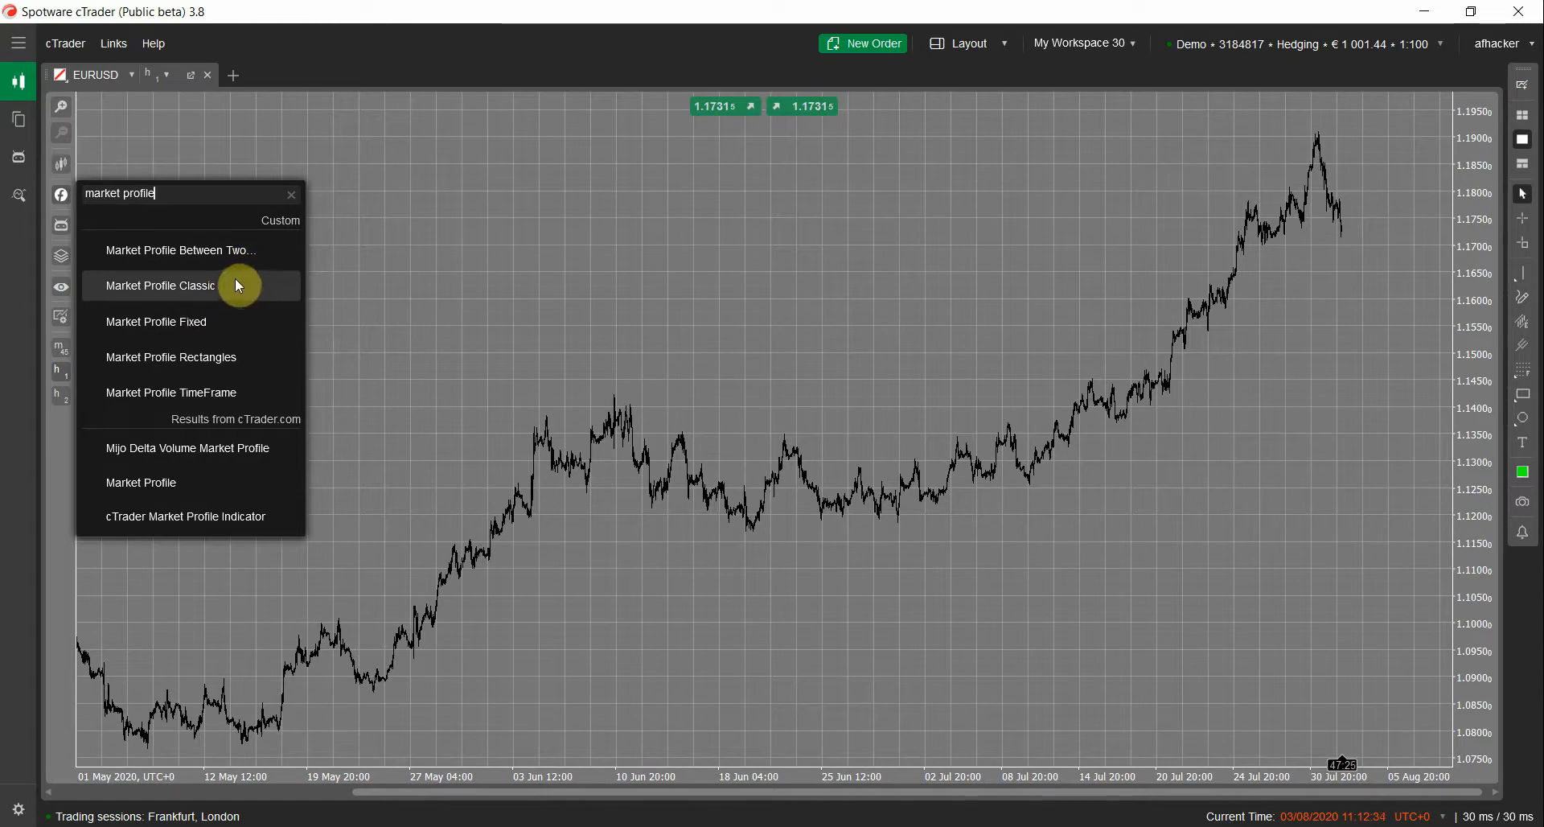
{"action": "mouse_move", "coordinate": [228, 287]}
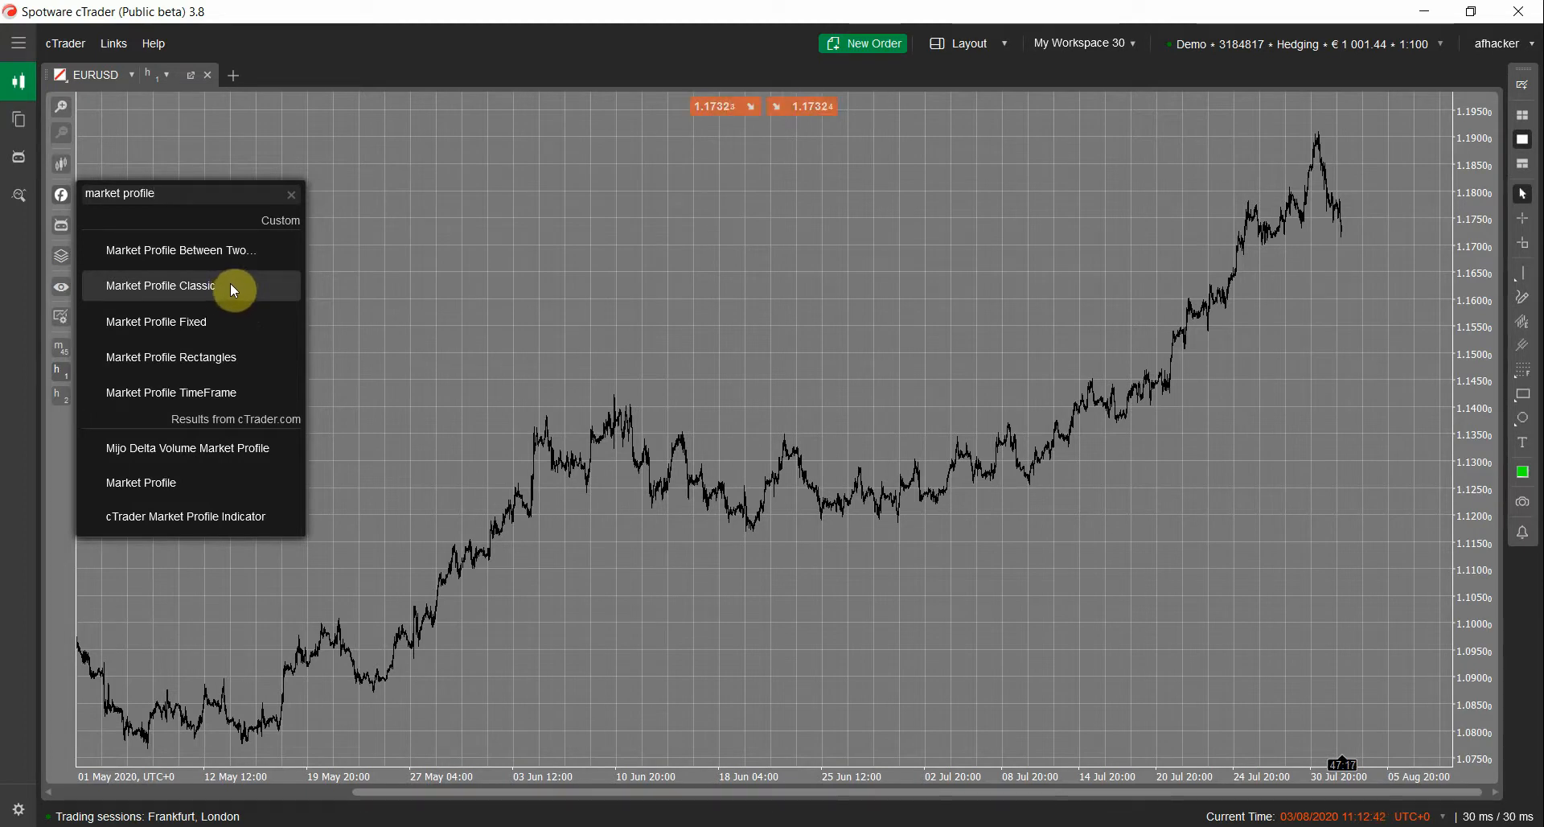
{"action": "mouse_move", "coordinate": [237, 294]}
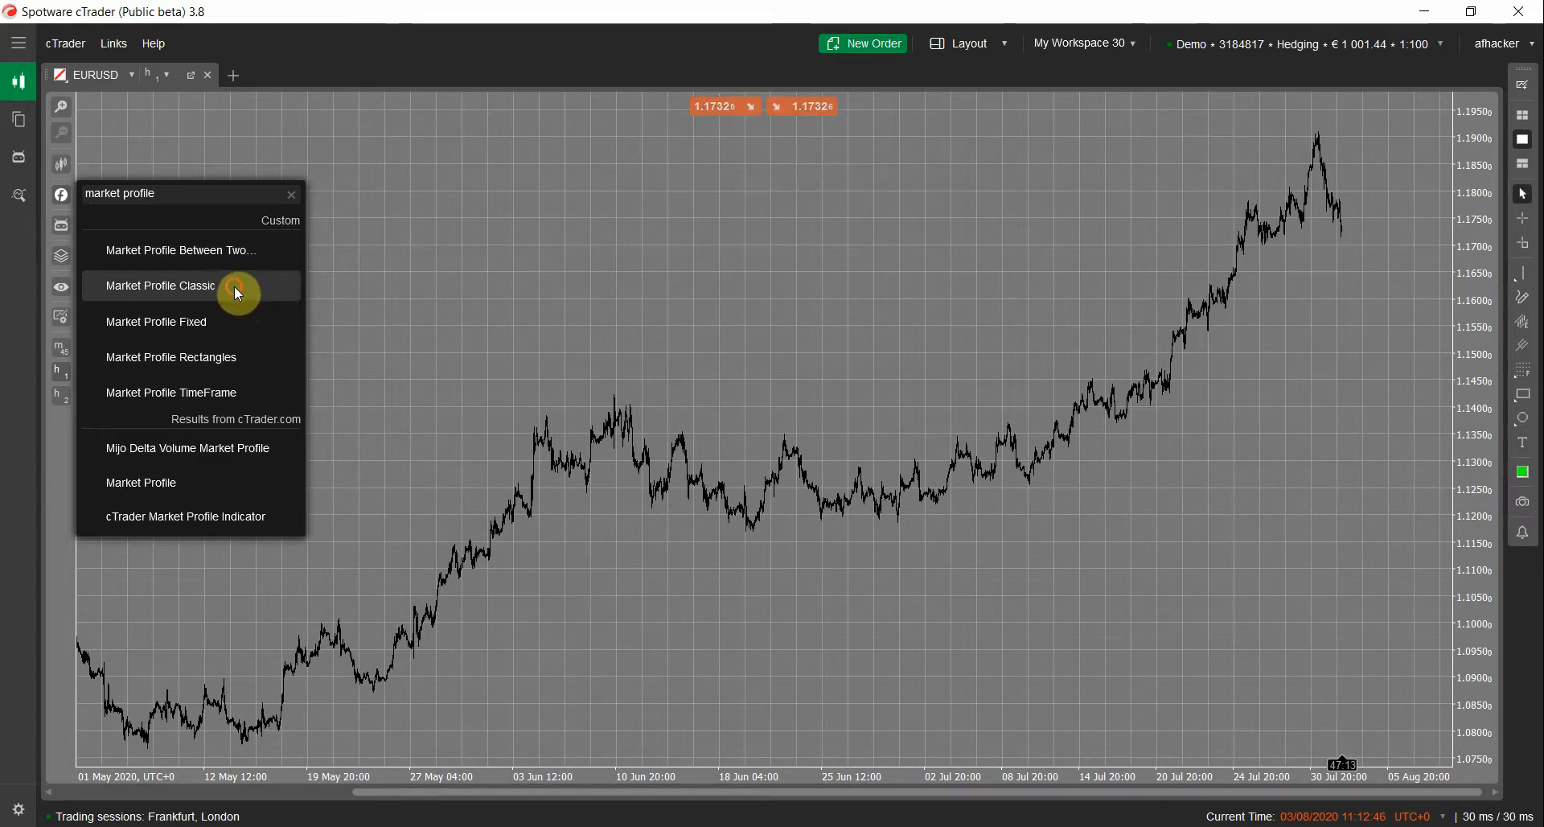
Choose Market Profile Classic and review its default parameters in the Add Indicator dialog
{"action": "left_click", "coordinate": [160, 285]}
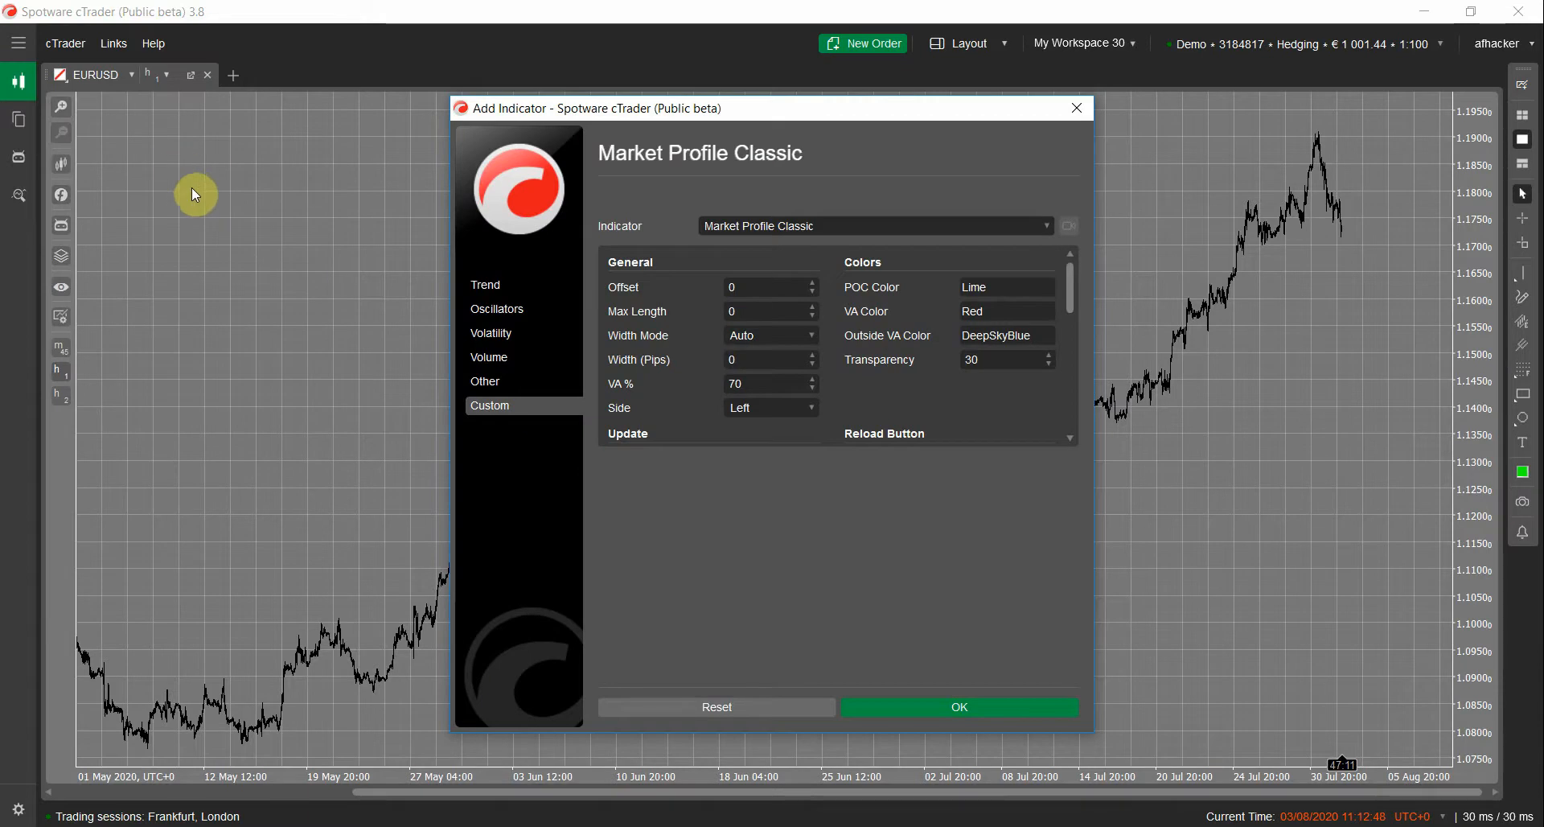
{"action": "mouse_move", "coordinate": [675, 295]}
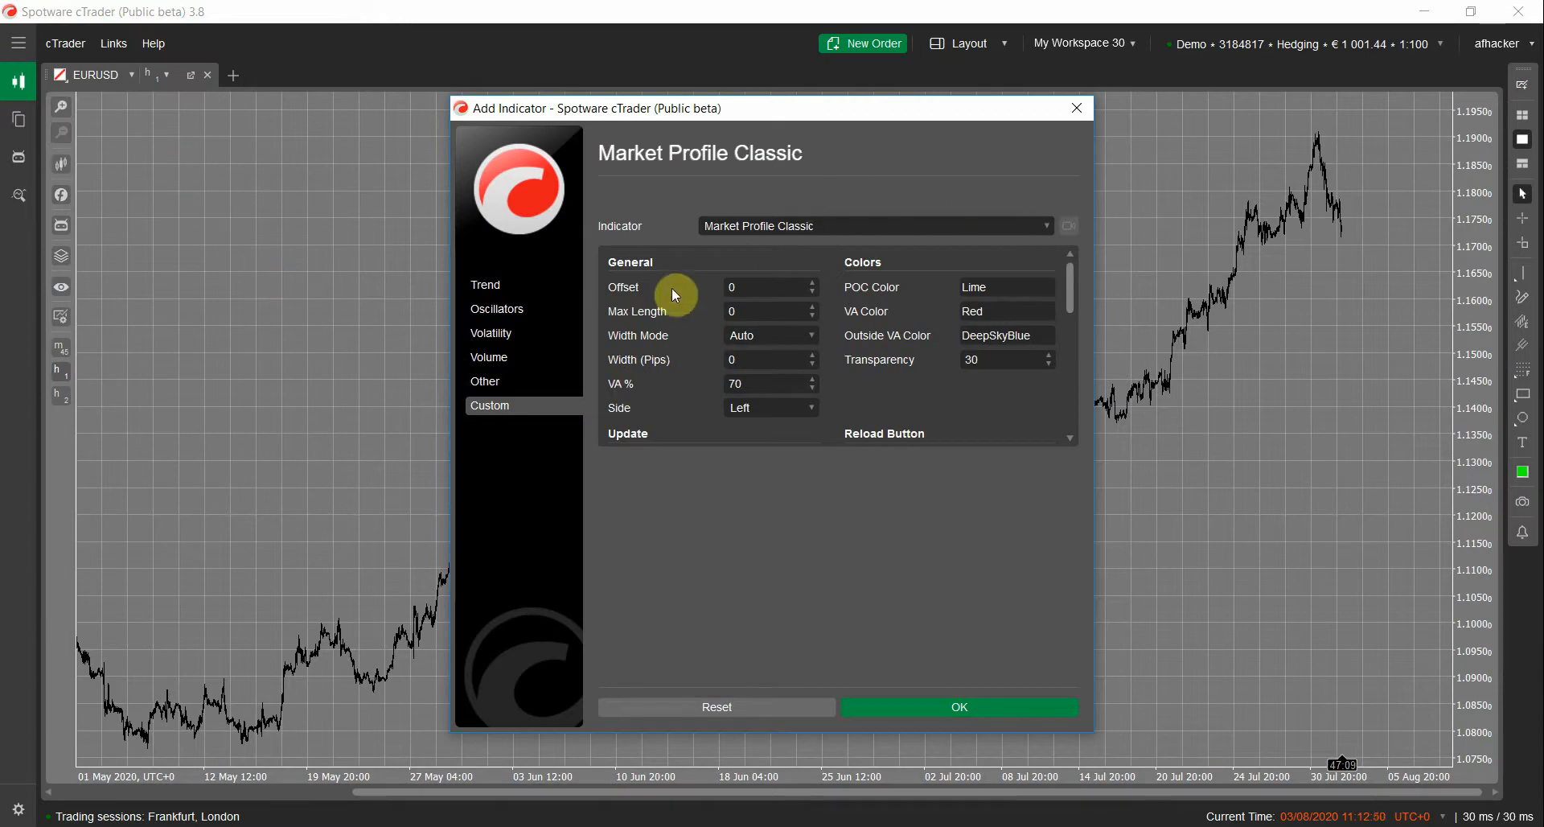
{"action": "mouse_move", "coordinate": [759, 371]}
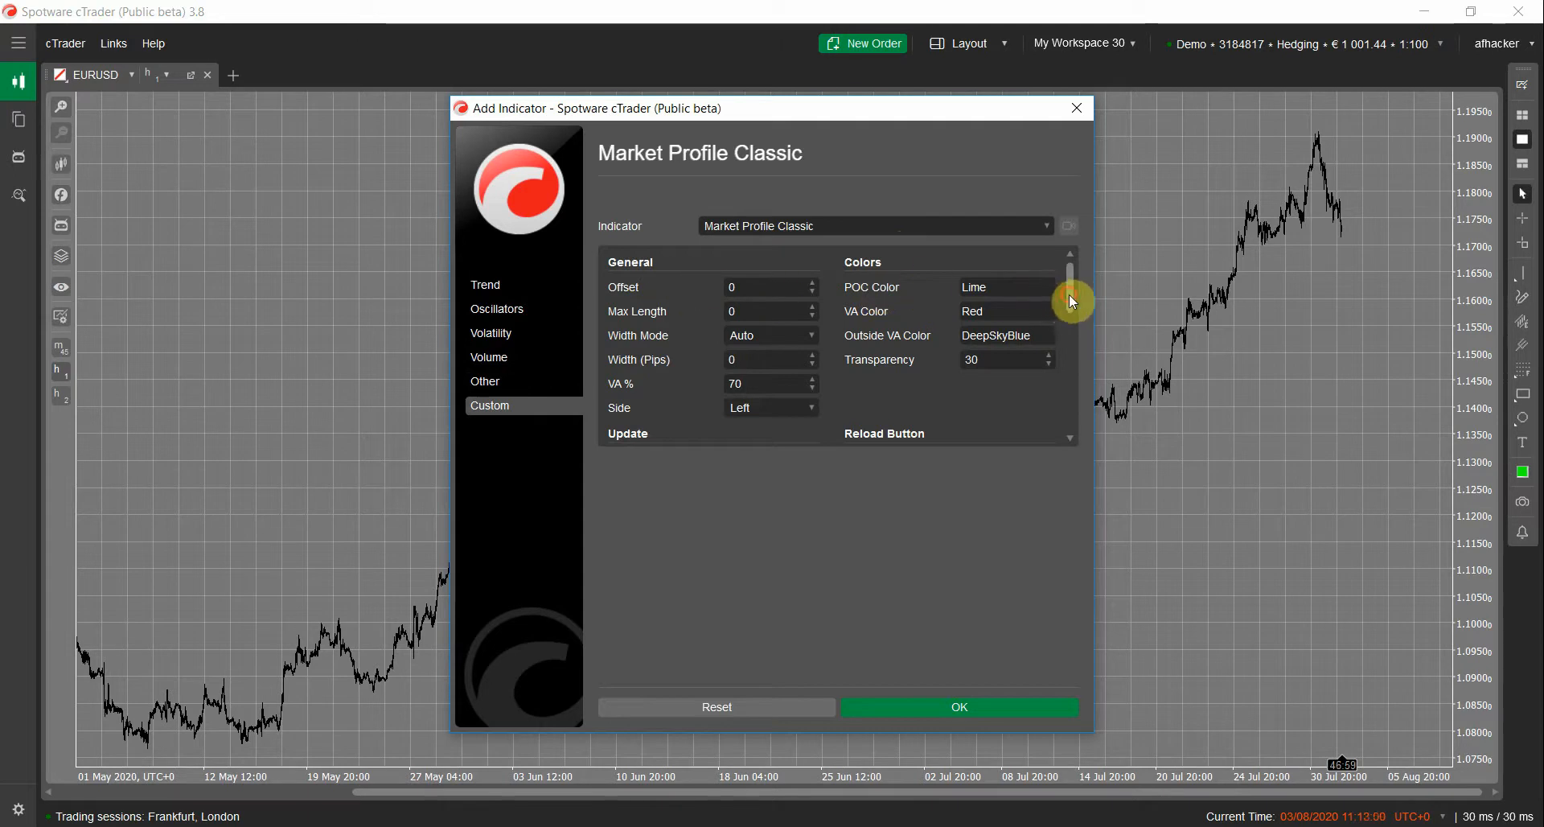
{"action": "scroll", "scroll_direction": "down", "scroll_amount": 3}
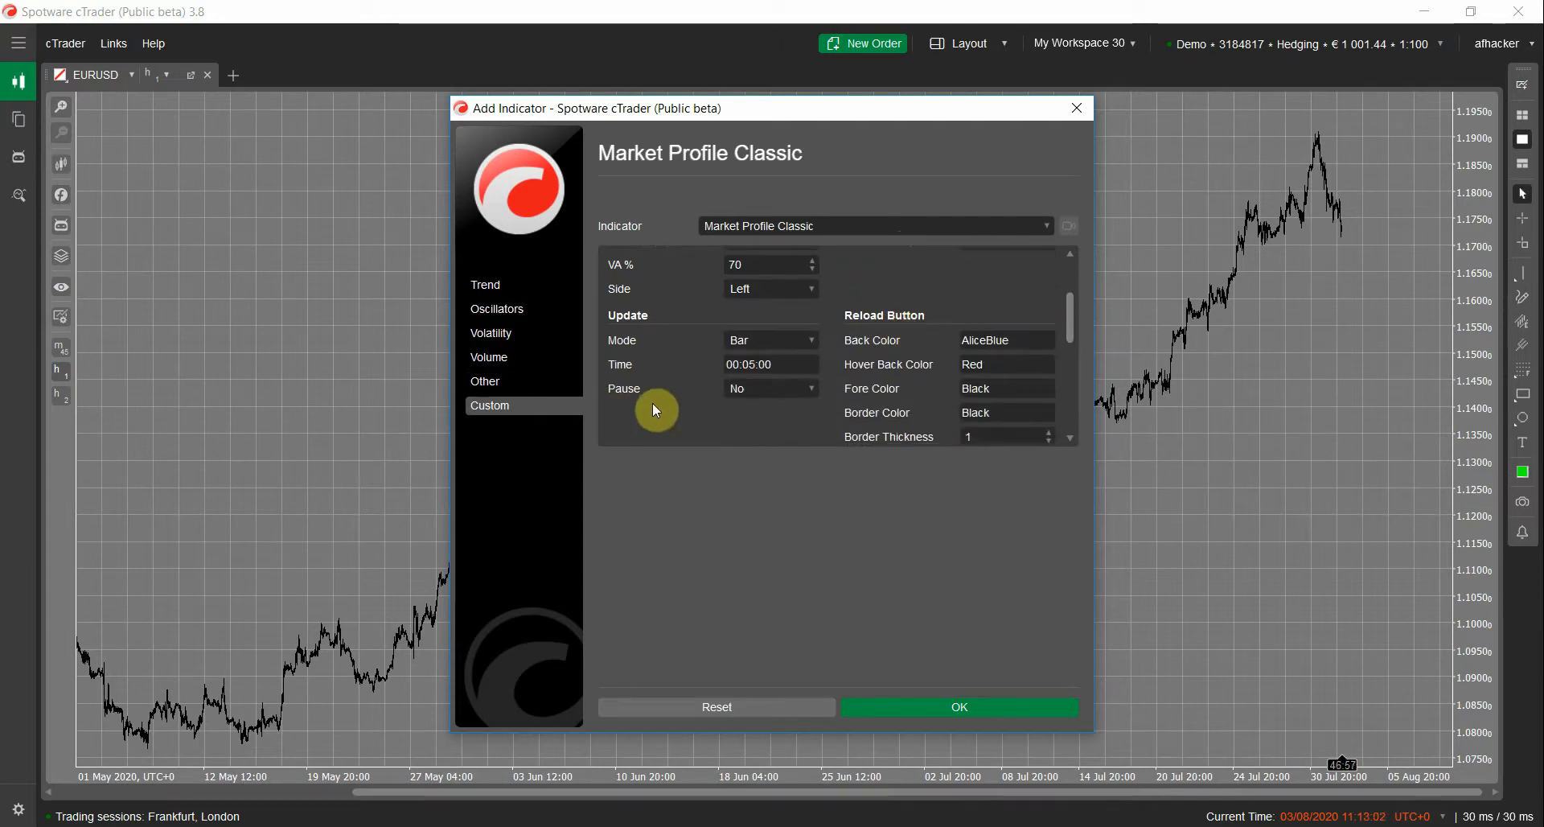
{"action": "mouse_move", "coordinate": [760, 539]}
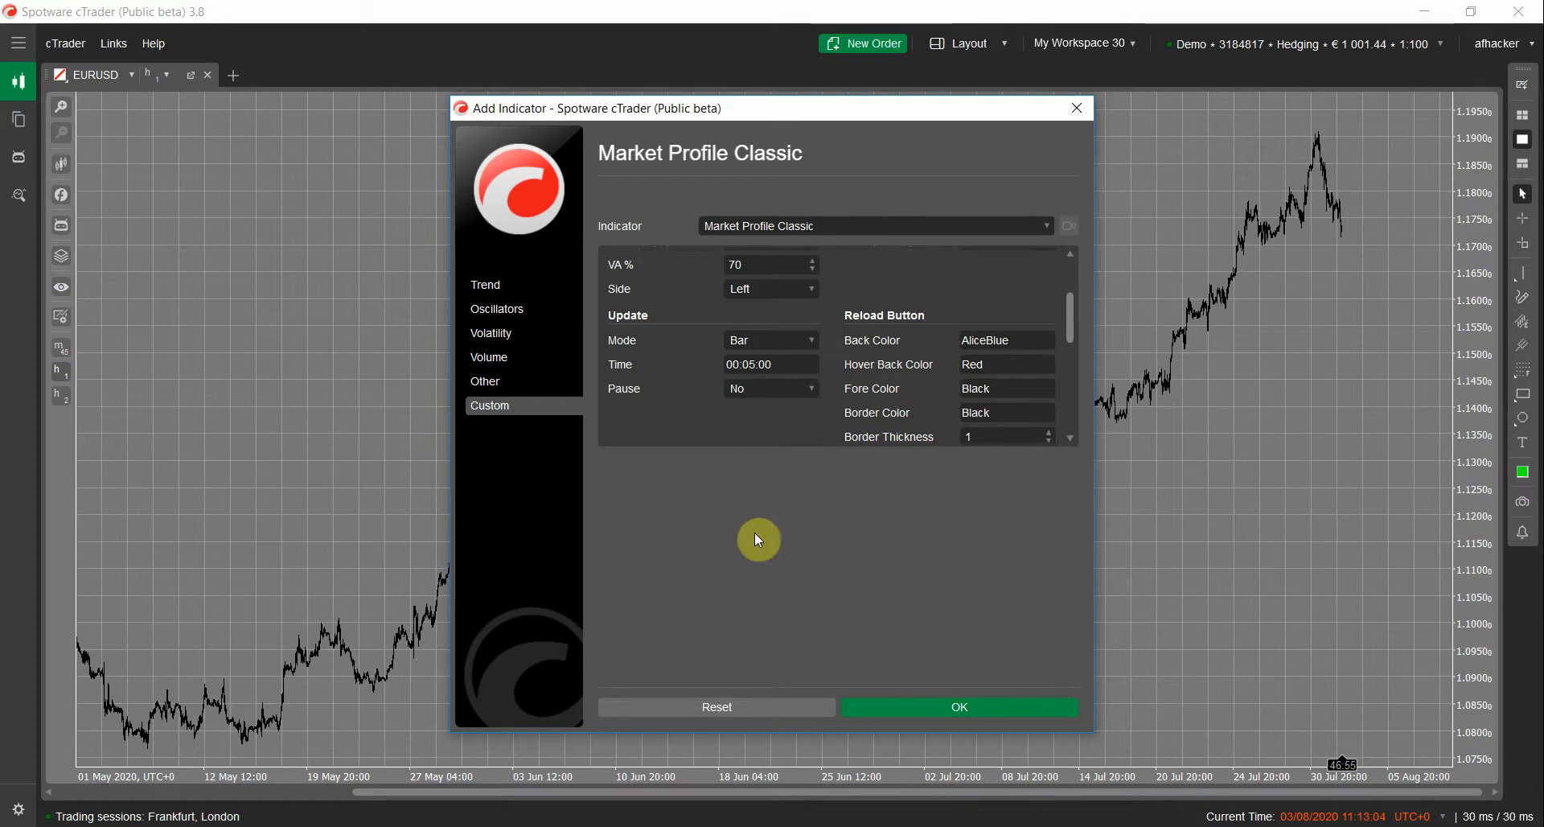
{"action": "mouse_move", "coordinate": [608, 332]}
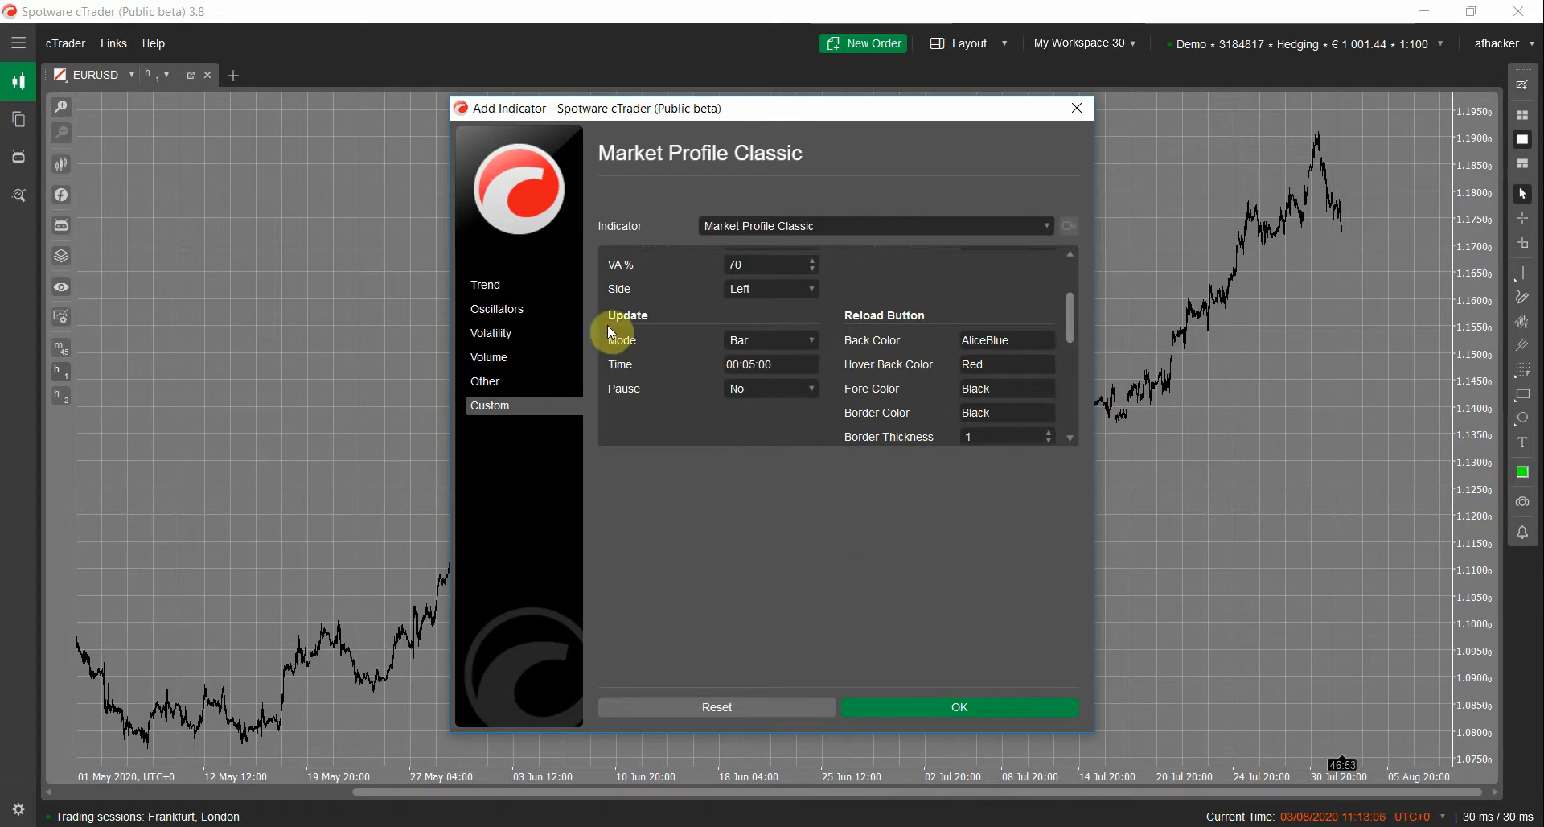
{"action": "mouse_move", "coordinate": [1068, 312]}
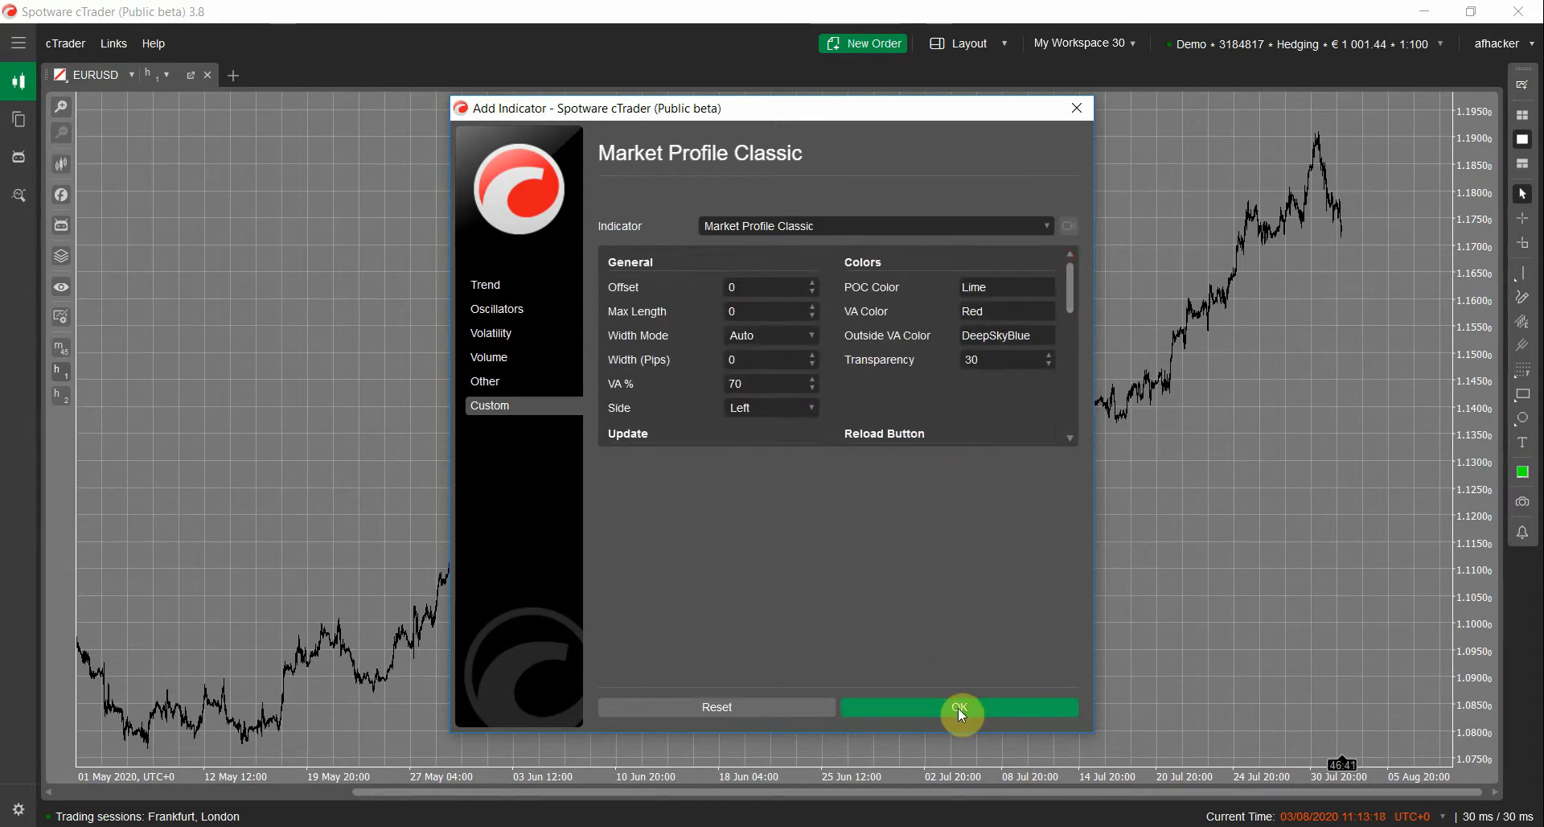
Add Market Profile Classic with default settings to the EURUSD chart
{"action": "left_click", "coordinate": [959, 706]}
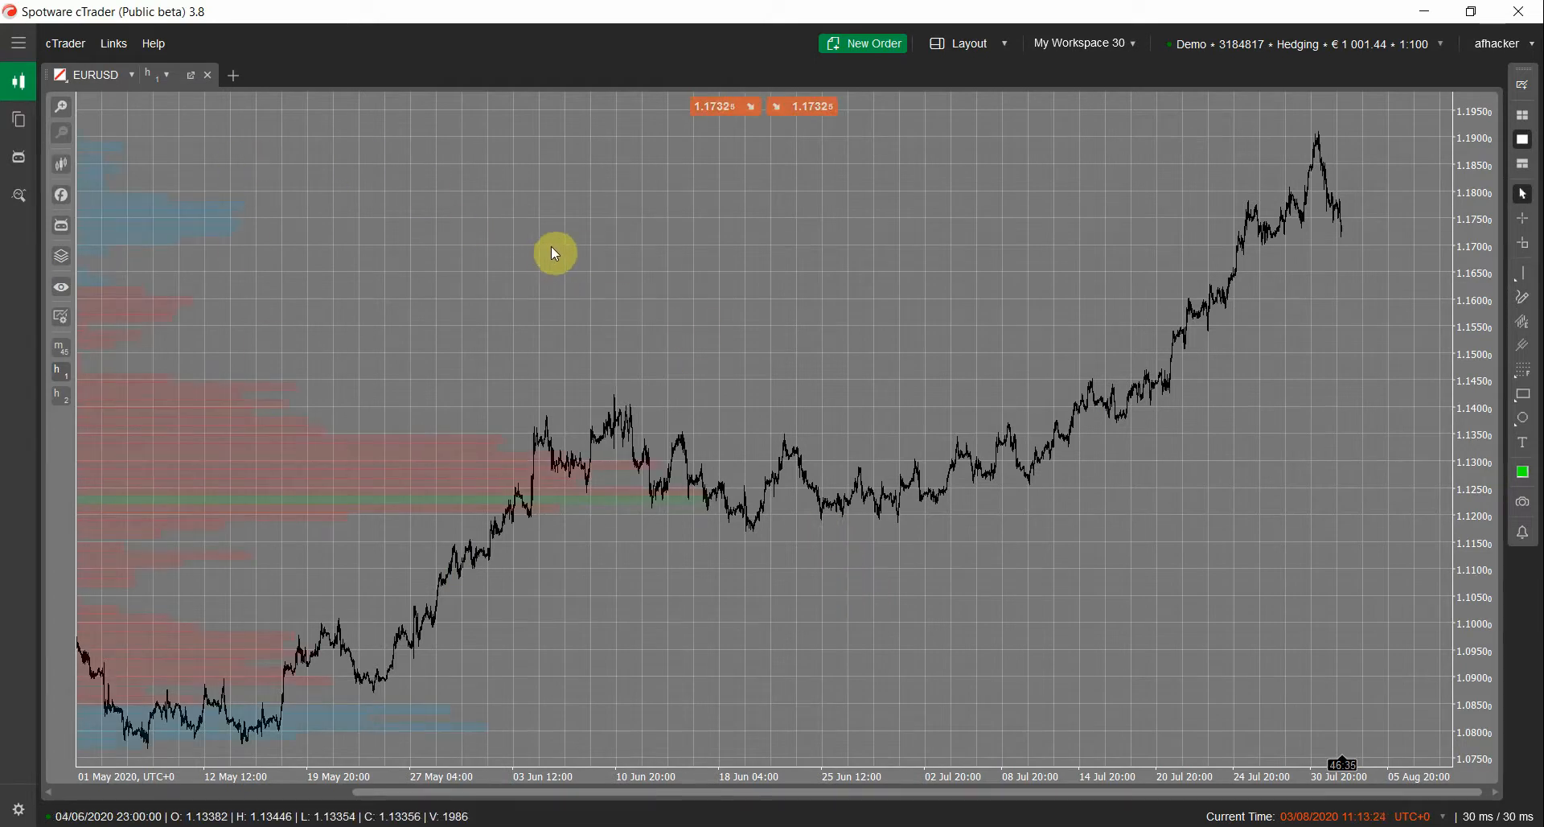
{"action": "mouse_move", "coordinate": [404, 261]}
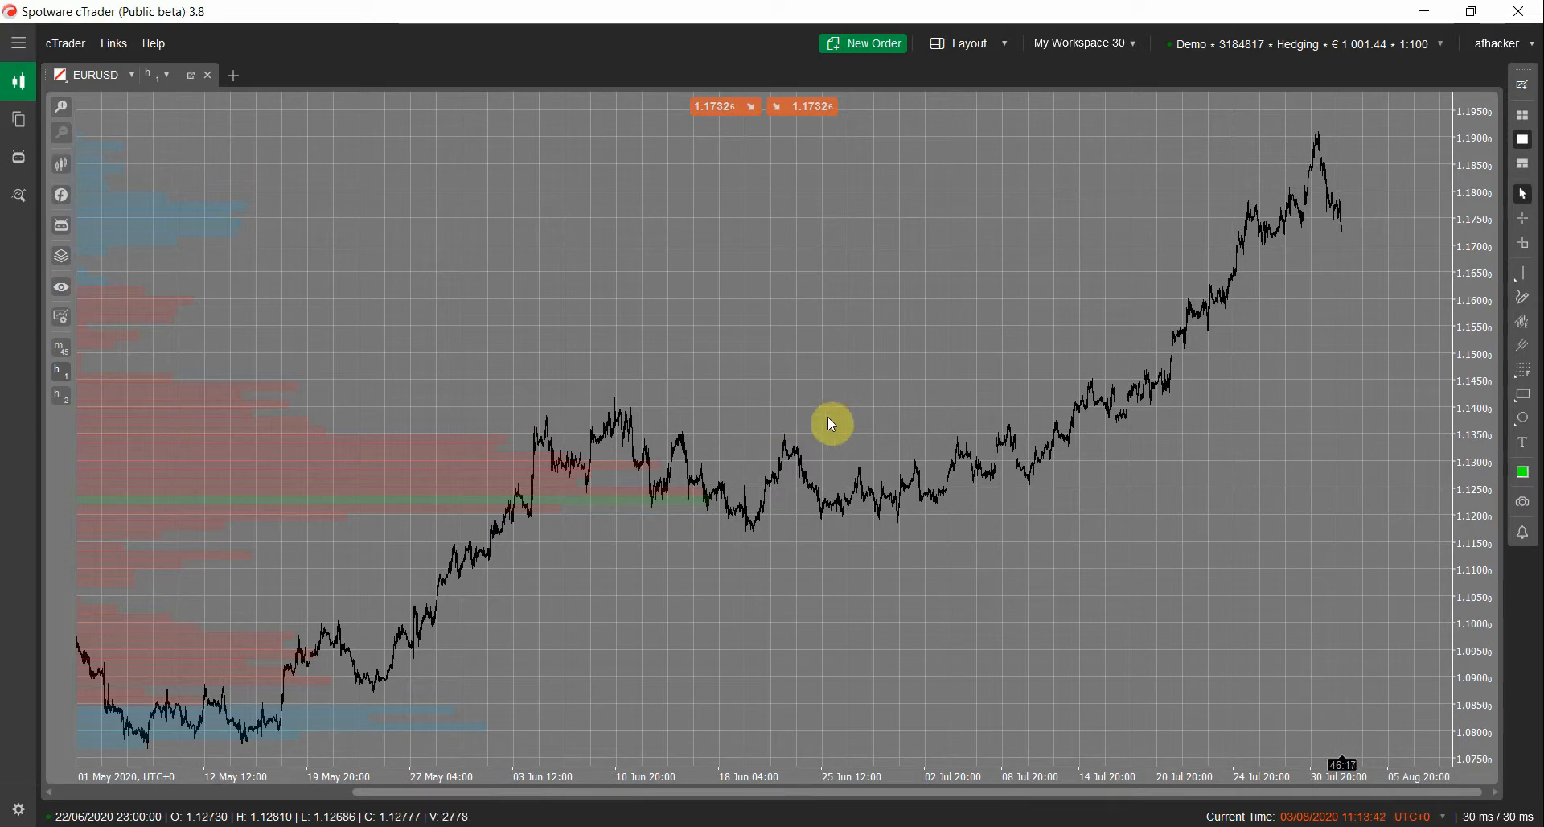
{"action": "mouse_move", "coordinate": [1273, 308]}
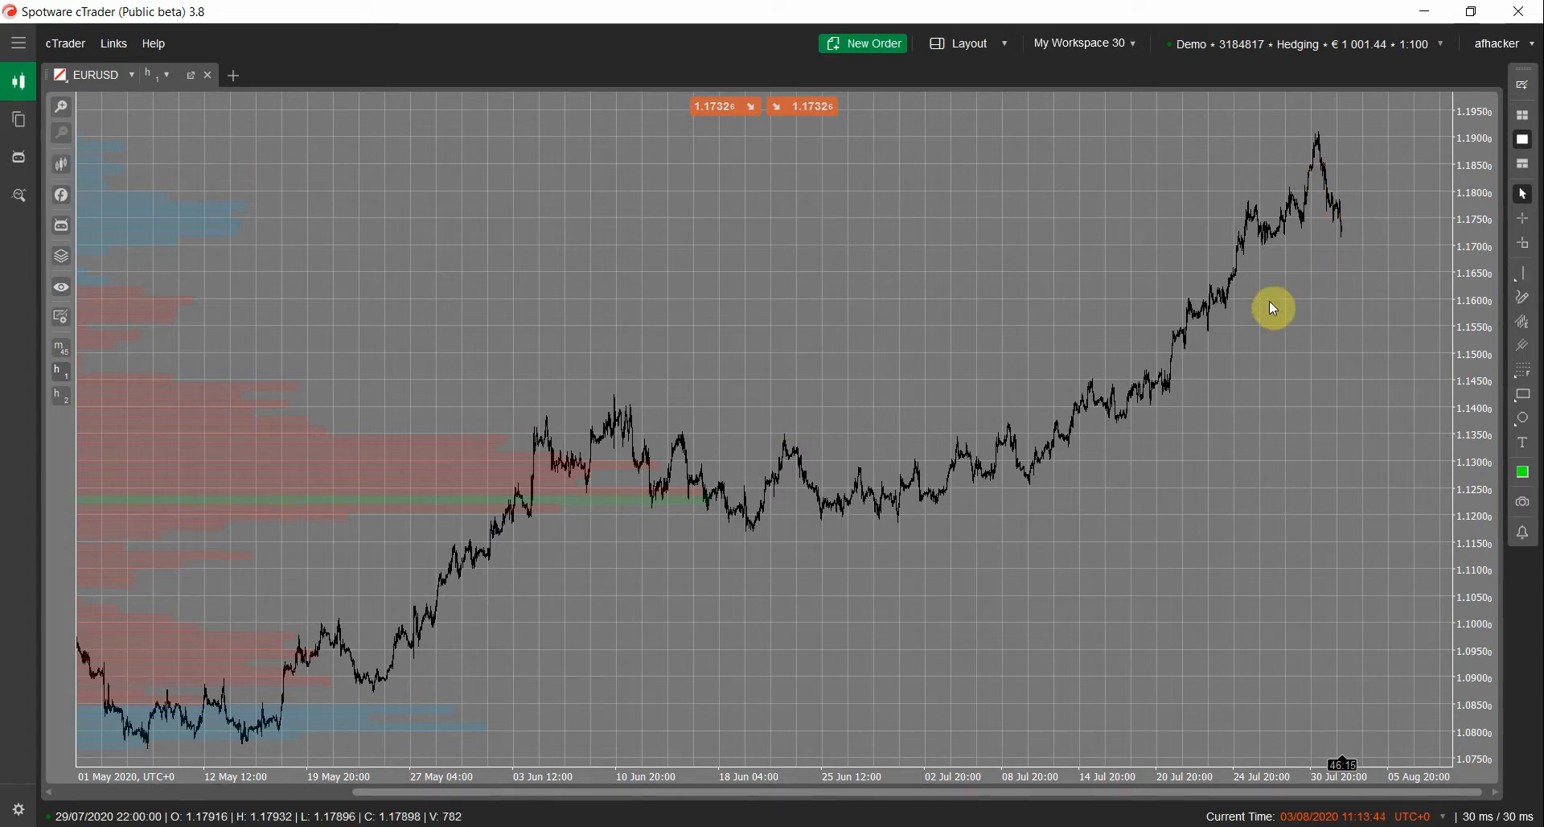
{"action": "mouse_move", "coordinate": [256, 344]}
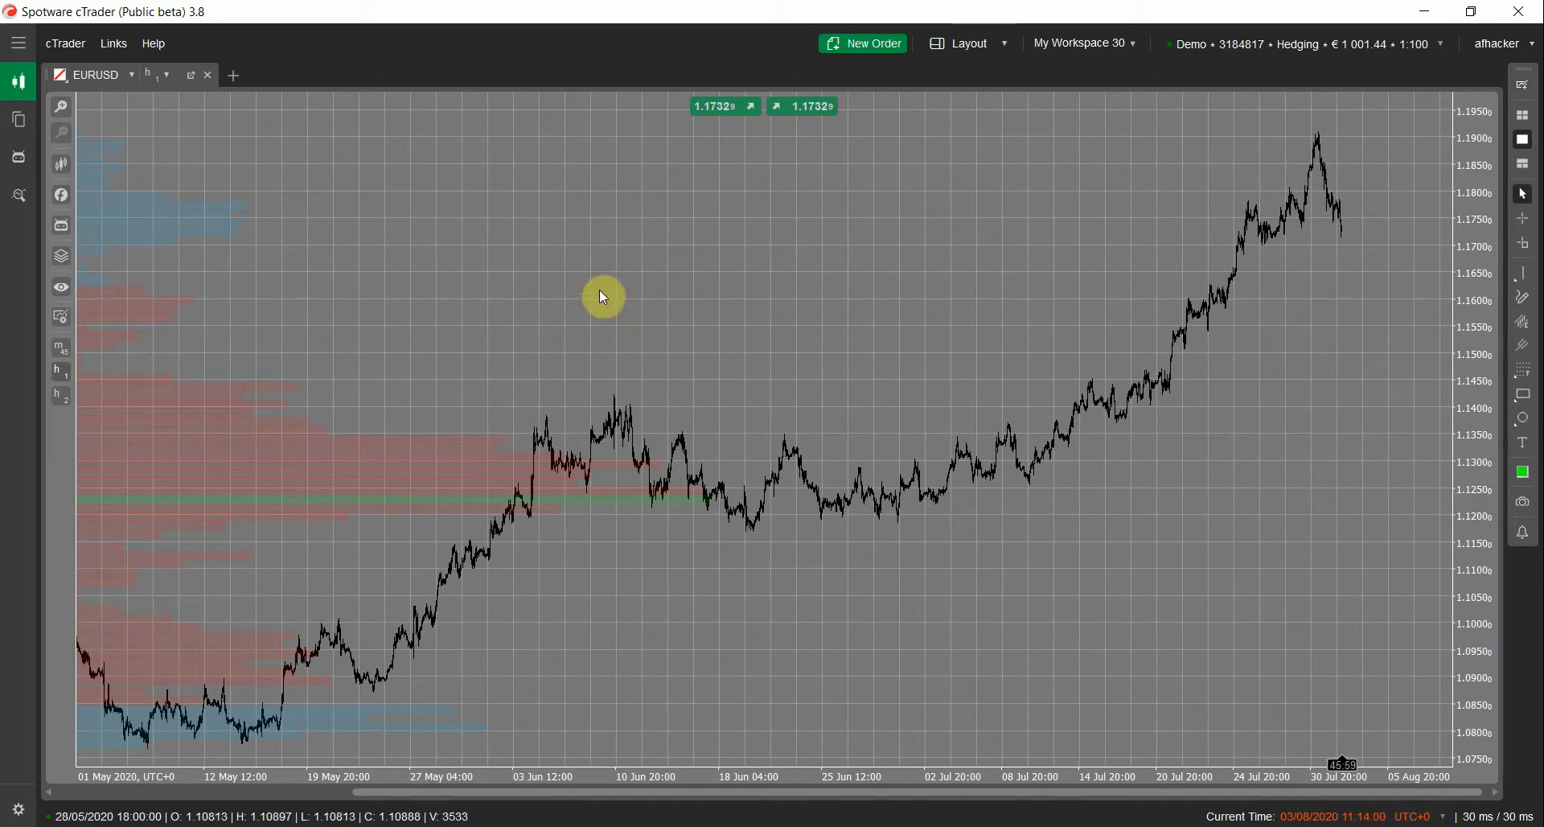
{"action": "mouse_move", "coordinate": [421, 400]}
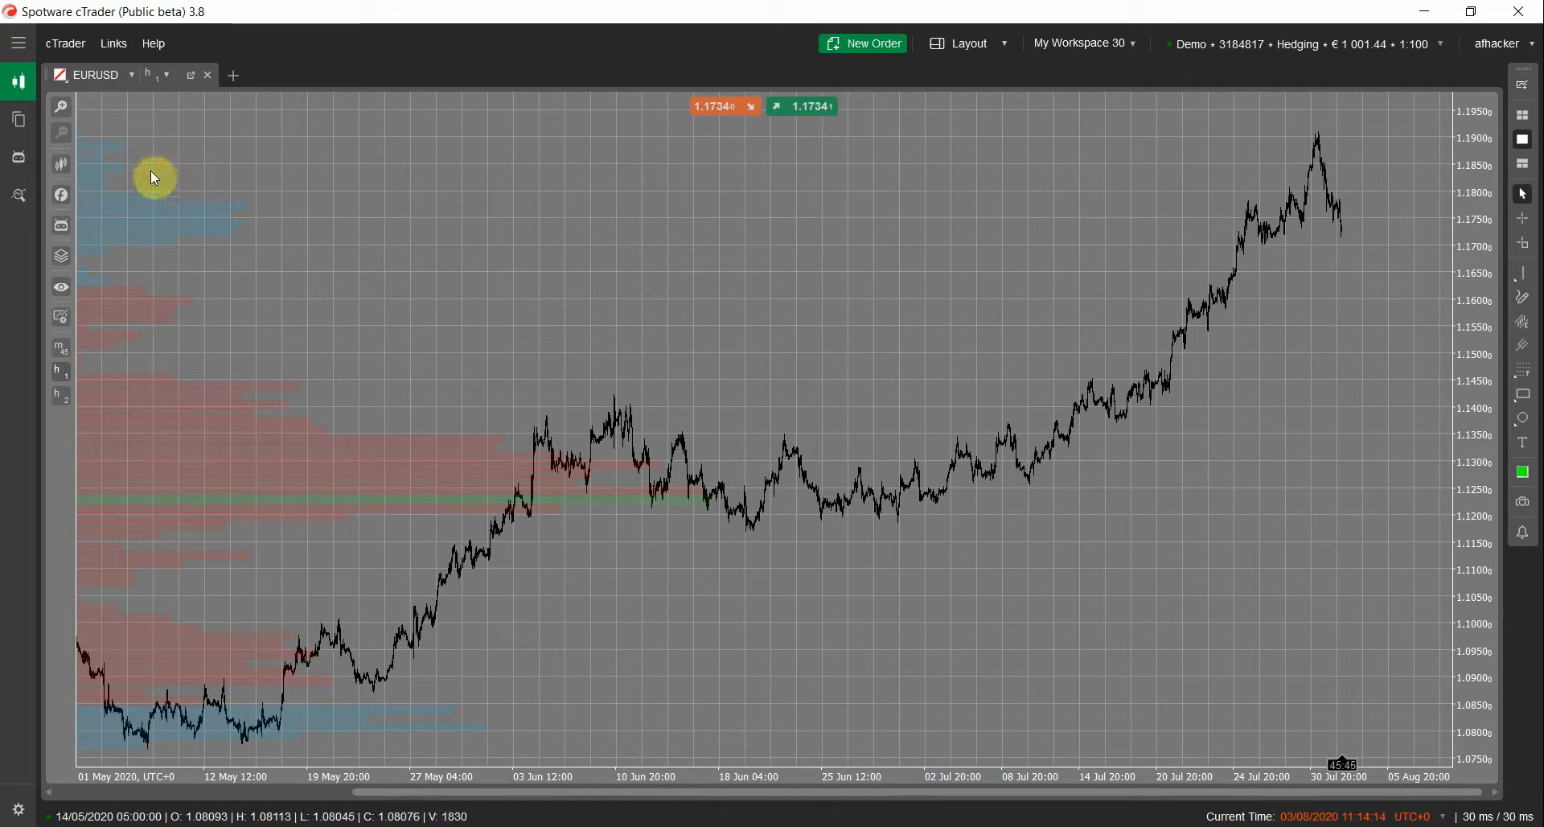
Zoom in and scroll the chart forward into mid-July, then bring up the chart's context menu
{"action": "left_click", "coordinate": [61, 287]}
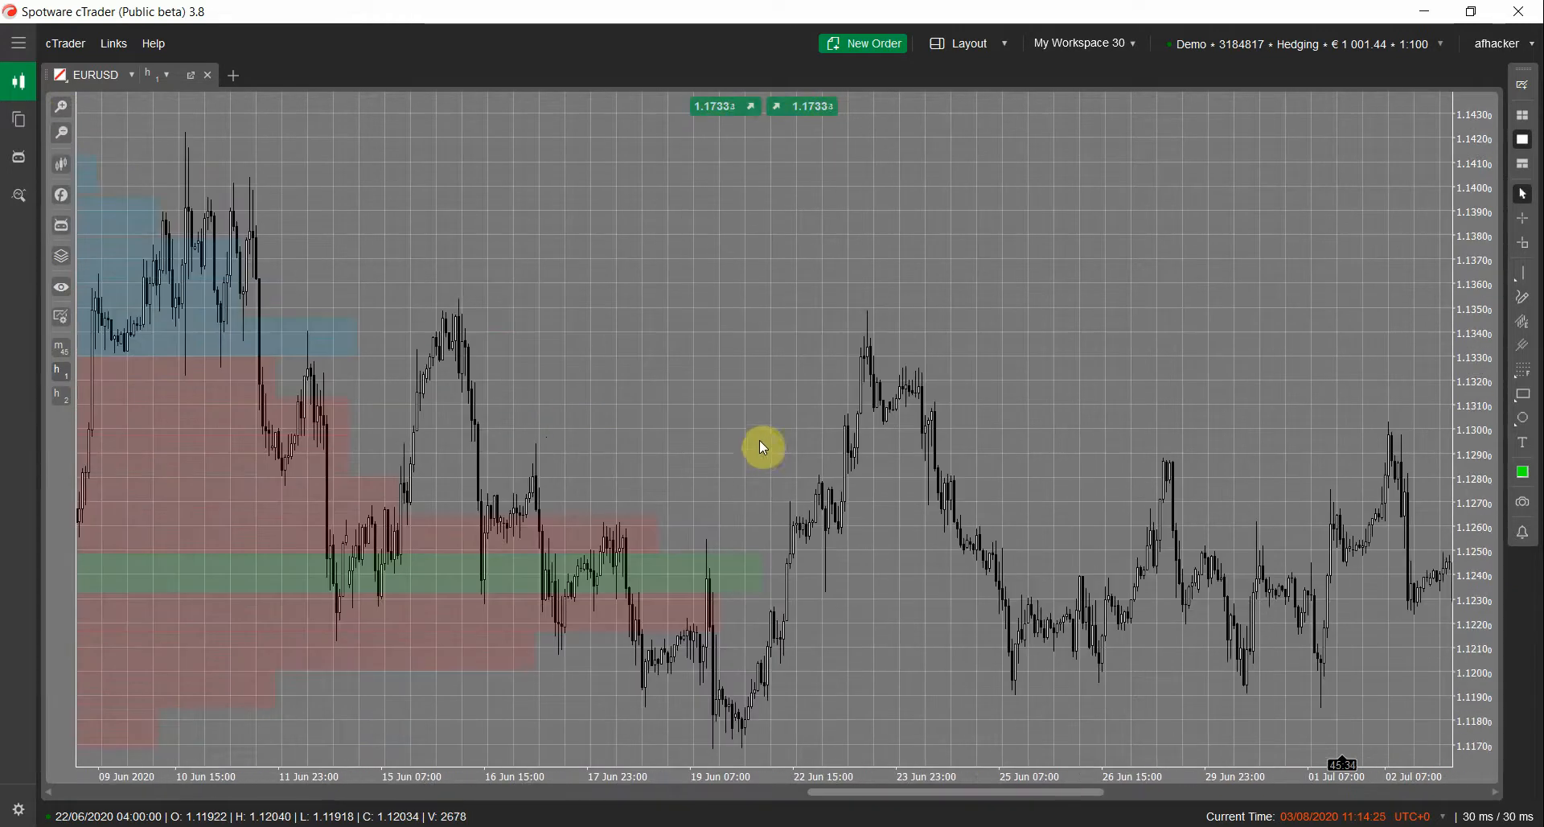
{"action": "mouse_move", "coordinate": [613, 422]}
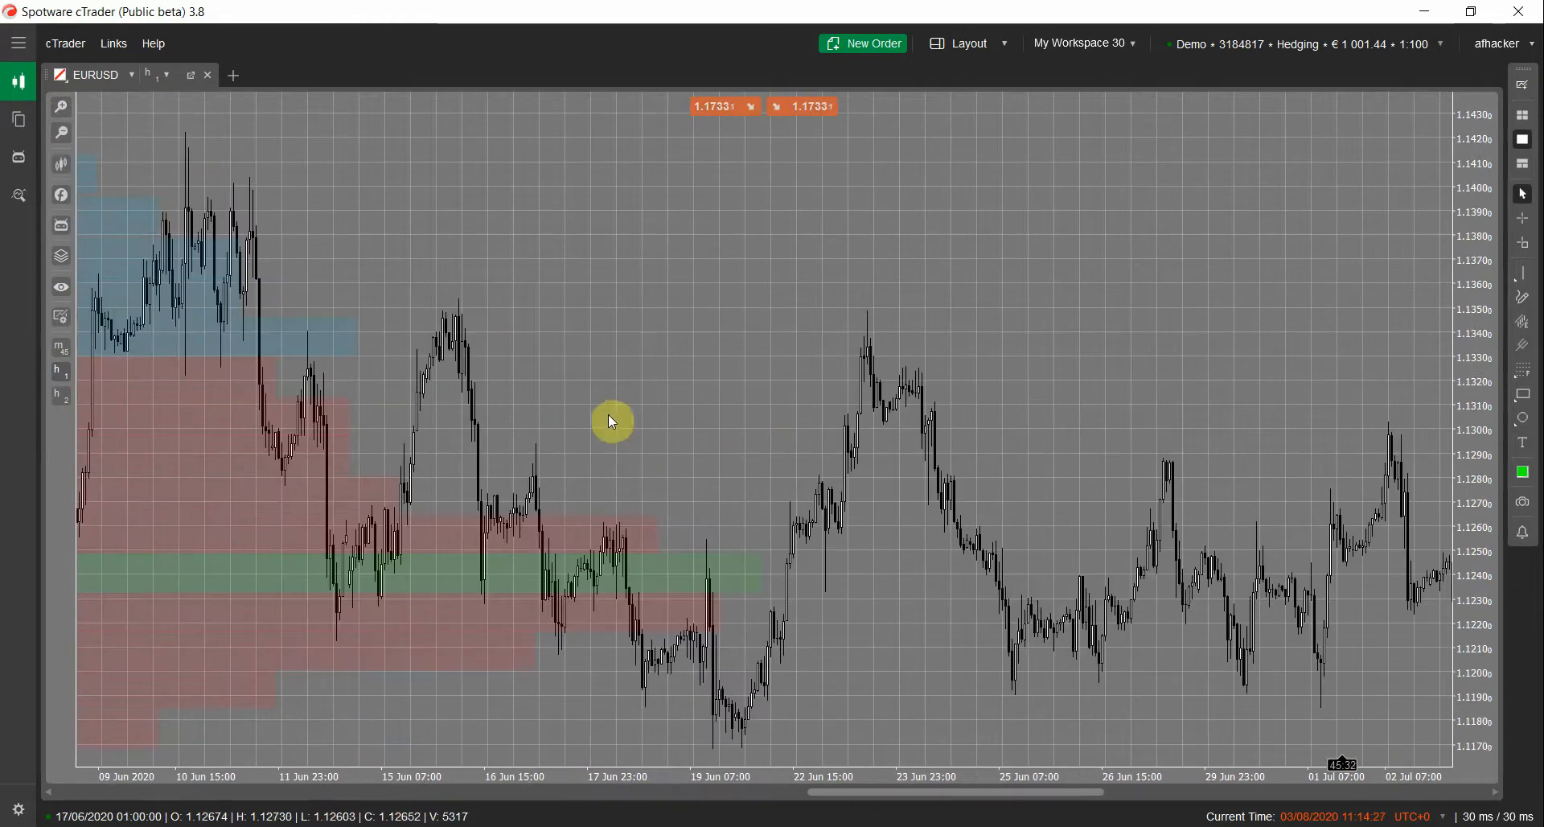
{"action": "left_click_drag", "start_coordinate": [611, 421], "coordinate": [1114, 793]}
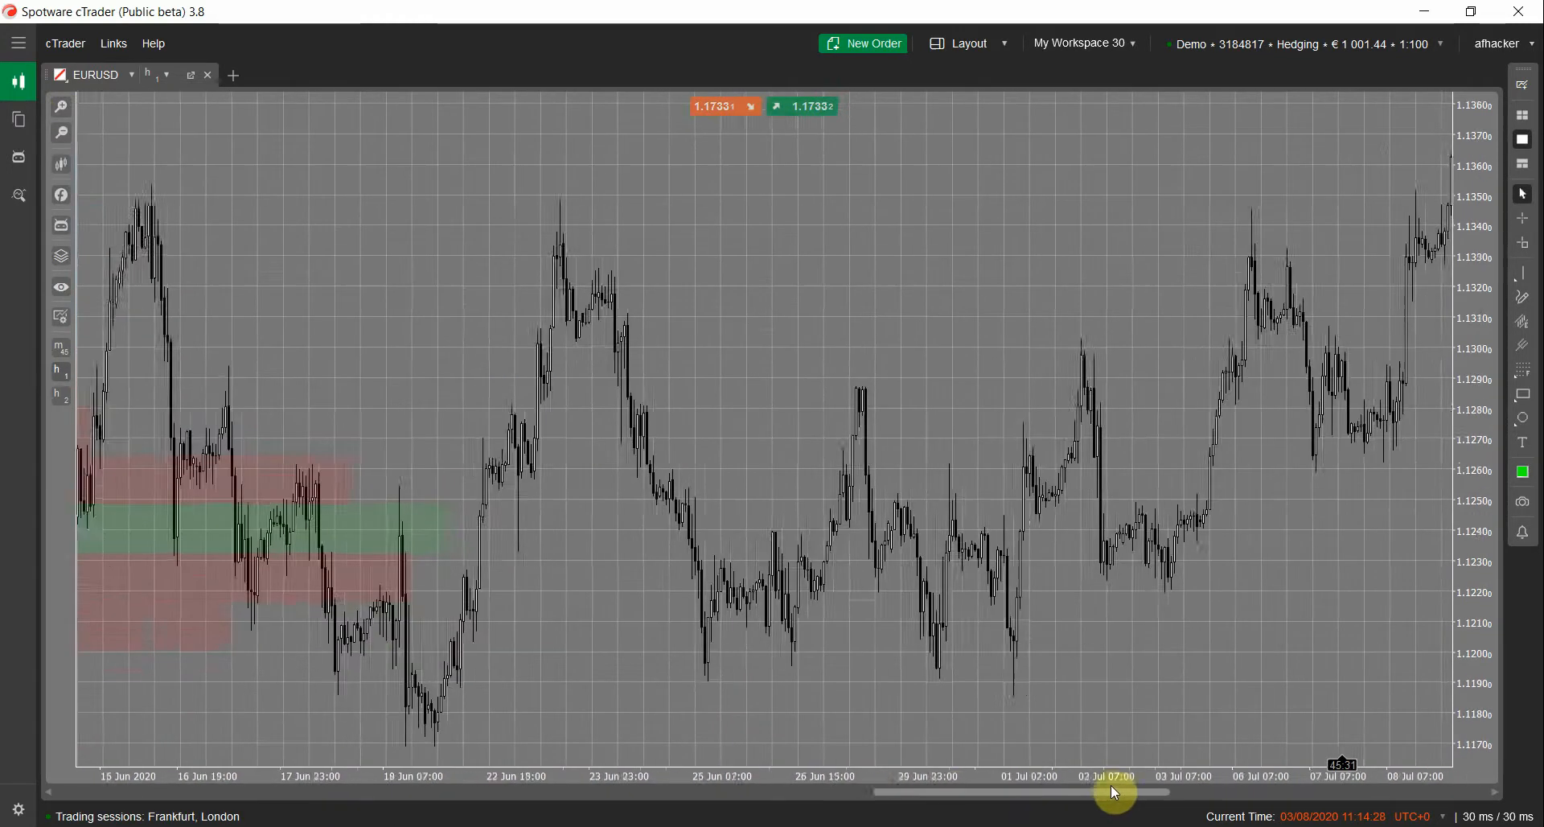
{"action": "left_click_drag", "start_coordinate": [1114, 791], "coordinate": [1201, 798]}
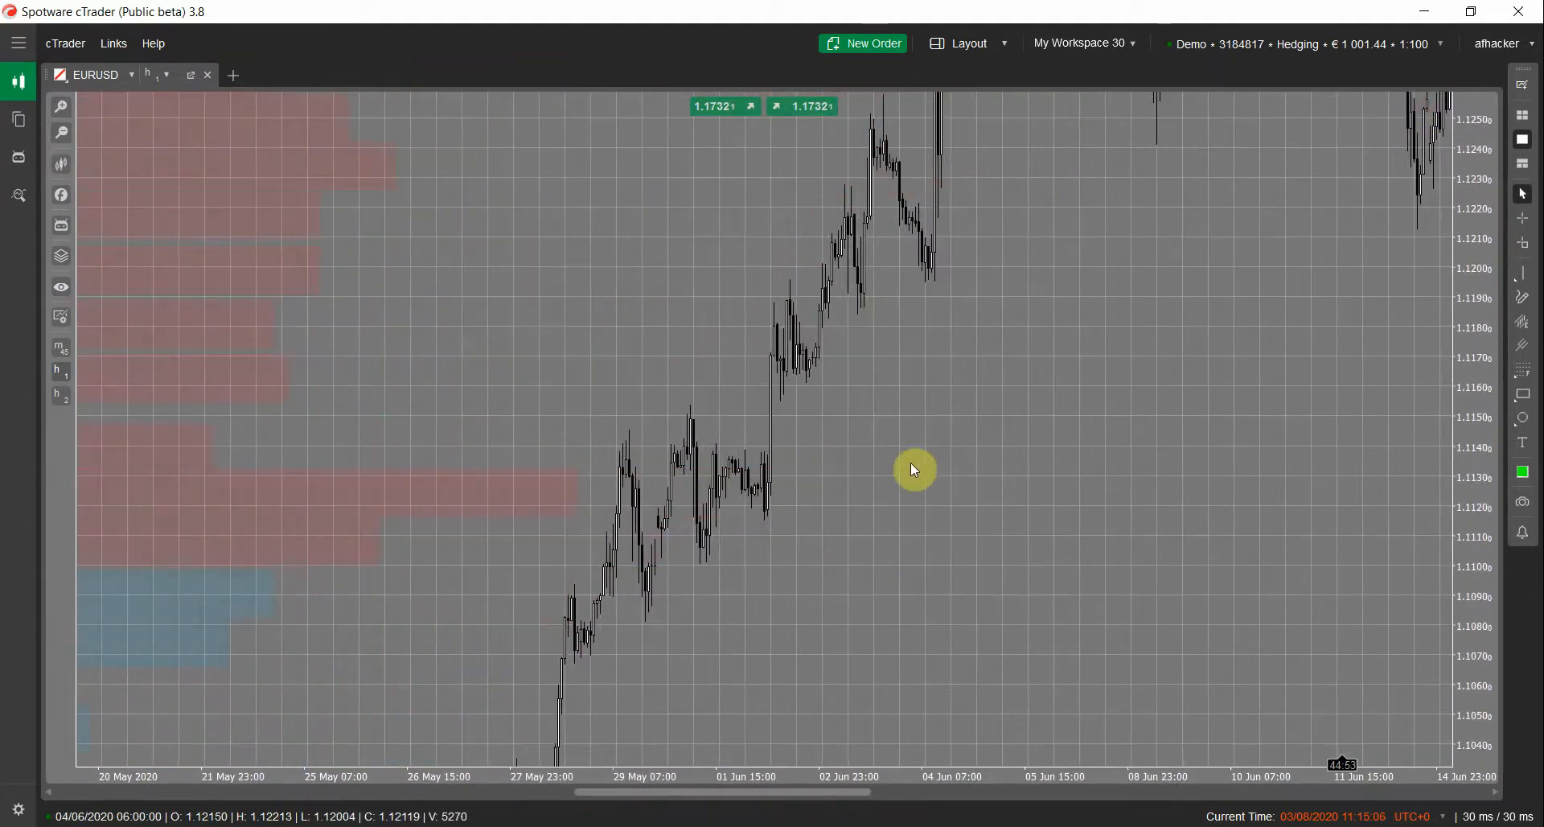
{"action": "mouse_move", "coordinate": [1410, 113]}
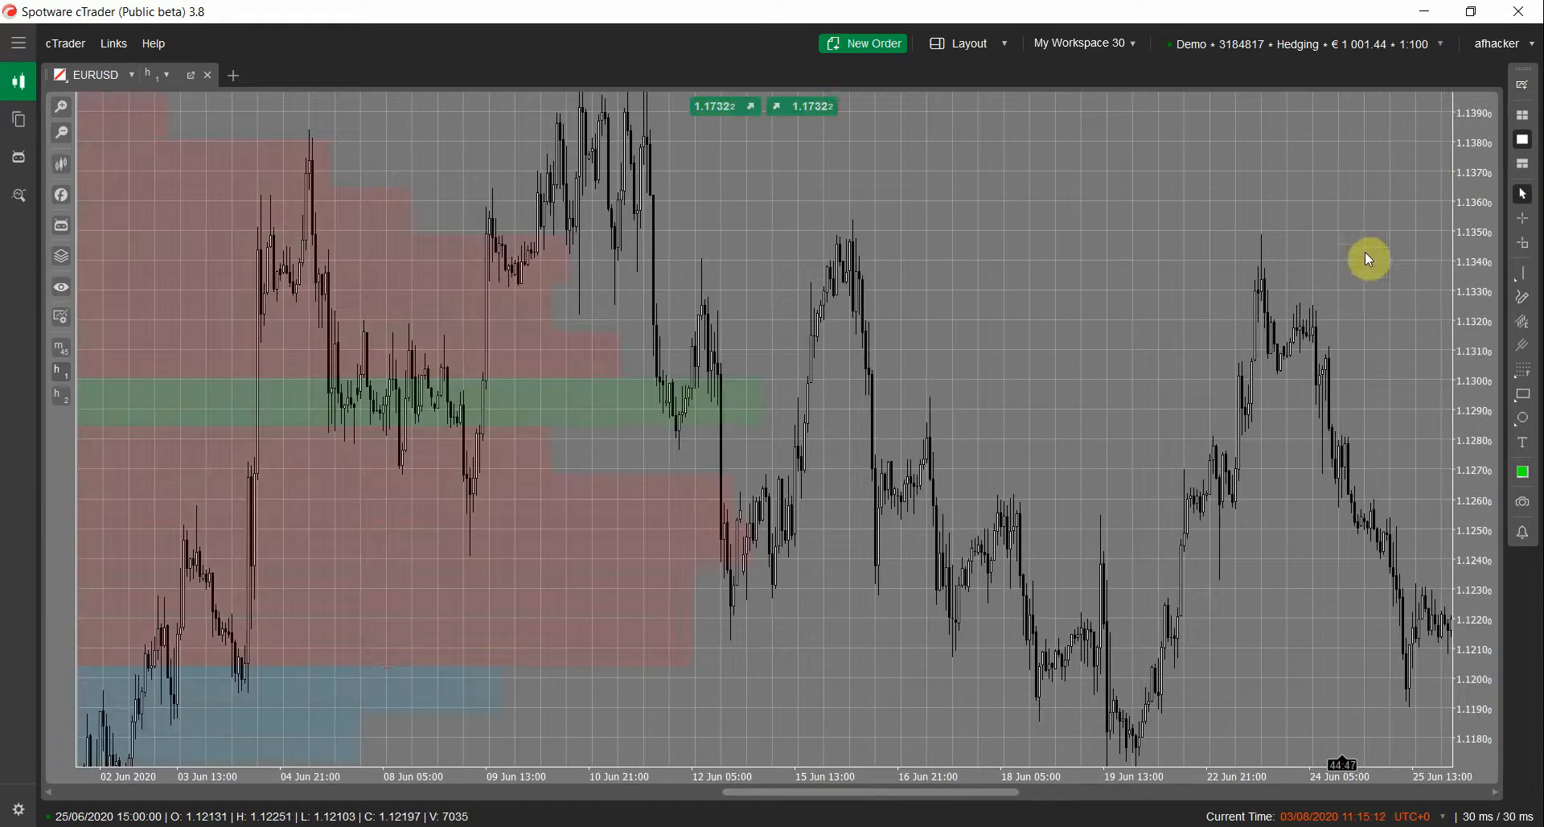
{"action": "left_click_drag", "start_coordinate": [1368, 260], "coordinate": [1071, 438]}
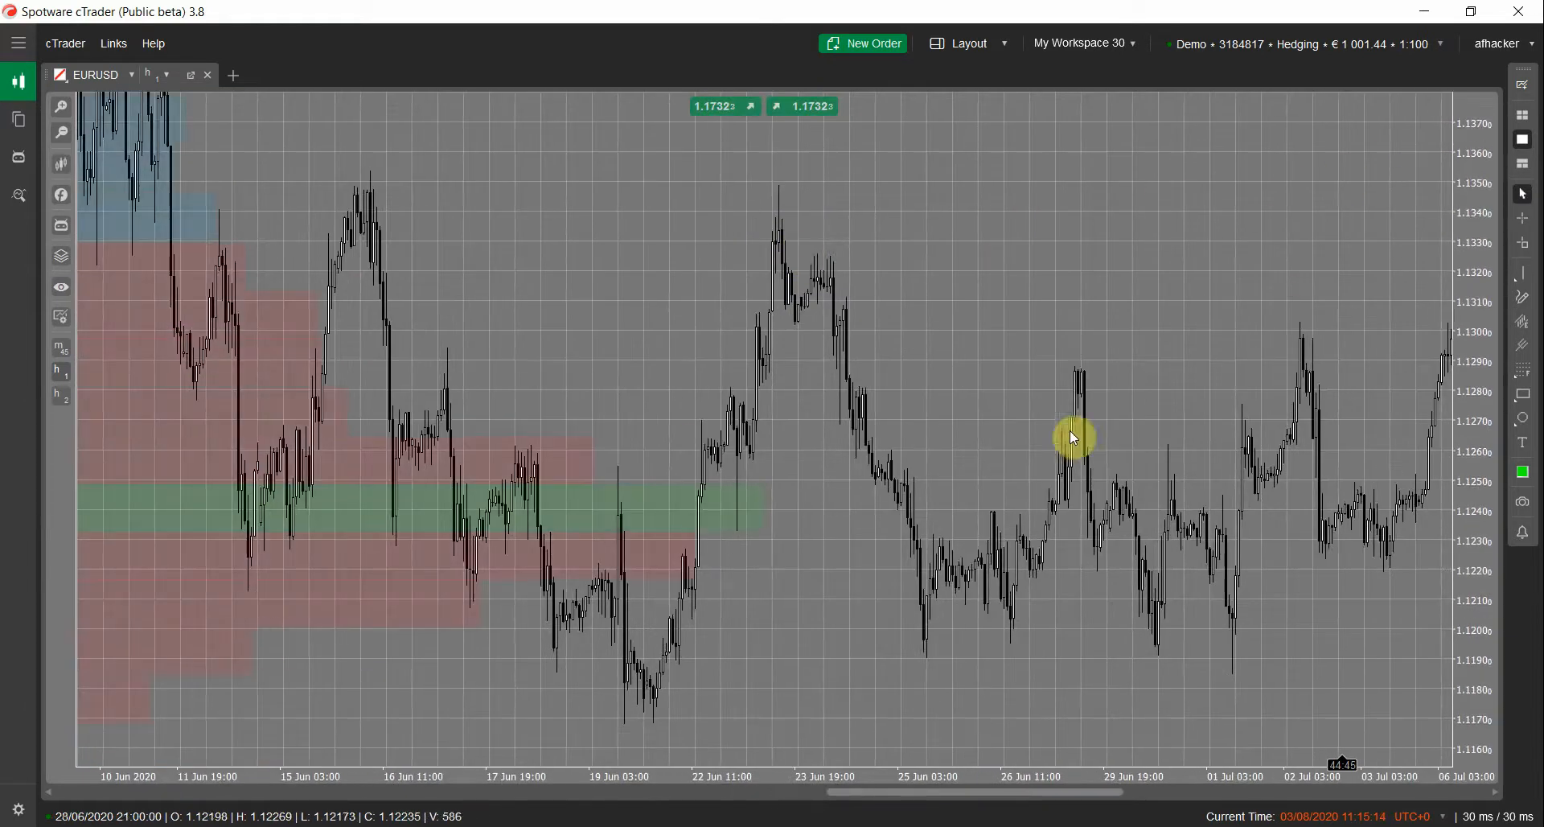
{"action": "left_click_drag", "start_coordinate": [1073, 438], "coordinate": [769, 670]}
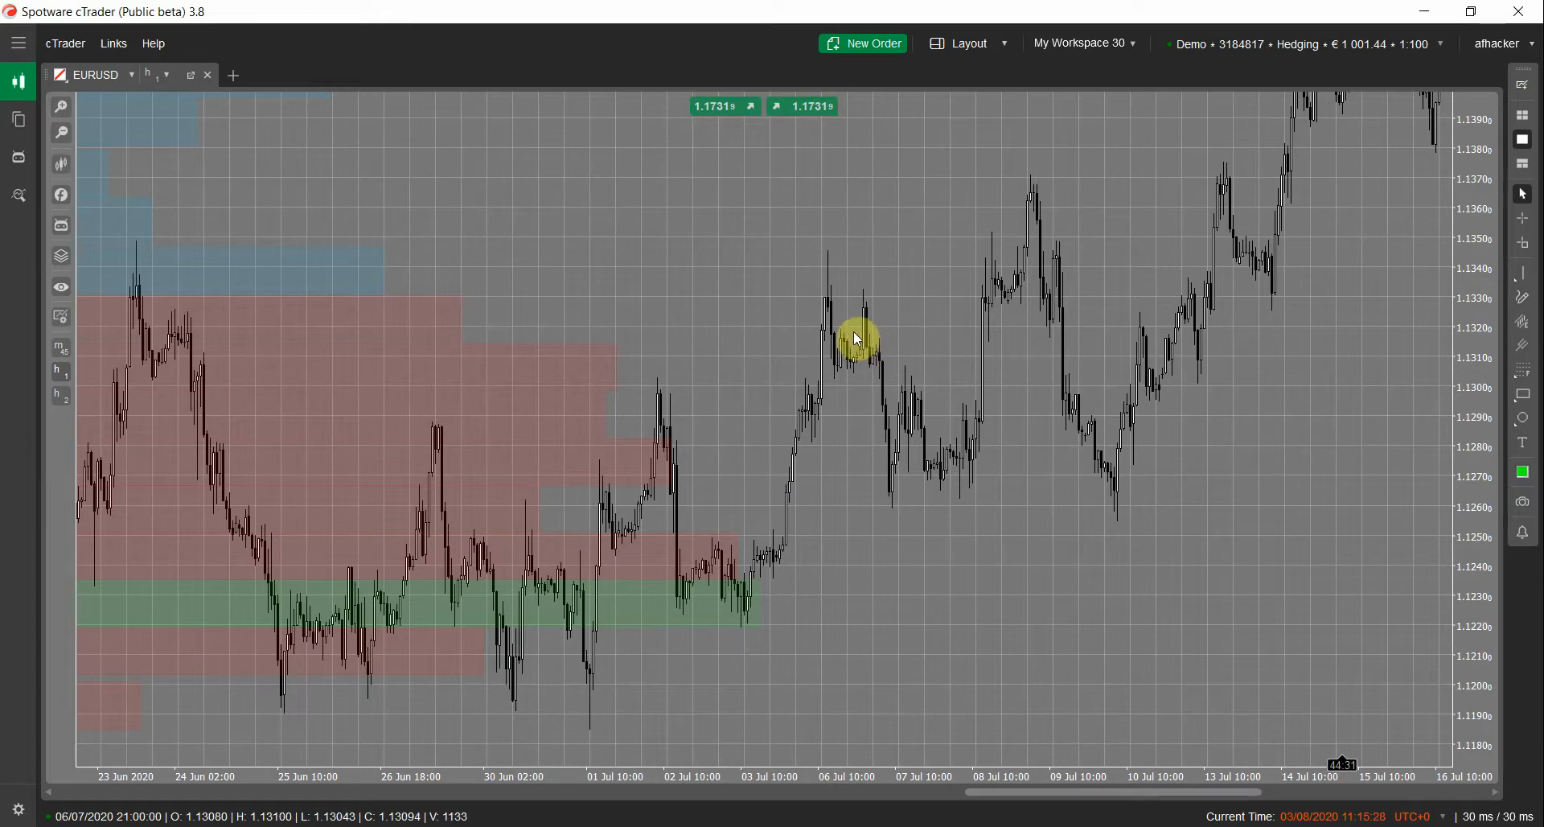
{"action": "right_click", "coordinate": [856, 334]}
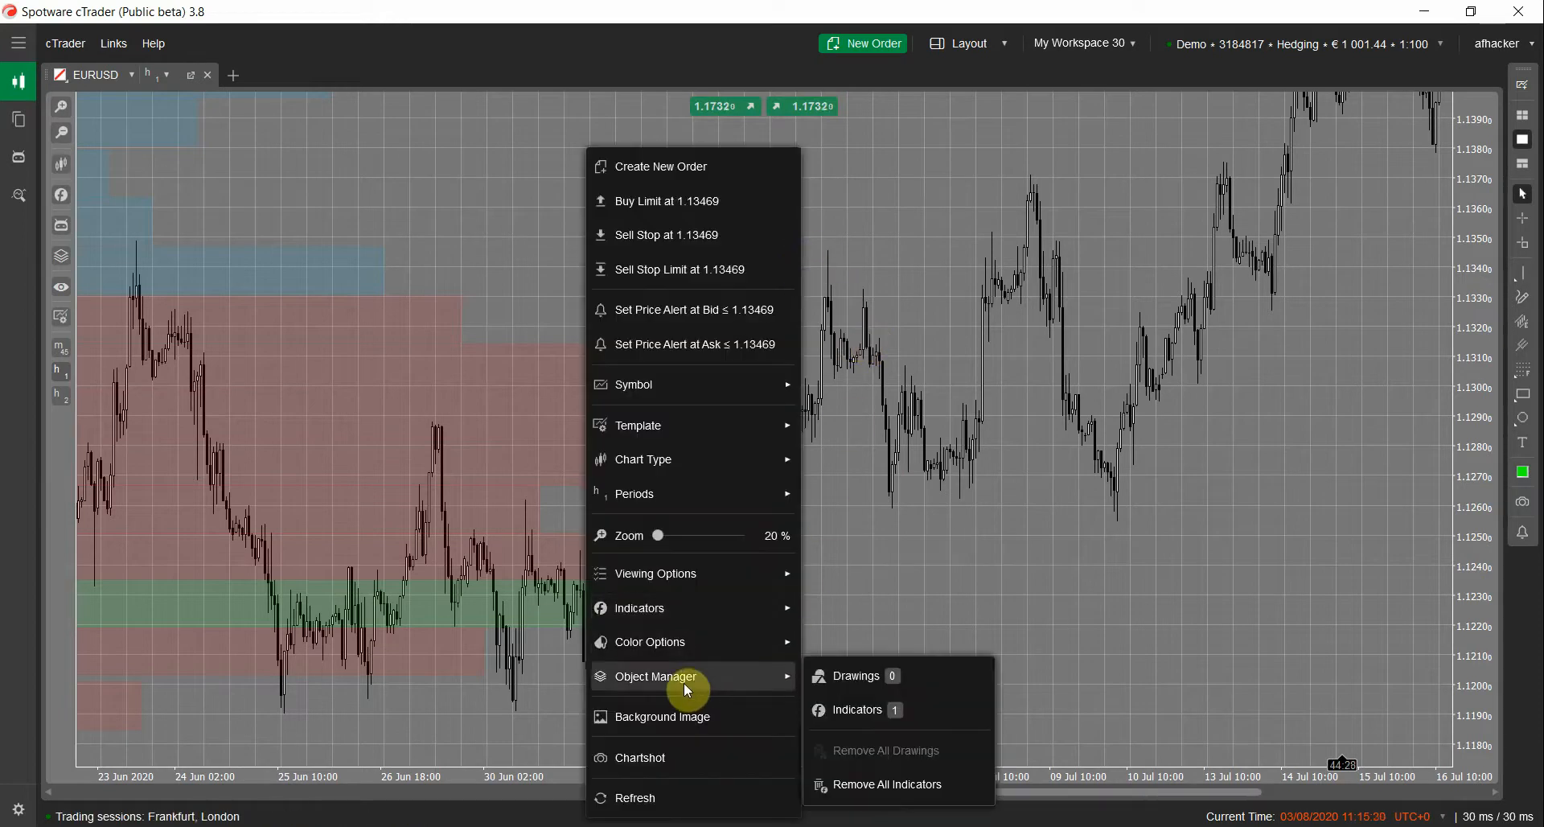
{"action": "mouse_move", "coordinate": [855, 716]}
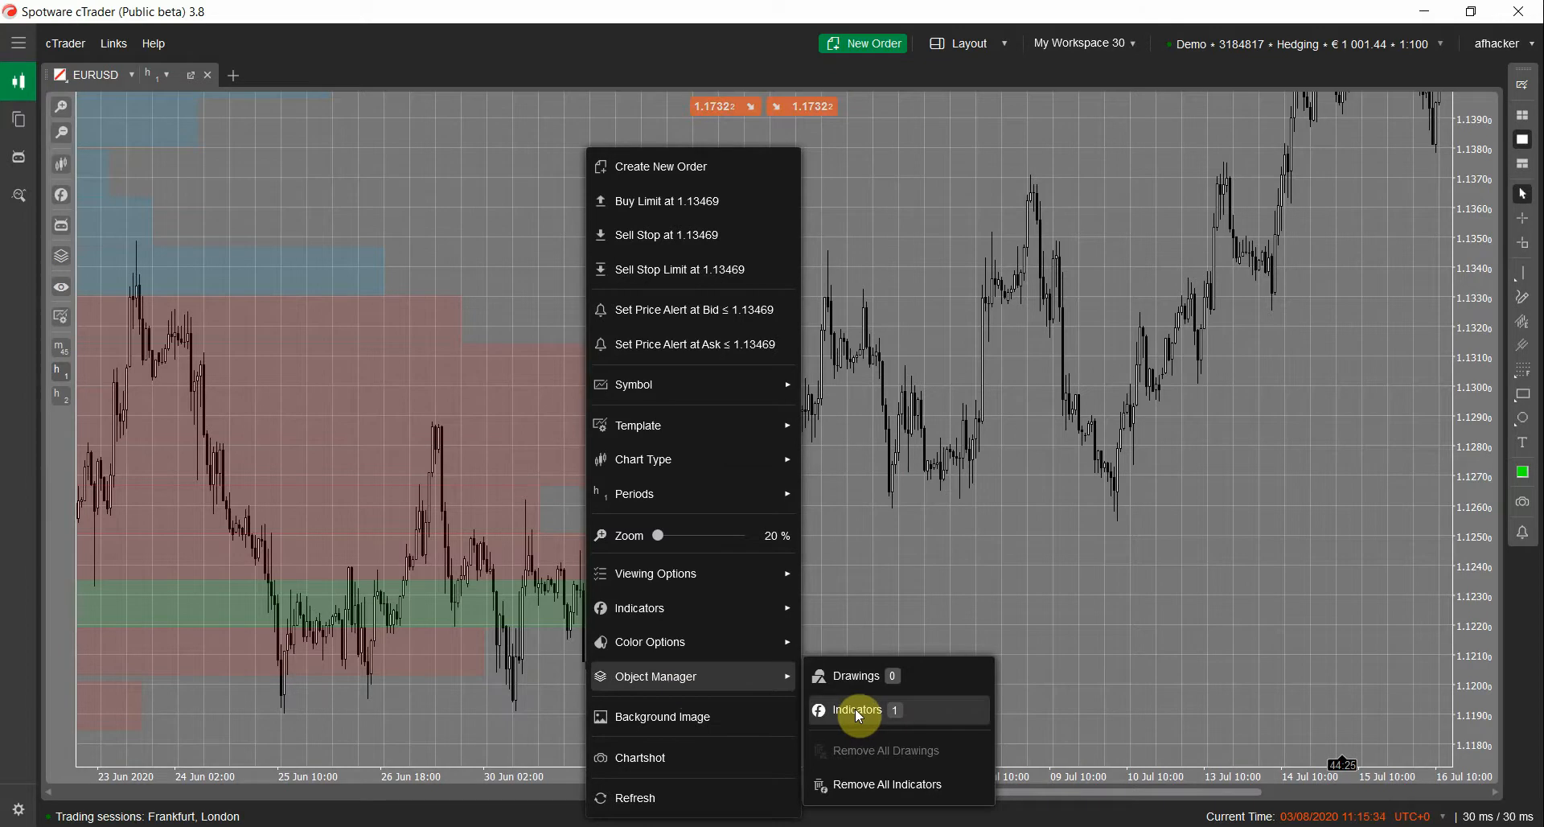
Open Market Profile Classic's Modify Indicator dialog via Object Manager and review its Width (Pips) and other values
{"action": "left_click", "coordinate": [858, 709]}
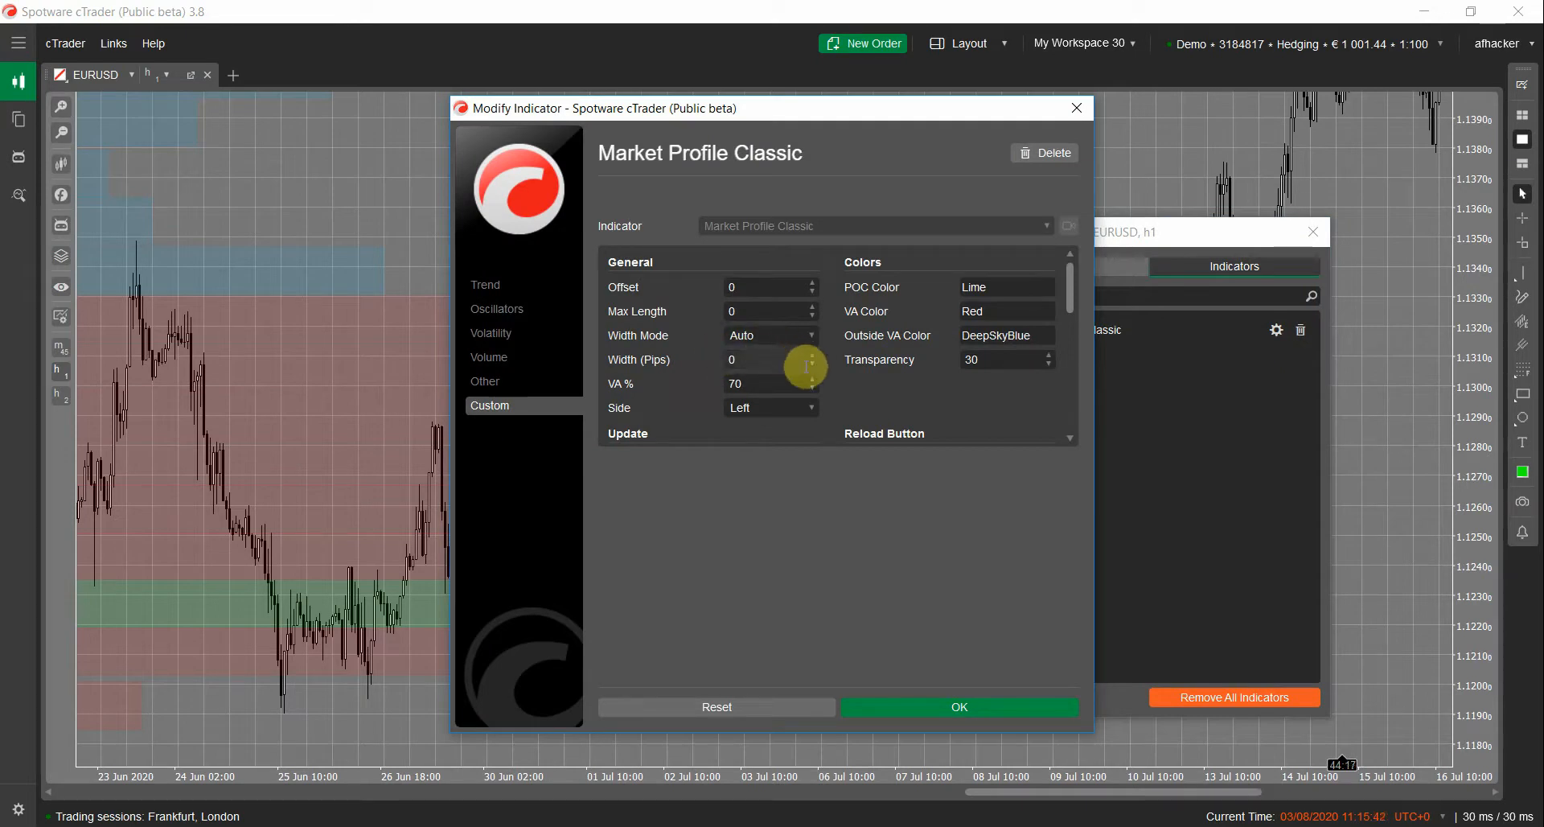
{"action": "mouse_move", "coordinate": [193, 263]}
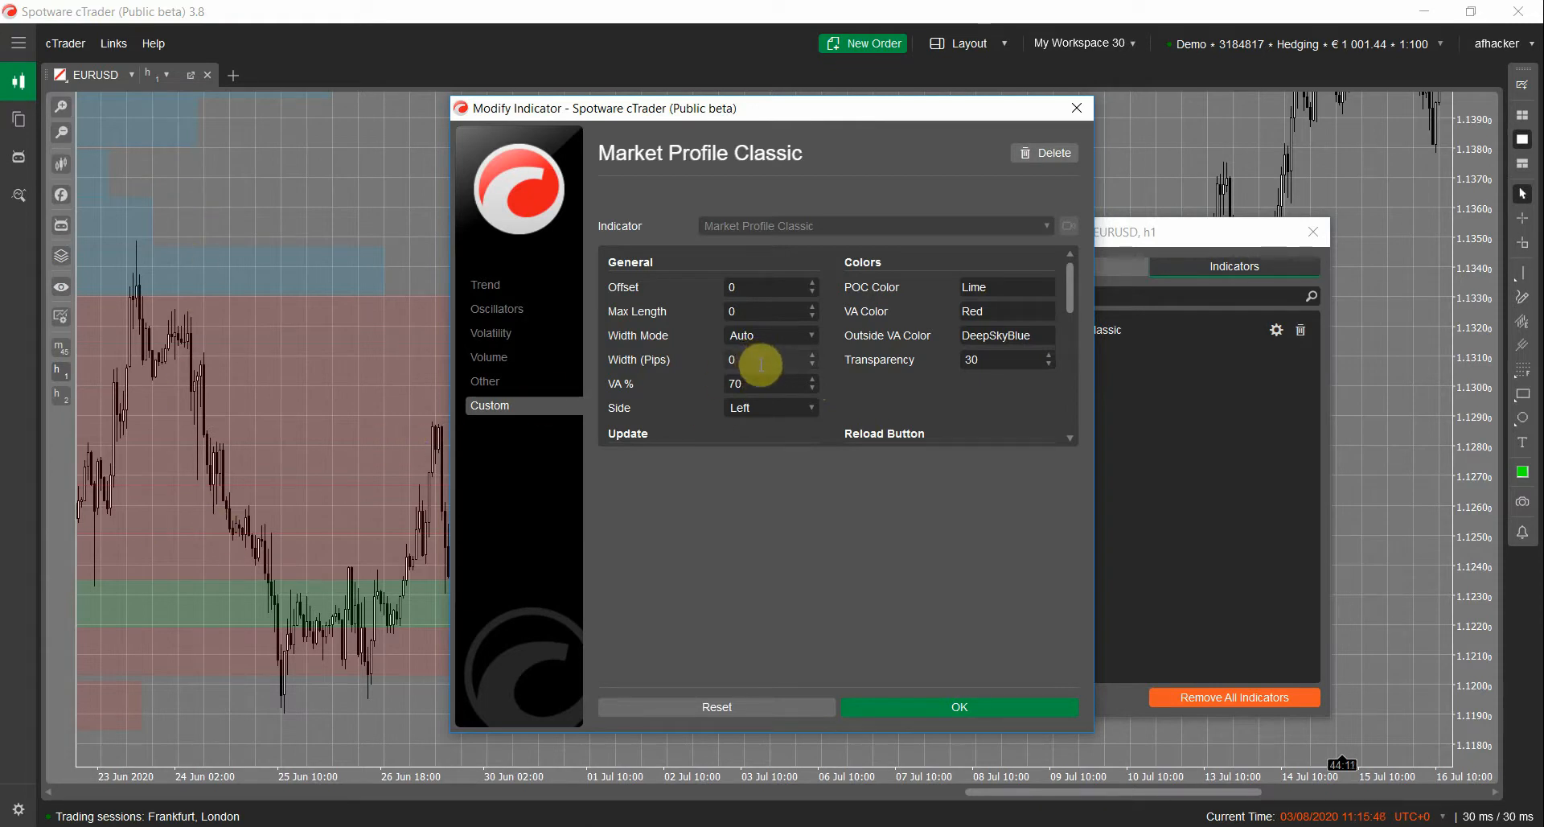
{"action": "mouse_move", "coordinate": [773, 343]}
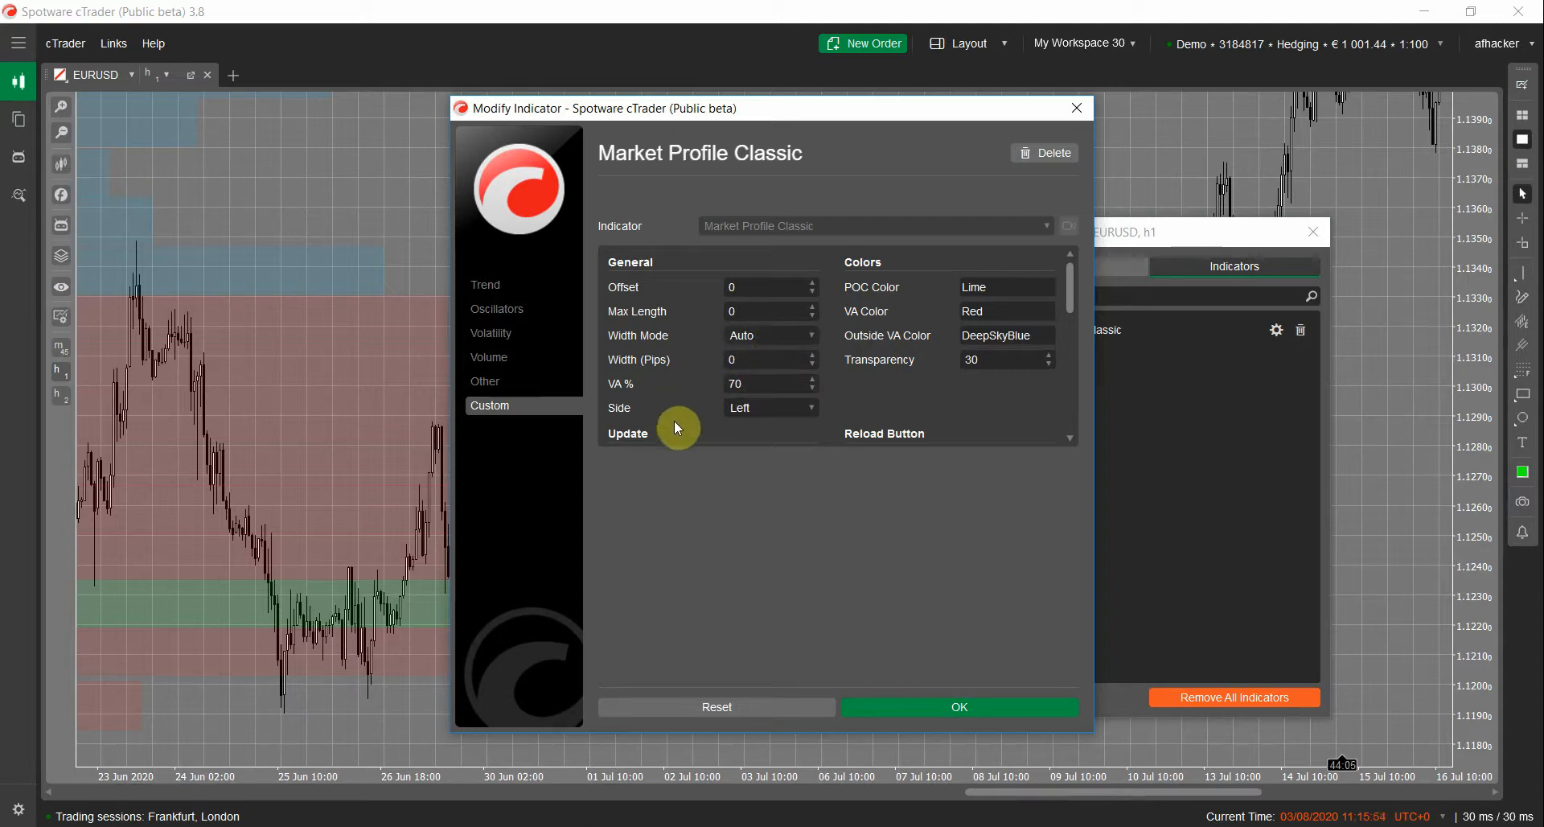
{"action": "mouse_move", "coordinate": [240, 381]}
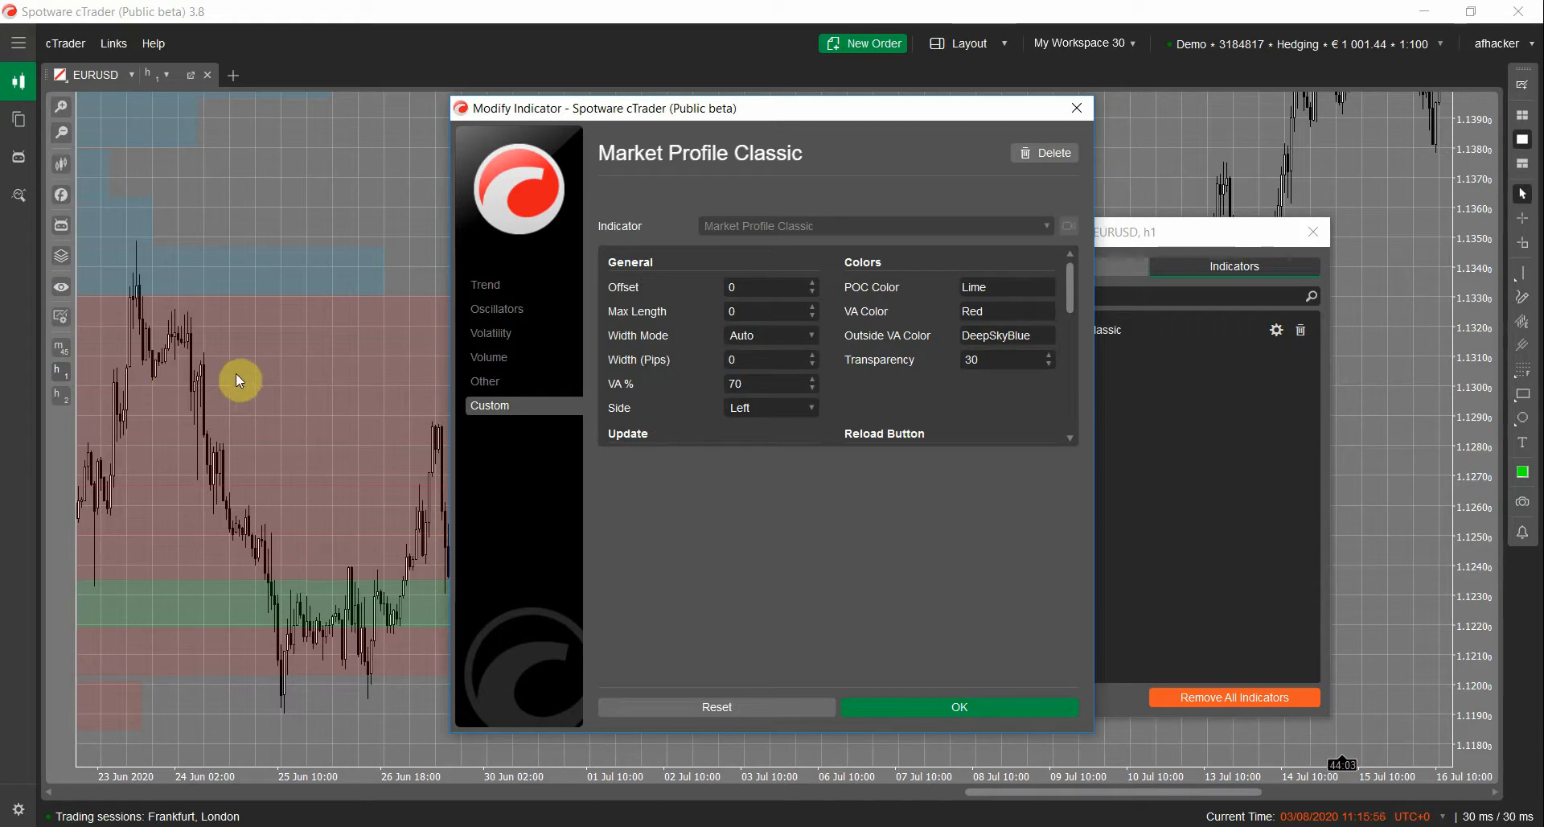
{"action": "mouse_move", "coordinate": [412, 330]}
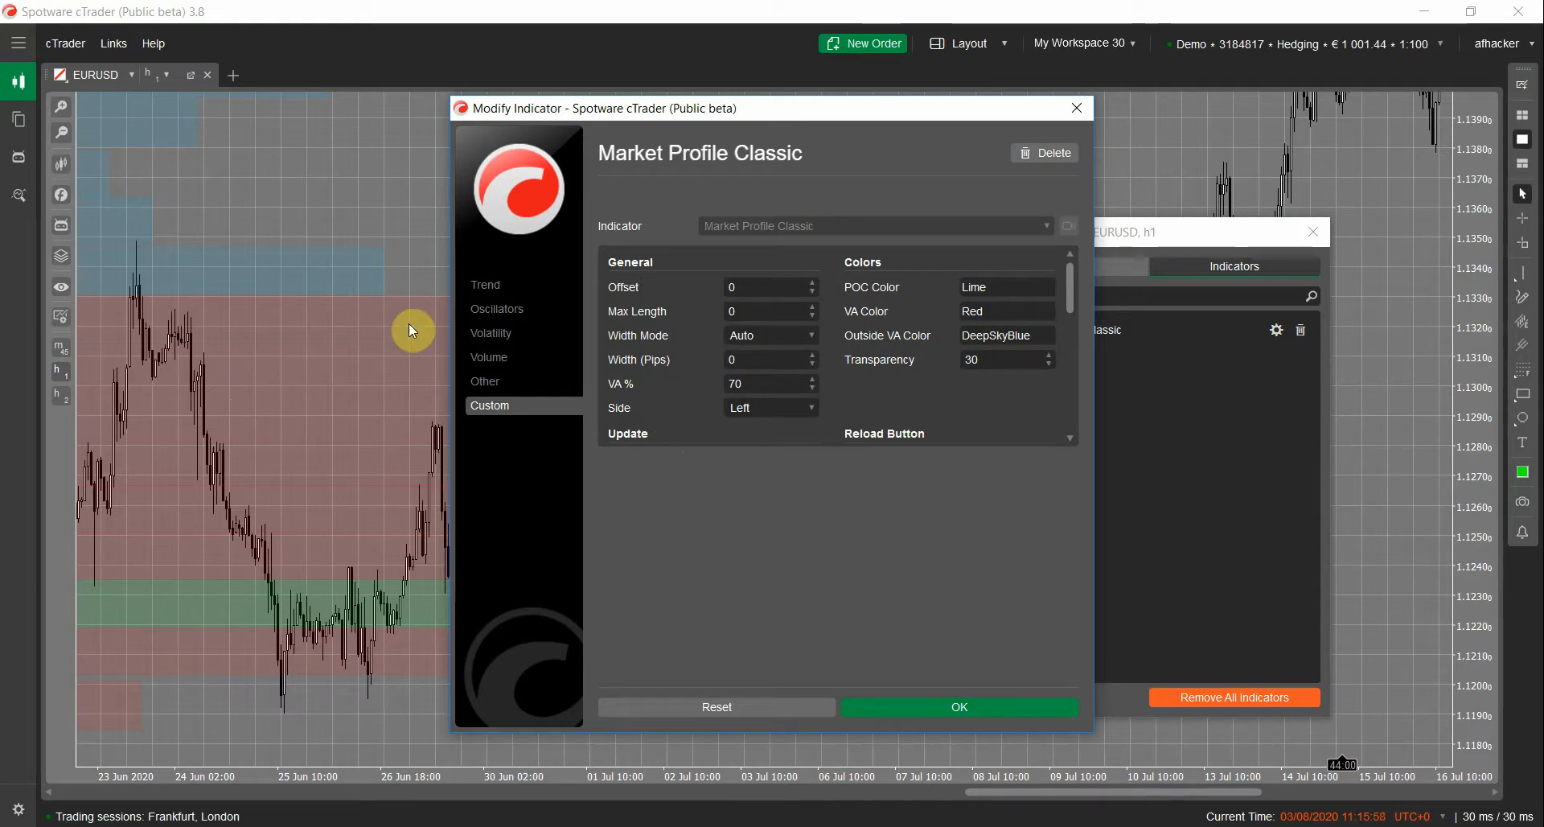
{"action": "mouse_move", "coordinate": [821, 392]}
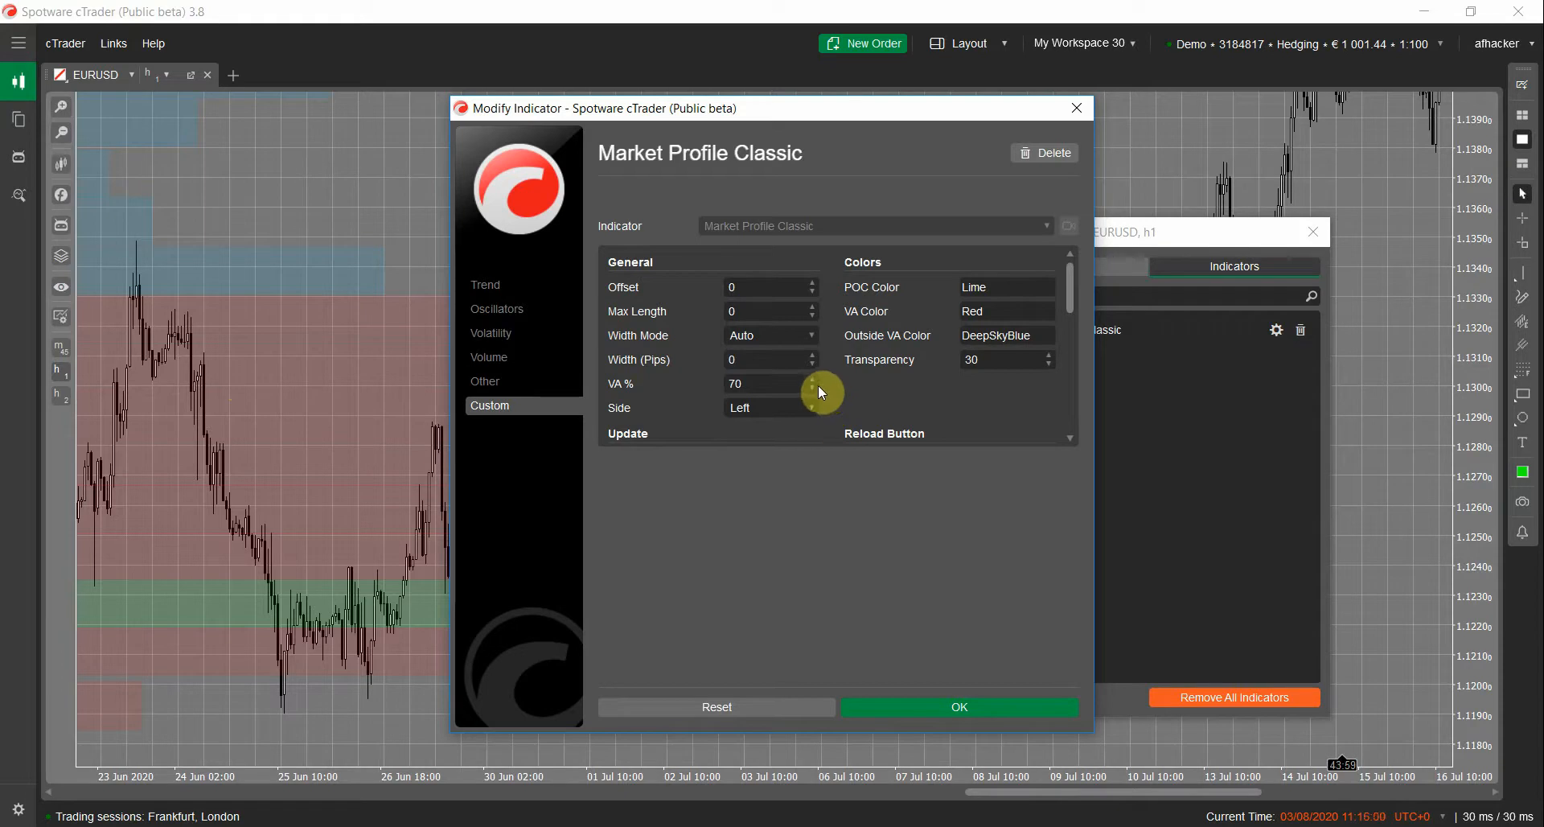
{"action": "left_click", "coordinate": [771, 335]}
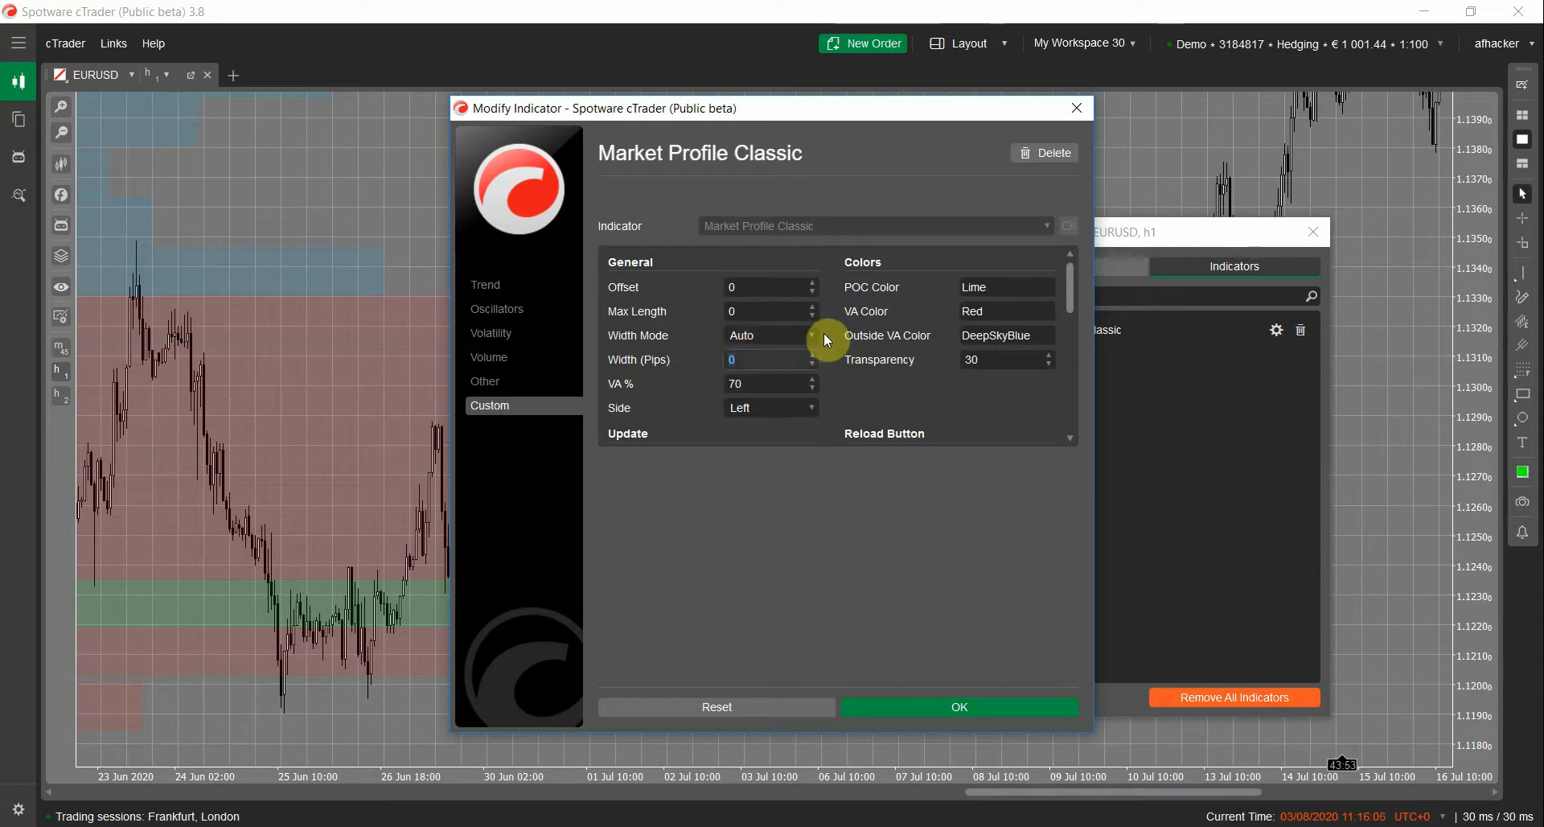
{"action": "mouse_move", "coordinate": [895, 537]}
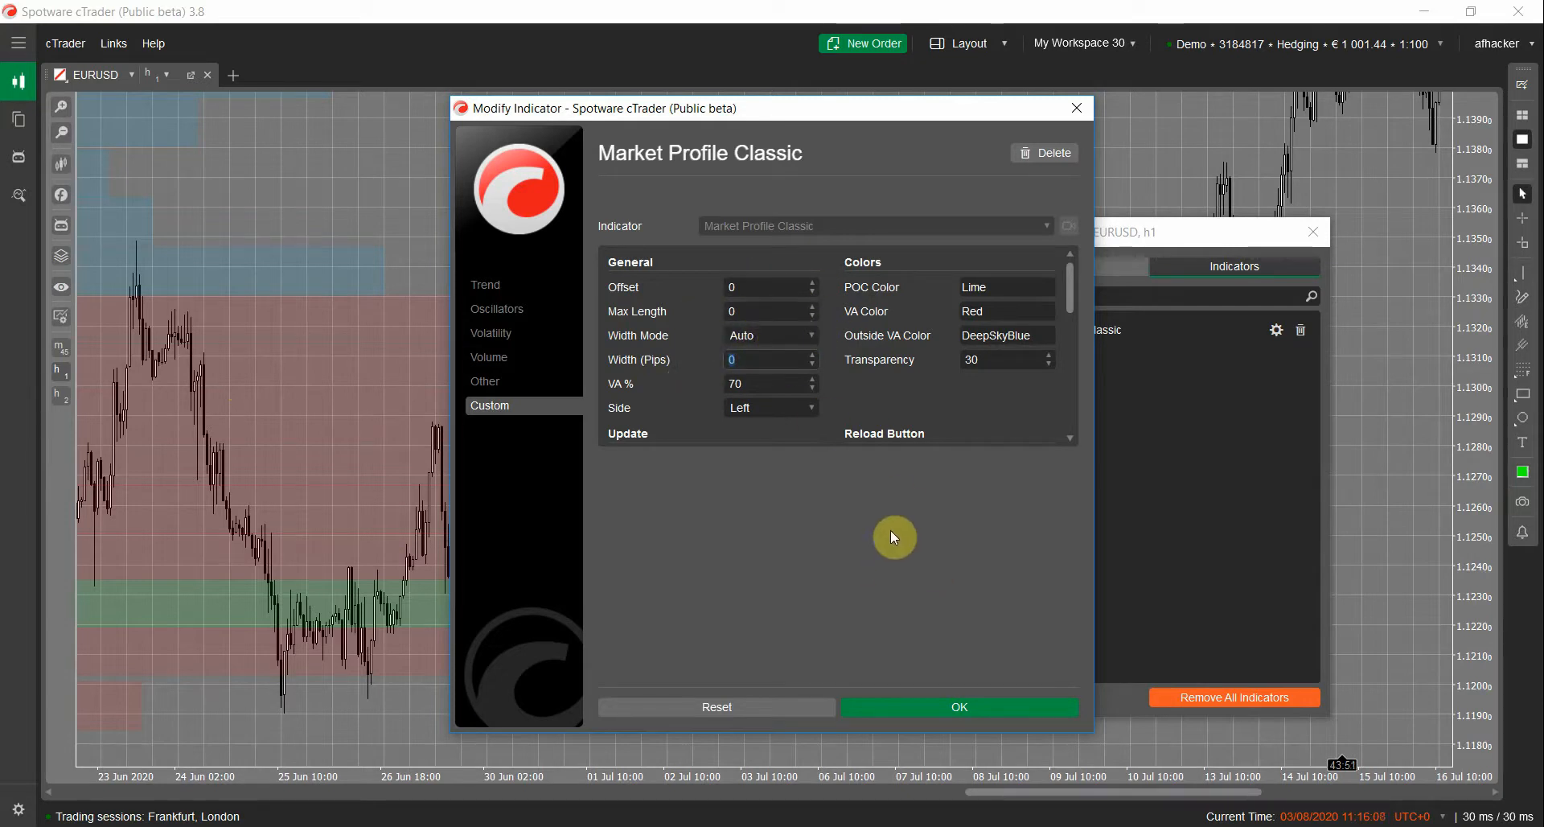
{"action": "mouse_move", "coordinate": [1094, 322]}
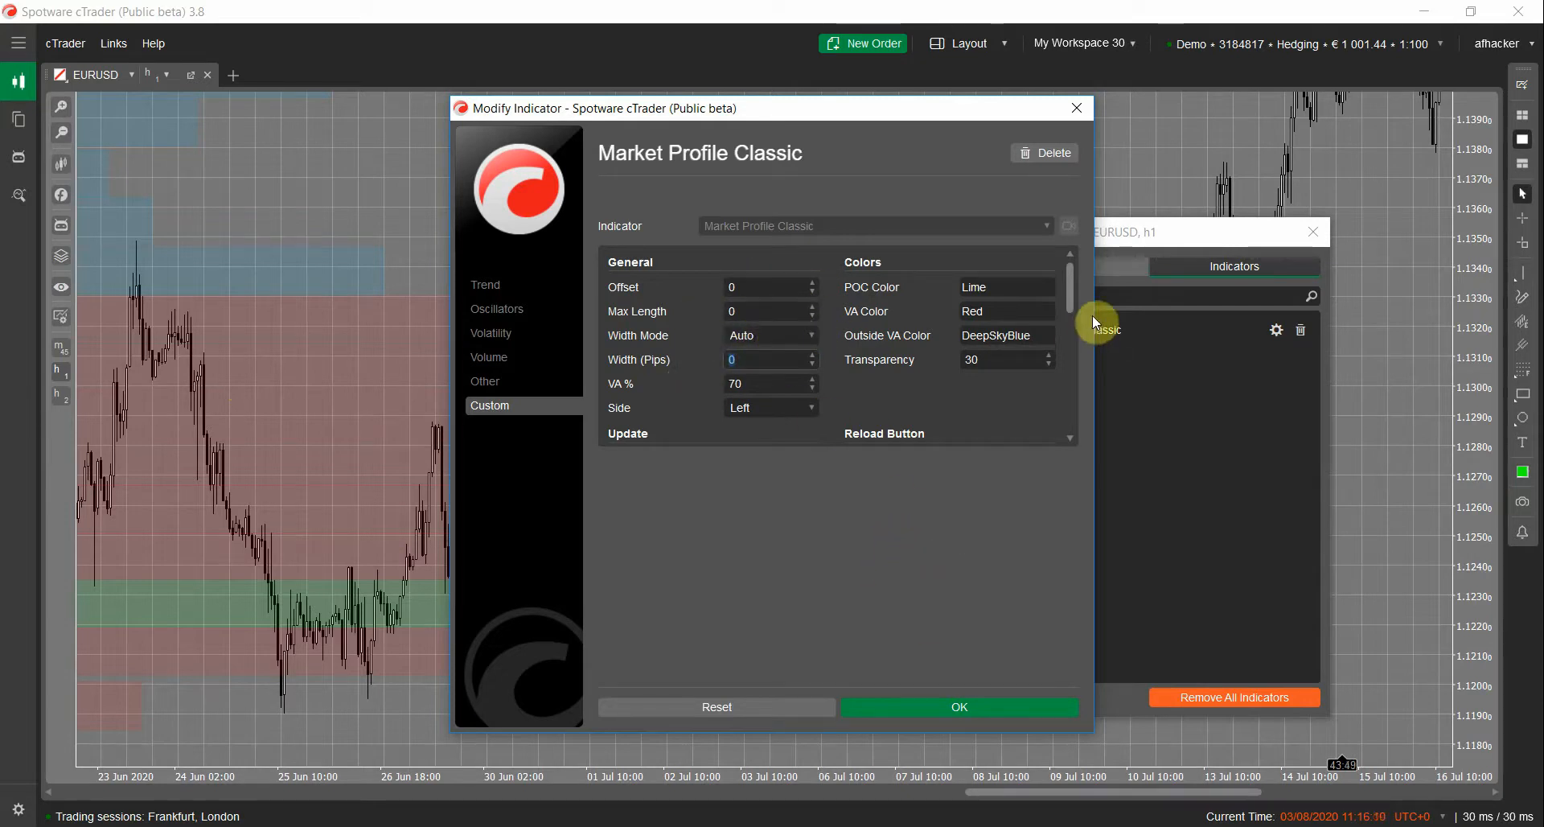
{"action": "scroll", "scroll_direction": "down", "scroll_amount": 3}
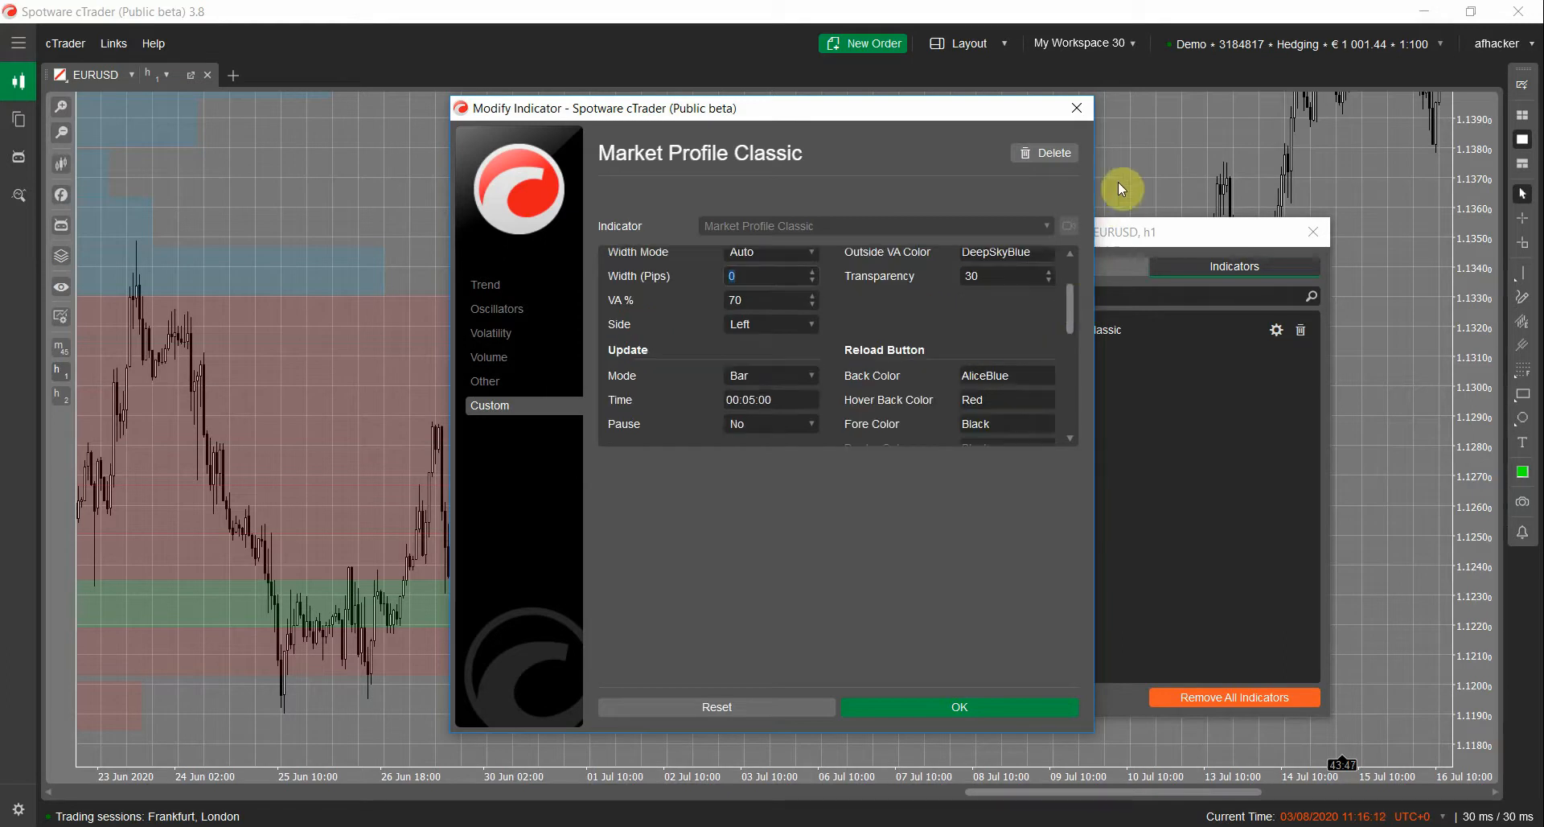
Leave the settings unchanged and delete Market Profile Classic via Object Manager > Indicators
{"action": "left_click", "coordinate": [959, 706]}
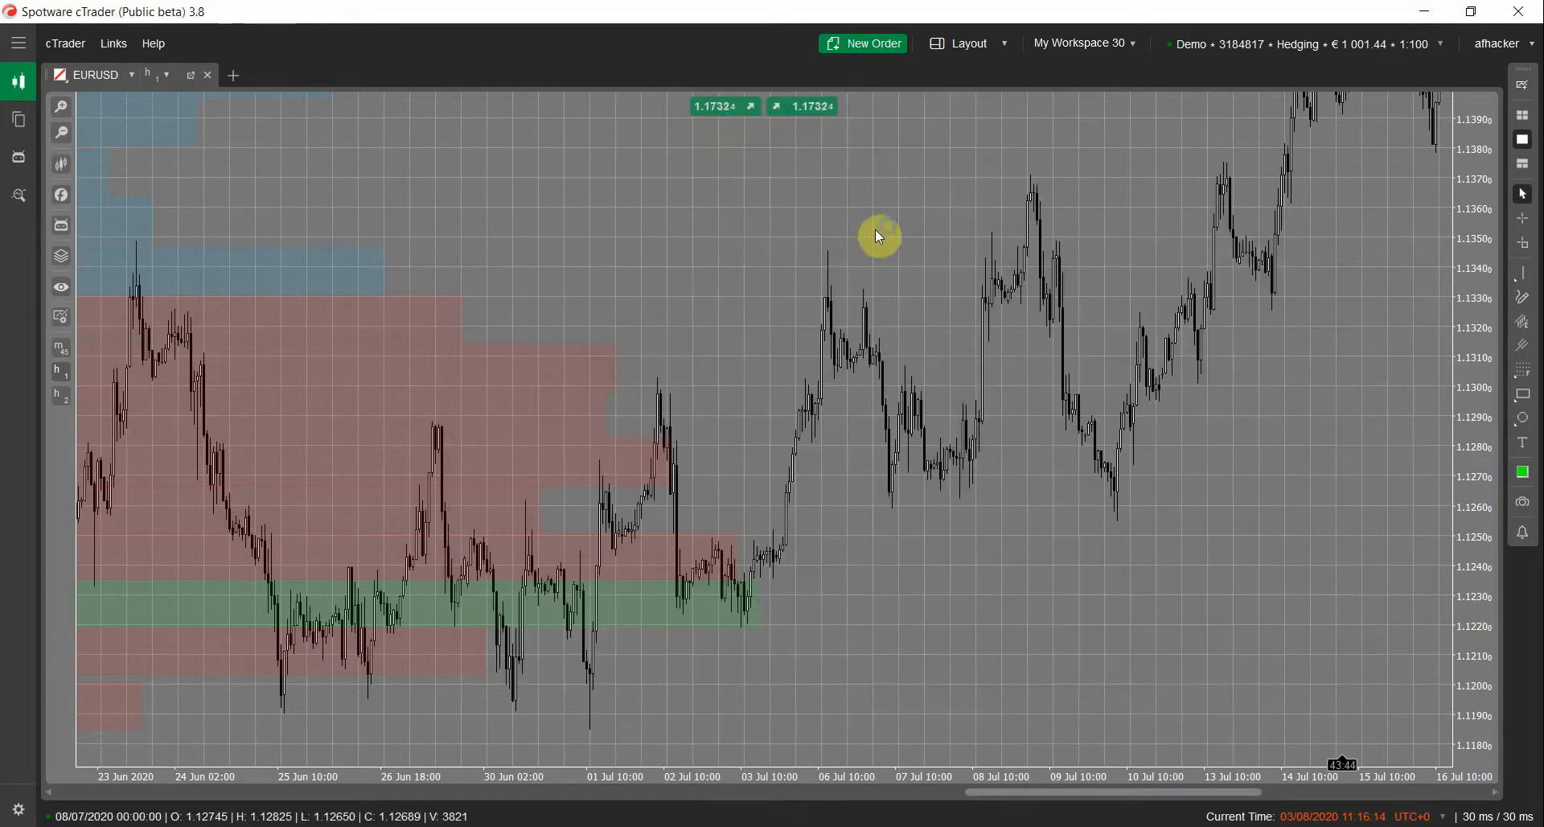
{"action": "right_click", "coordinate": [879, 235]}
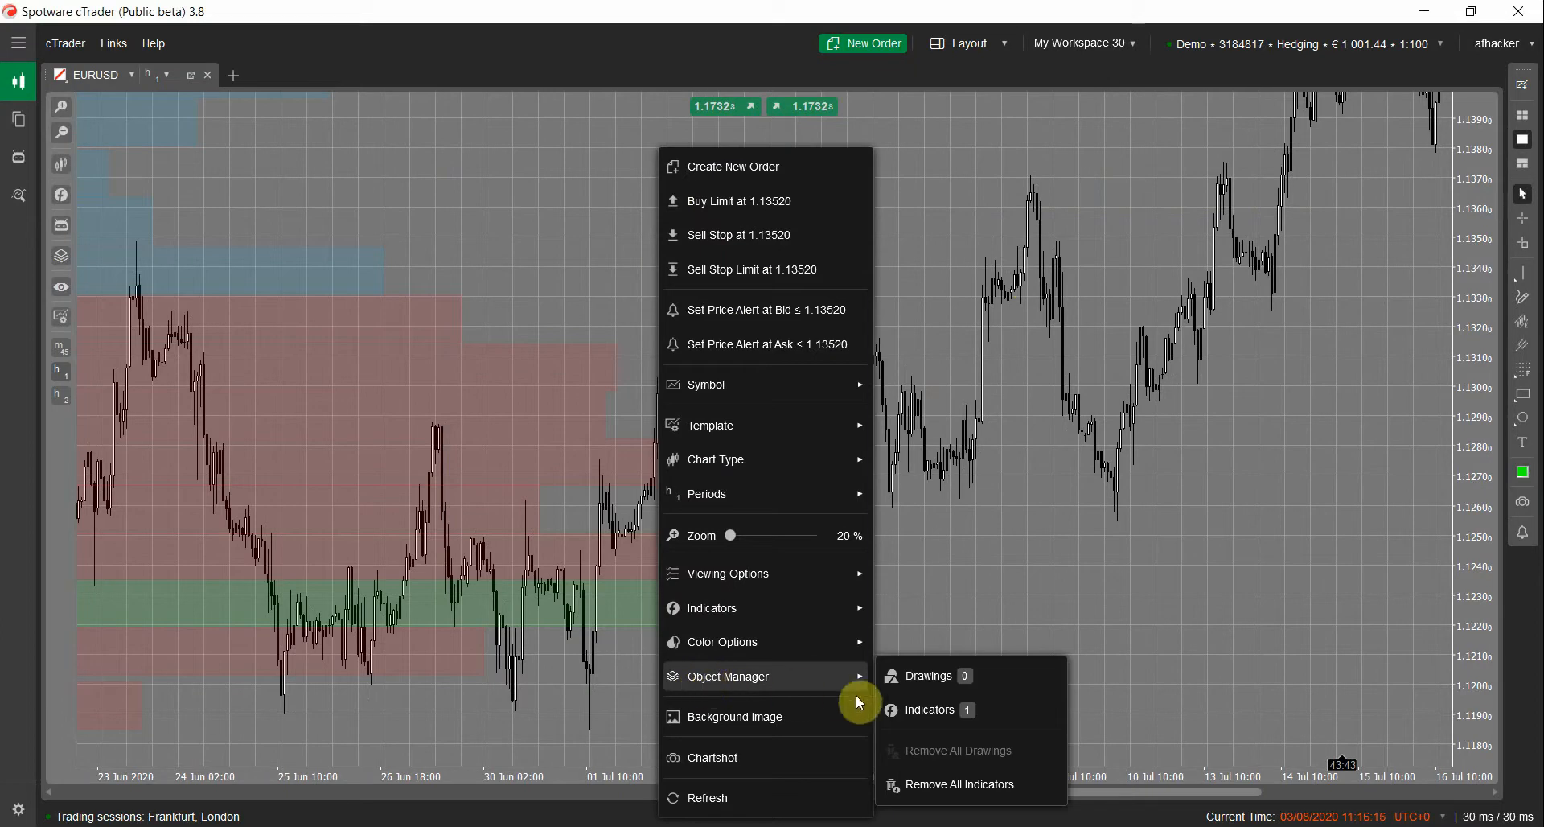
{"action": "left_click", "coordinate": [930, 709]}
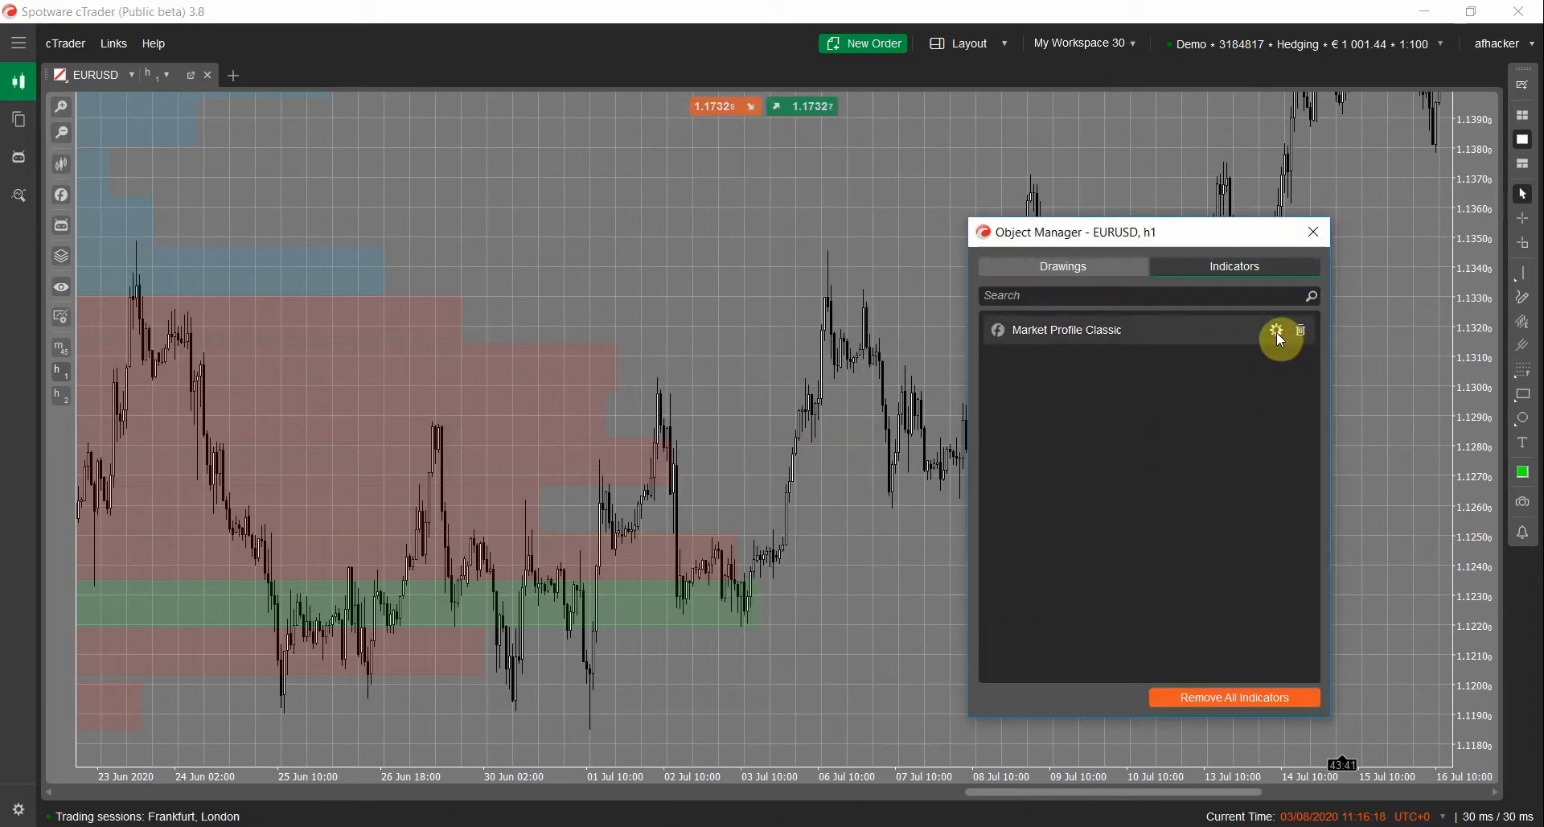
{"action": "mouse_move", "coordinate": [1352, 348]}
{"action": "type", "text": "market profile"}
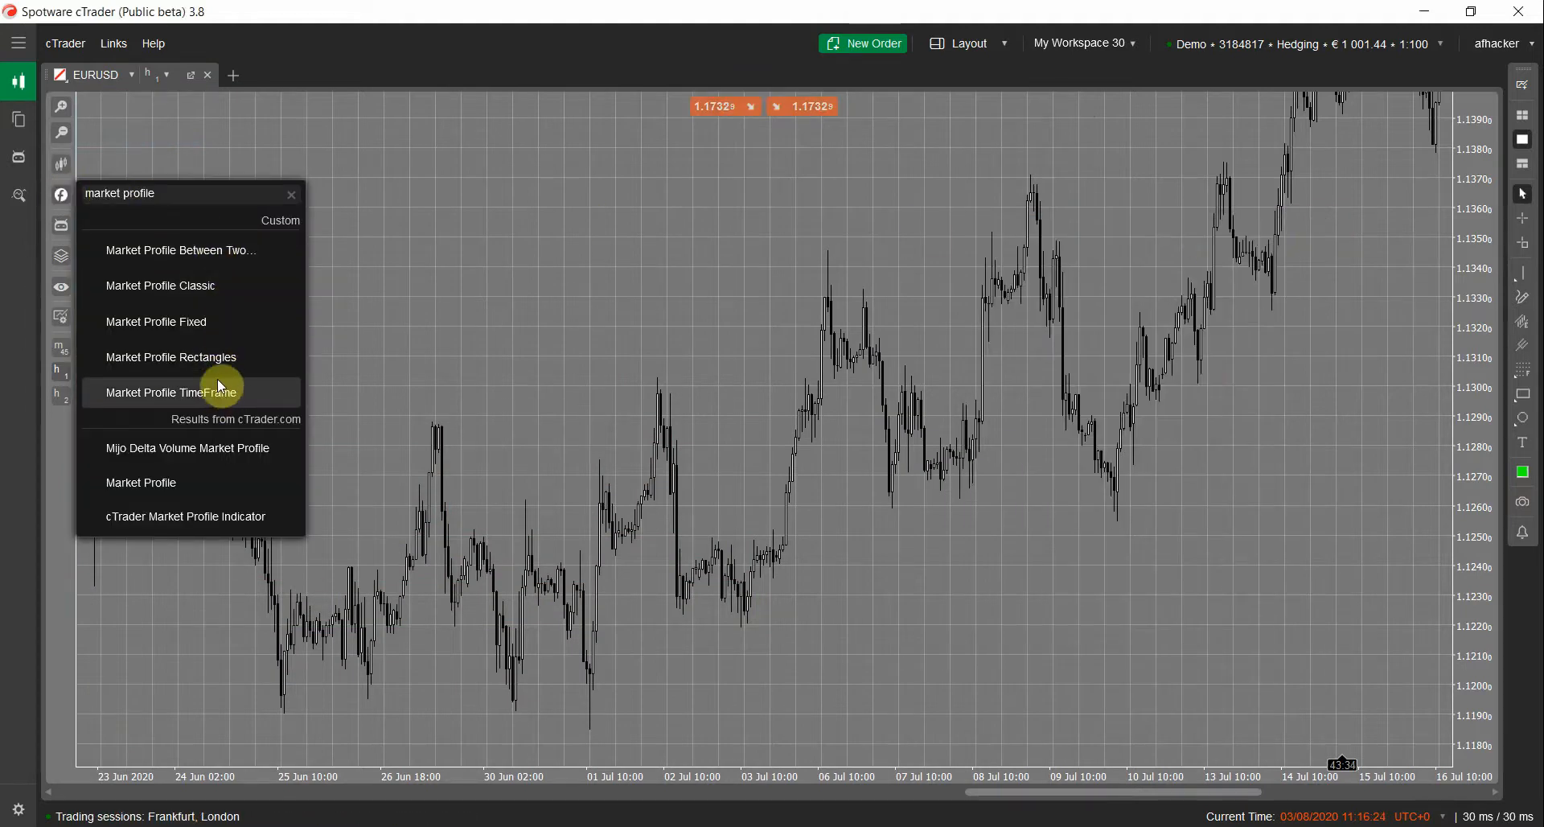
Choose Market Profile TimeFrame and review its default daily, three-profile parameters
{"action": "left_click", "coordinate": [169, 392]}
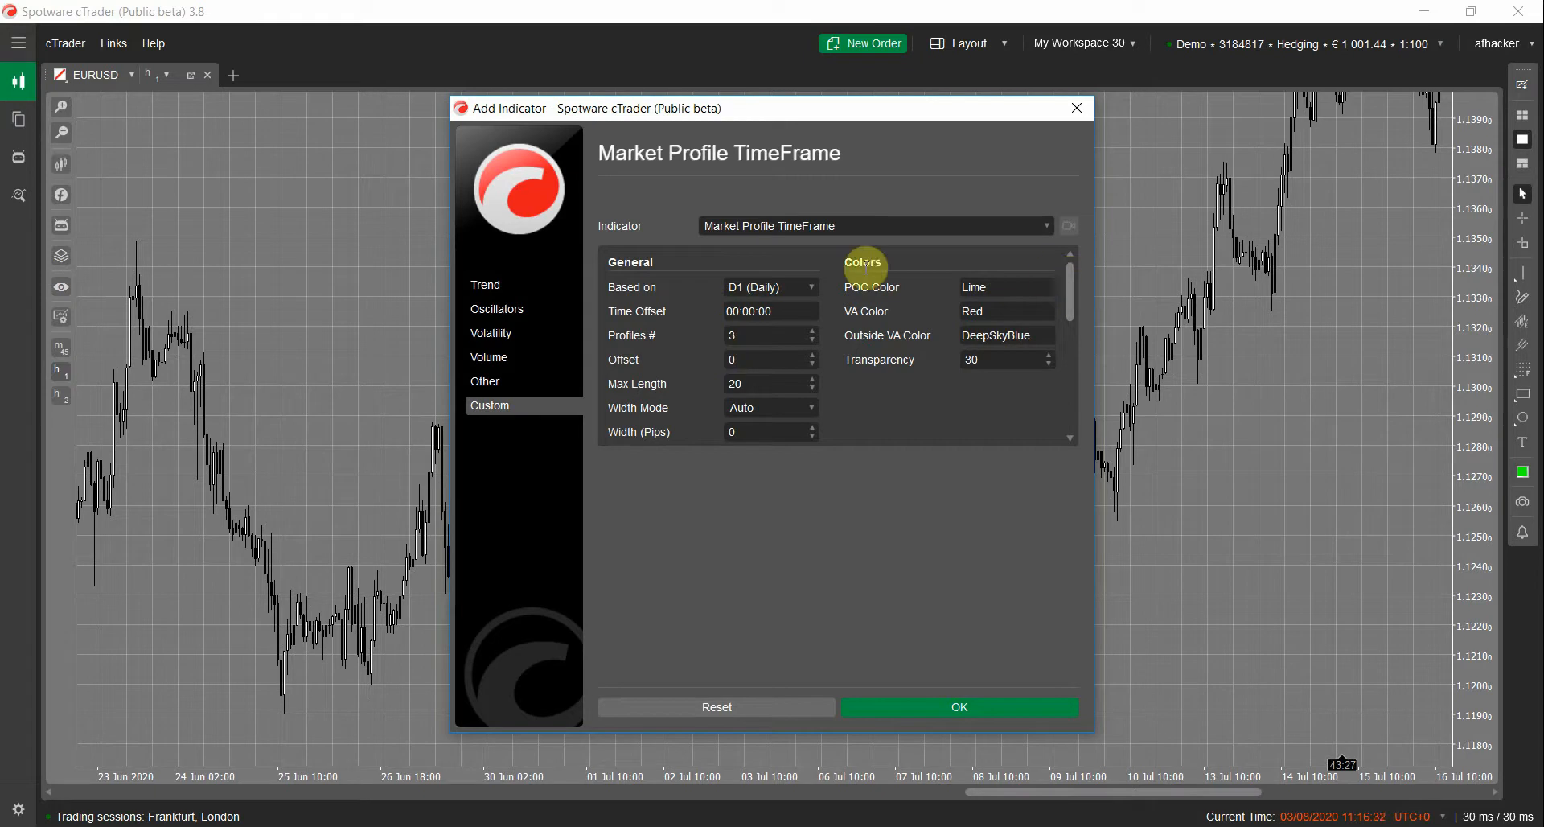
{"action": "scroll", "scroll_direction": "down", "scroll_amount": 3}
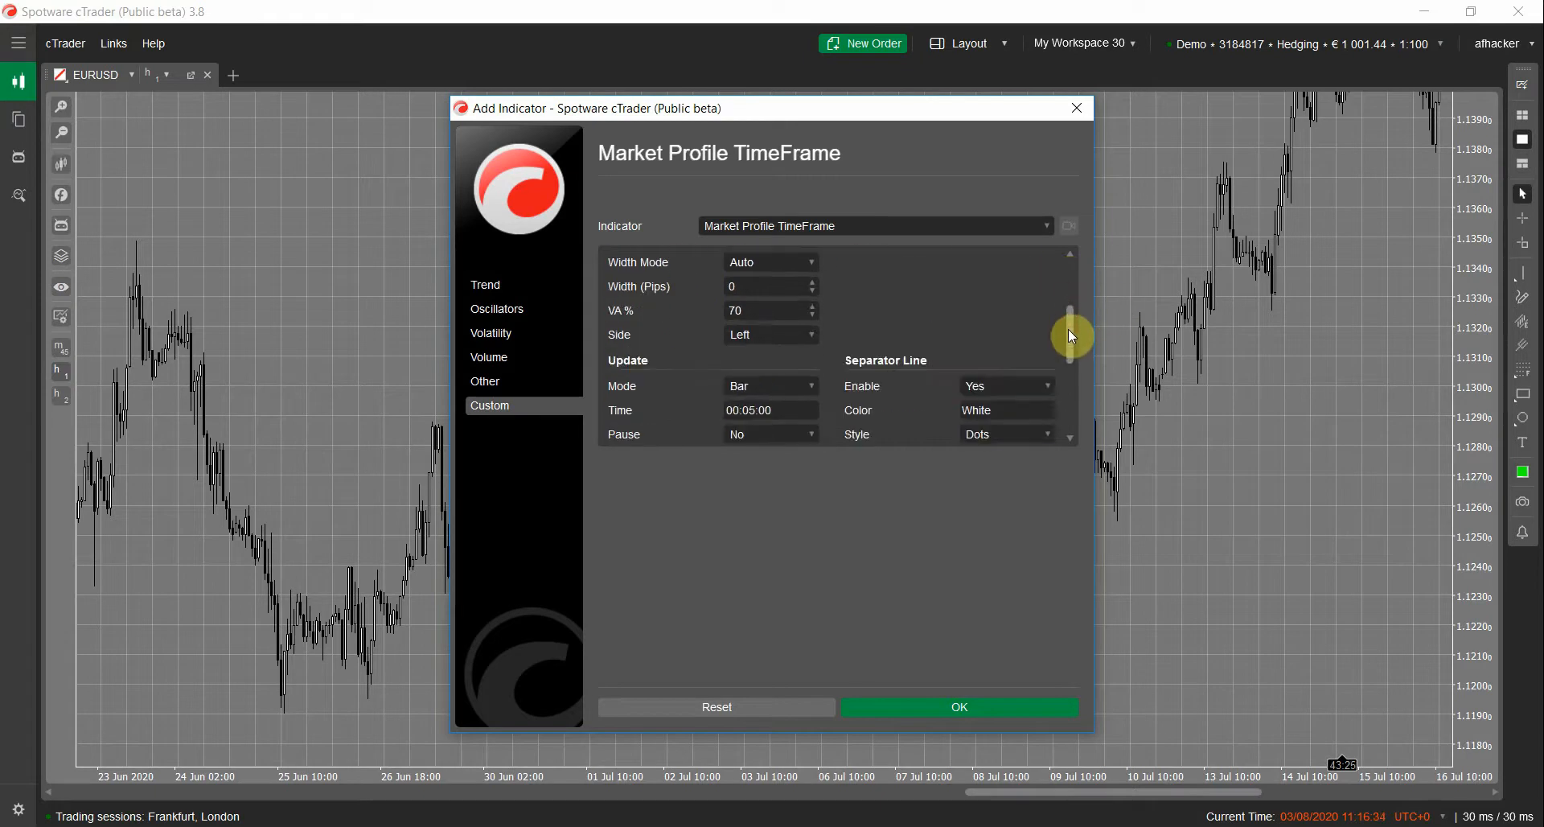
{"action": "scroll", "scroll_direction": "down", "scroll_amount": 3}
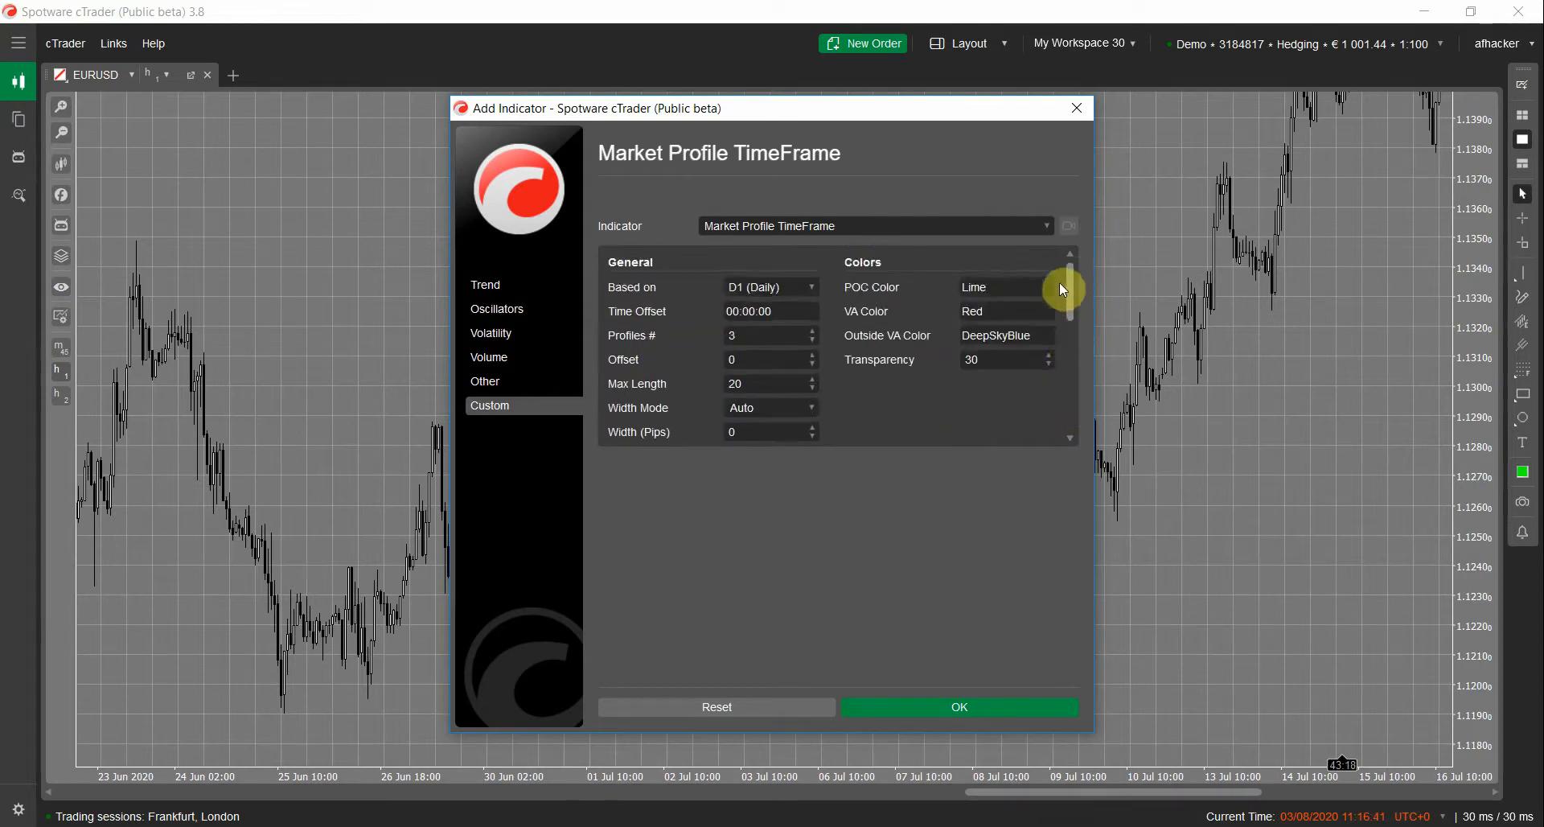
{"action": "scroll", "scroll_direction": "down", "scroll_amount": 3}
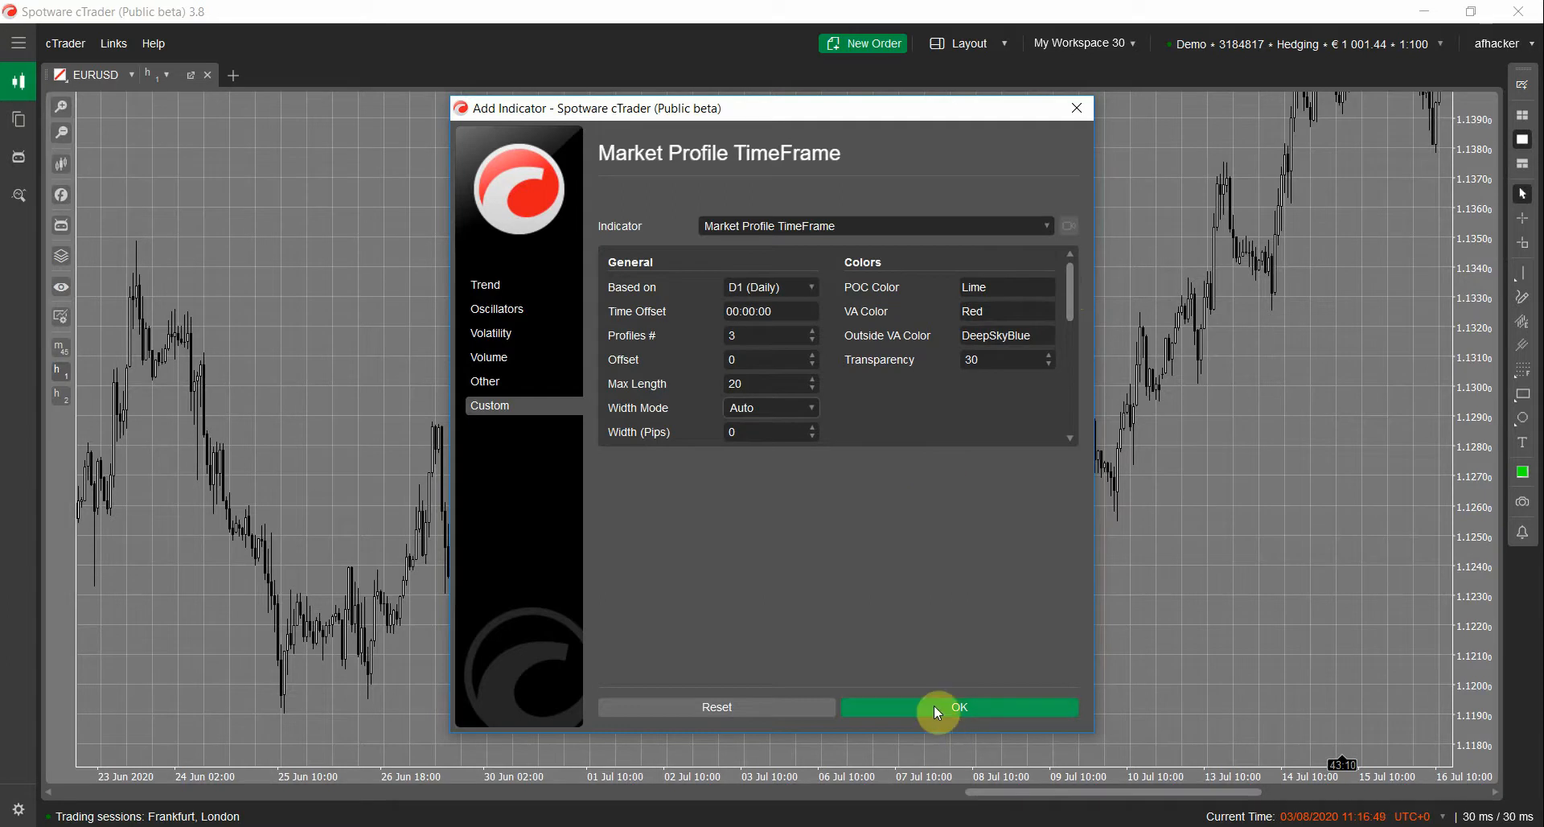
Add Market Profile TimeFrame and zoom the chart from 20% to 60% on the early-August profiles
{"action": "left_click", "coordinate": [958, 706]}
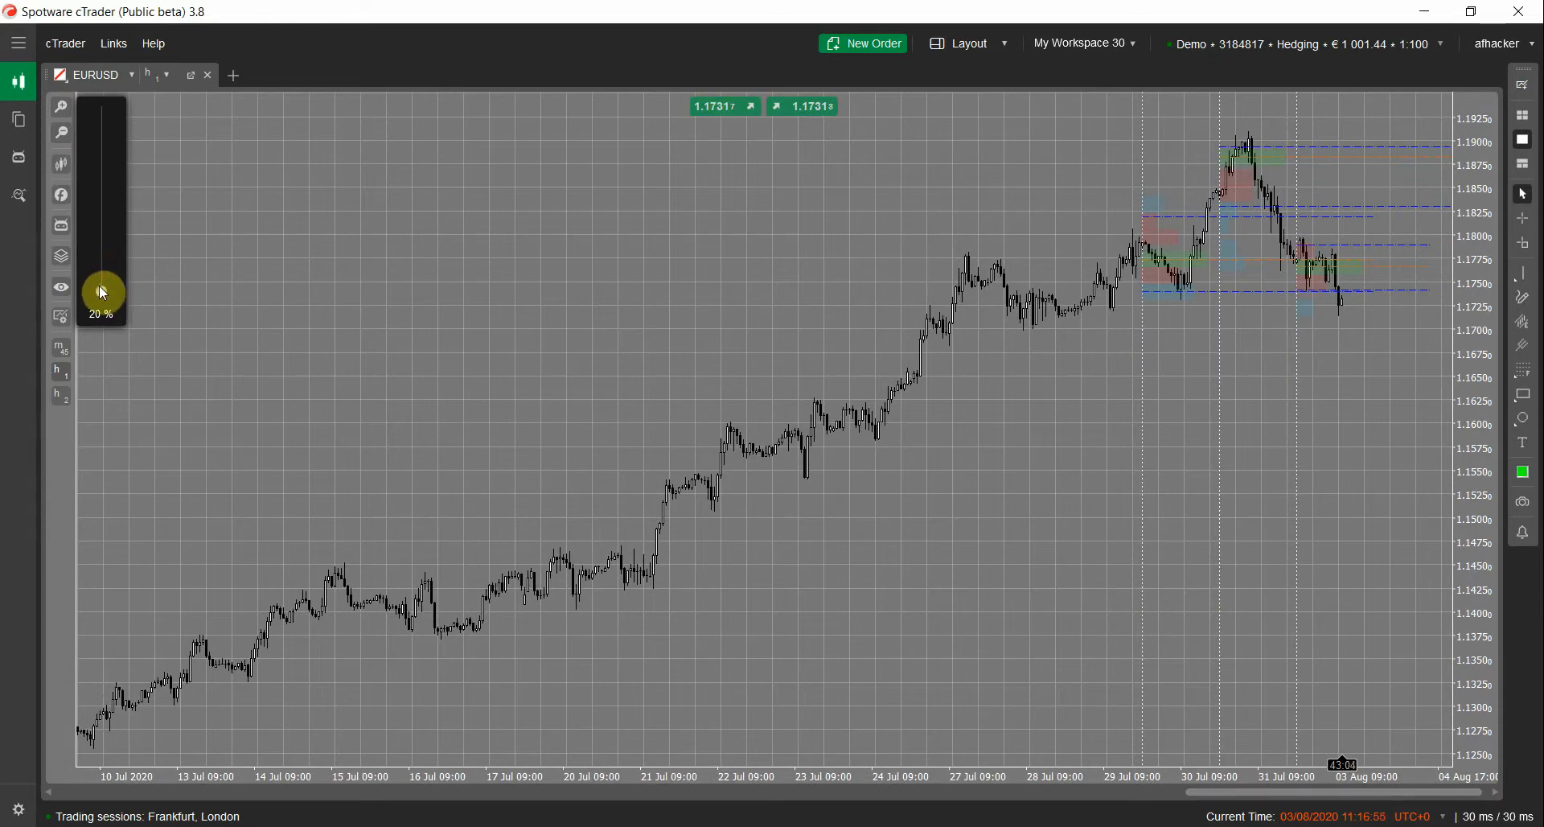
{"action": "left_click_drag", "start_coordinate": [103, 291], "coordinate": [111, 279]}
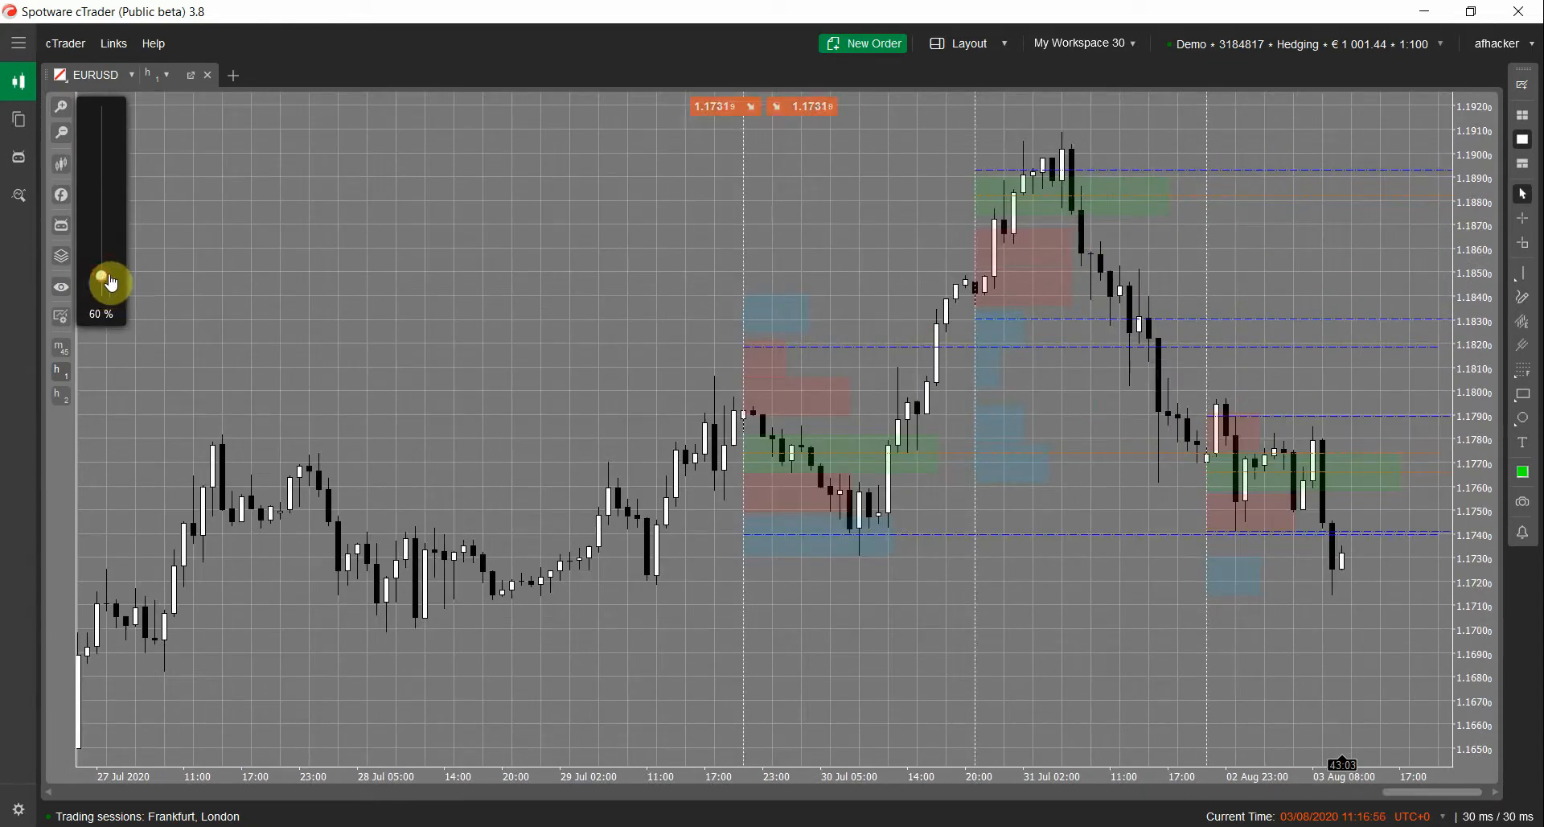
{"action": "right_click", "coordinate": [502, 672]}
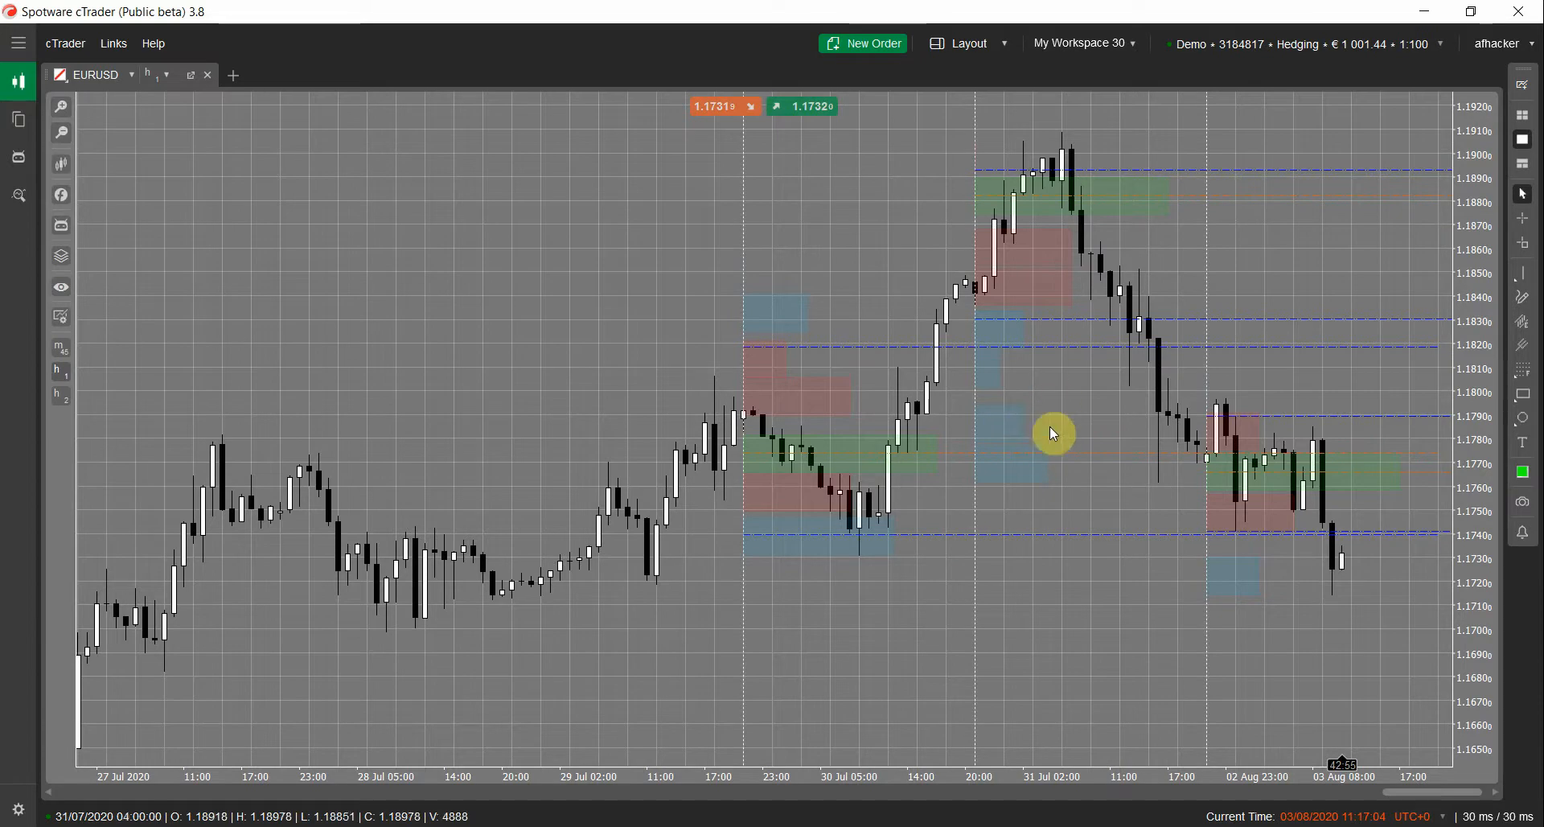
{"action": "mouse_move", "coordinate": [1062, 246]}
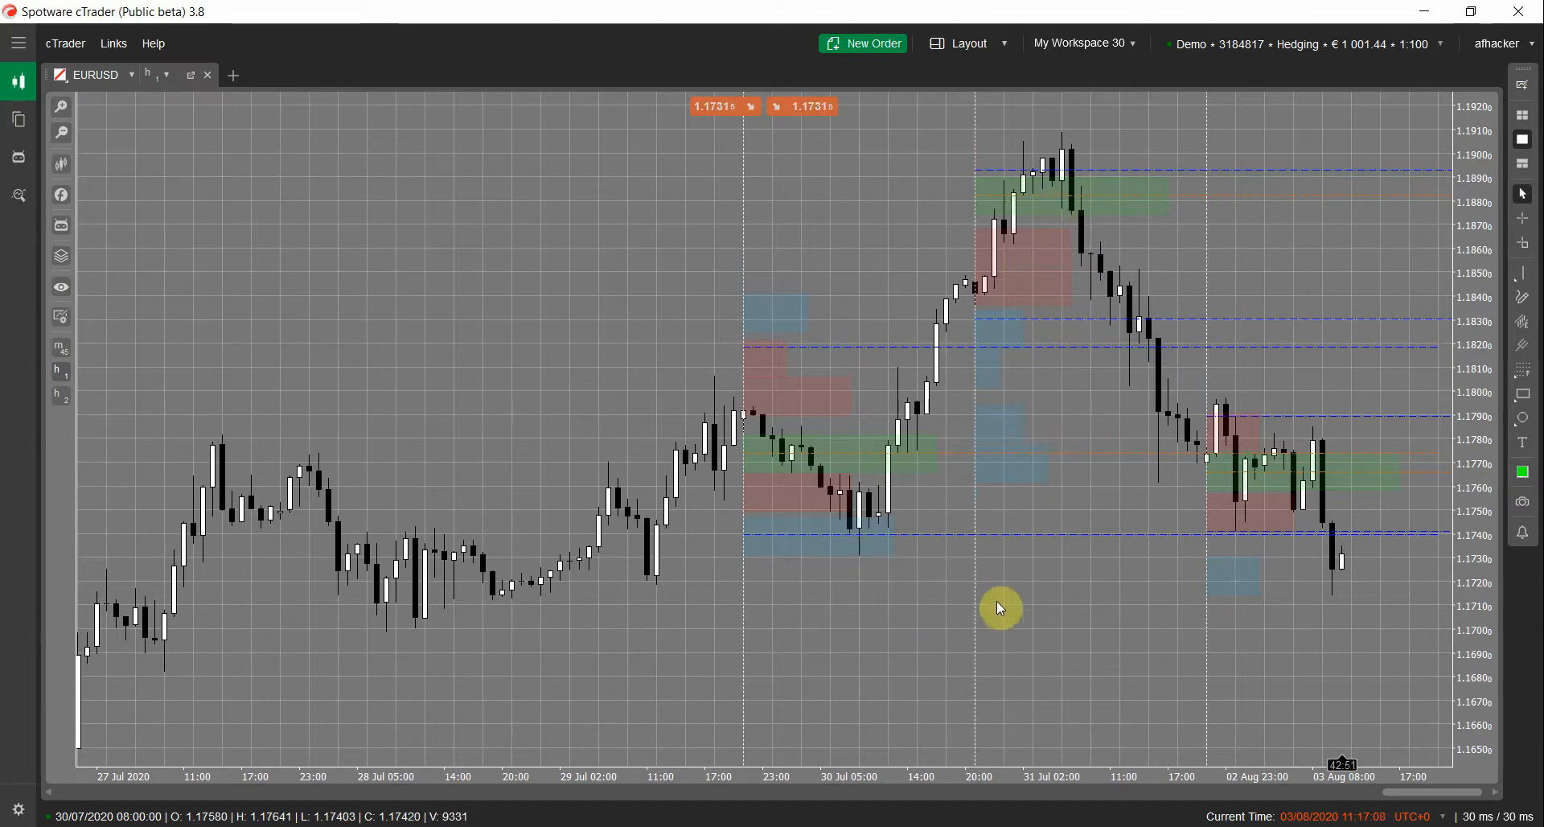
Remove all indicators from the chart and choose Market Profile Fixed from the indicator list
{"action": "right_click", "coordinate": [1001, 608]}
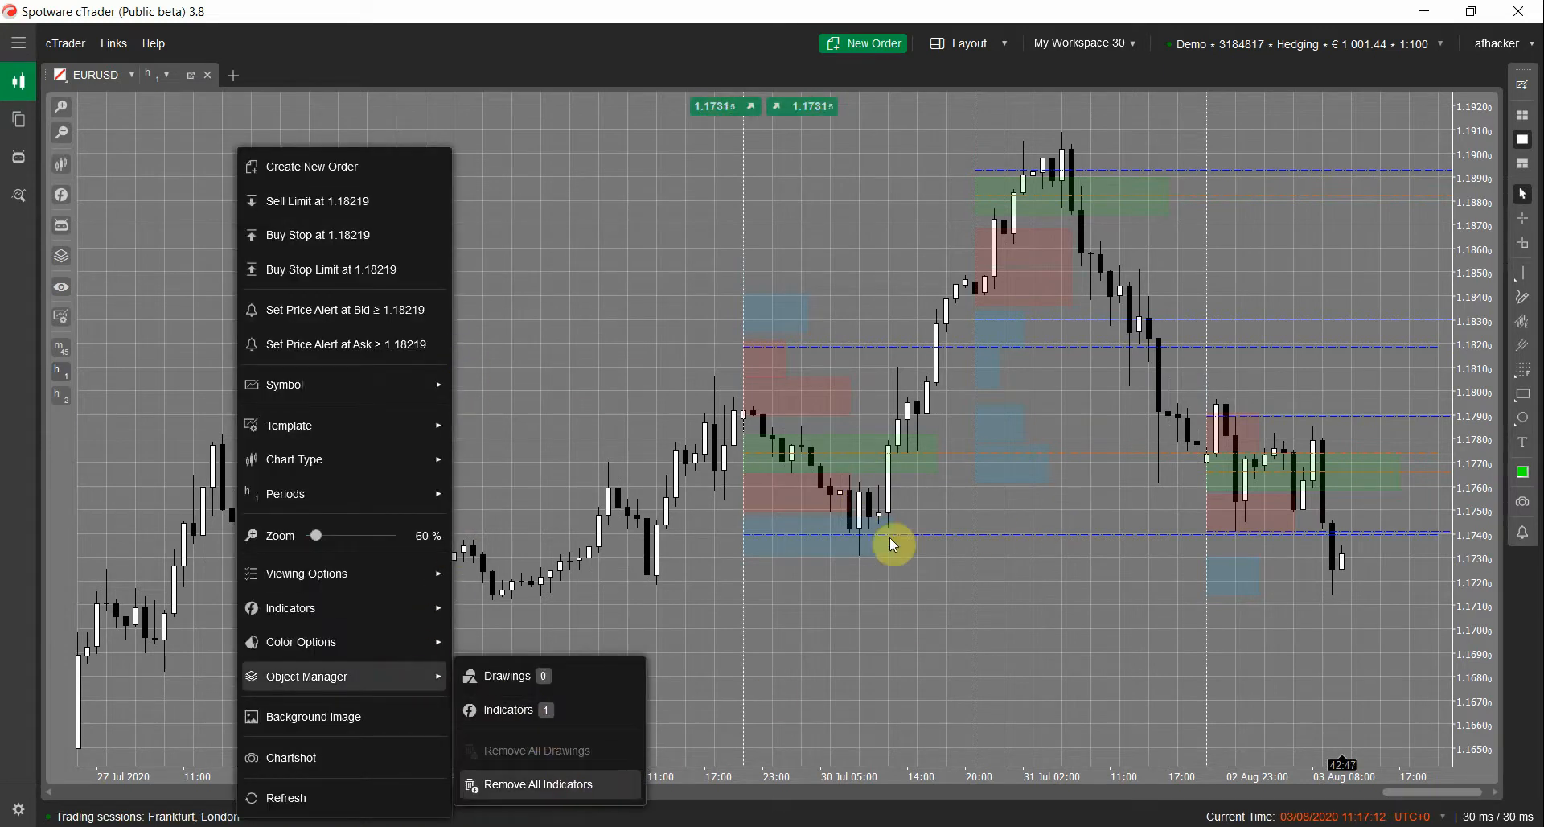
{"action": "left_click", "coordinate": [539, 784]}
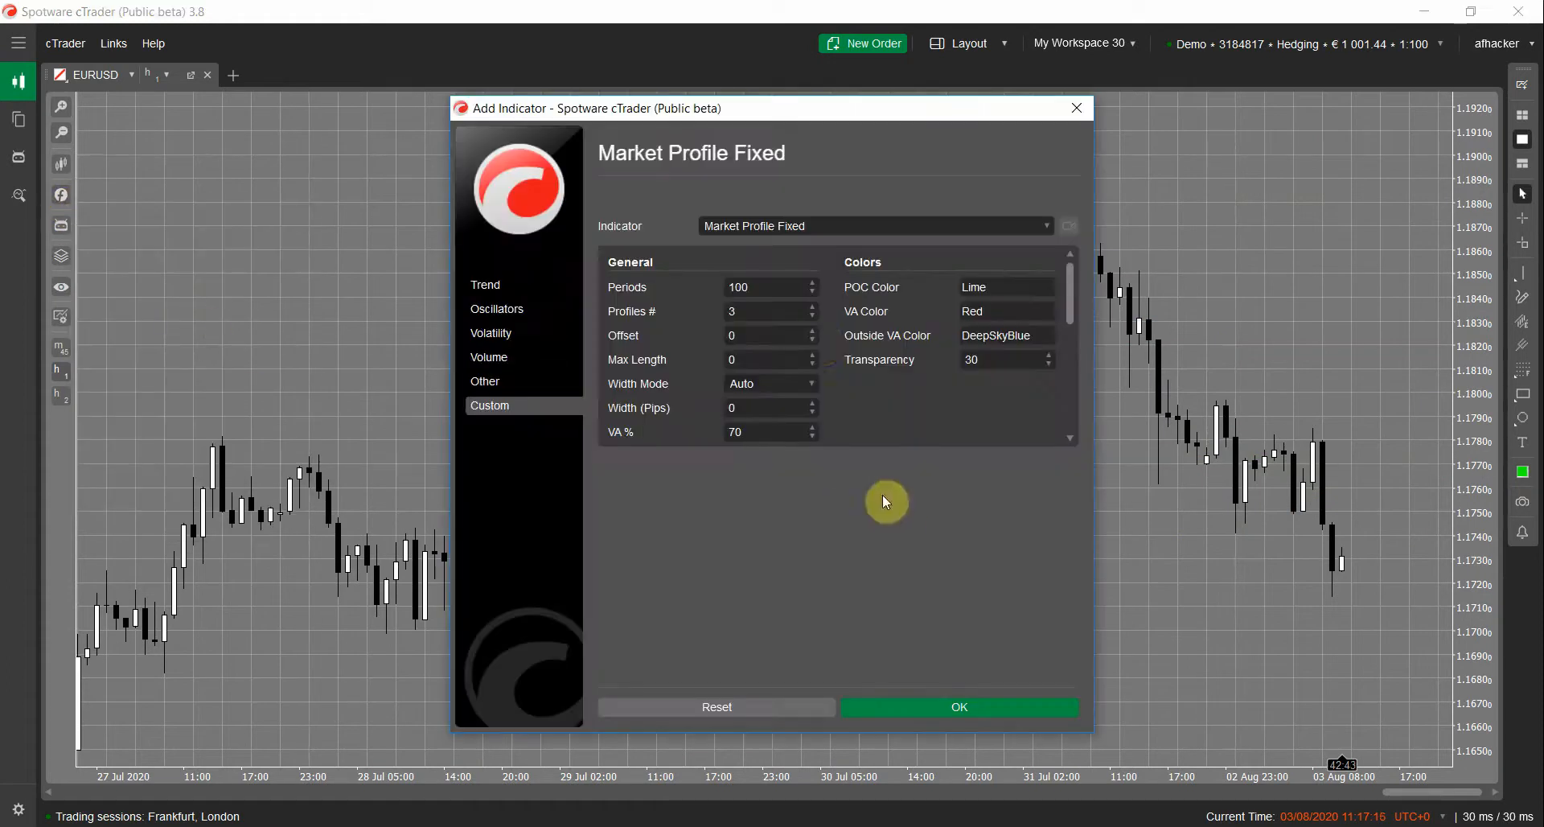
{"action": "left_click", "coordinate": [769, 383]}
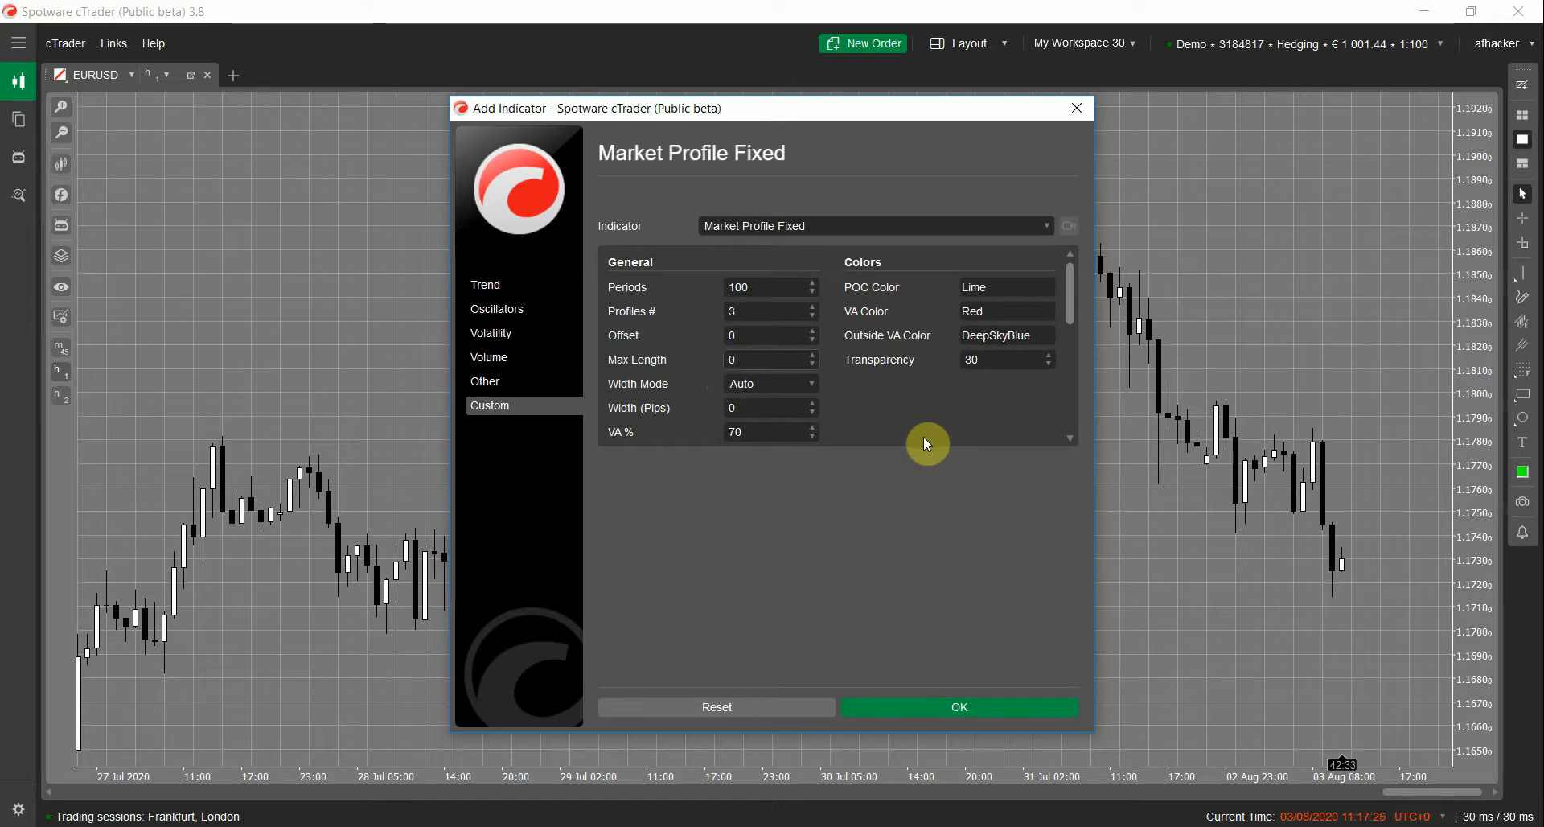
{"action": "mouse_move", "coordinate": [772, 359]}
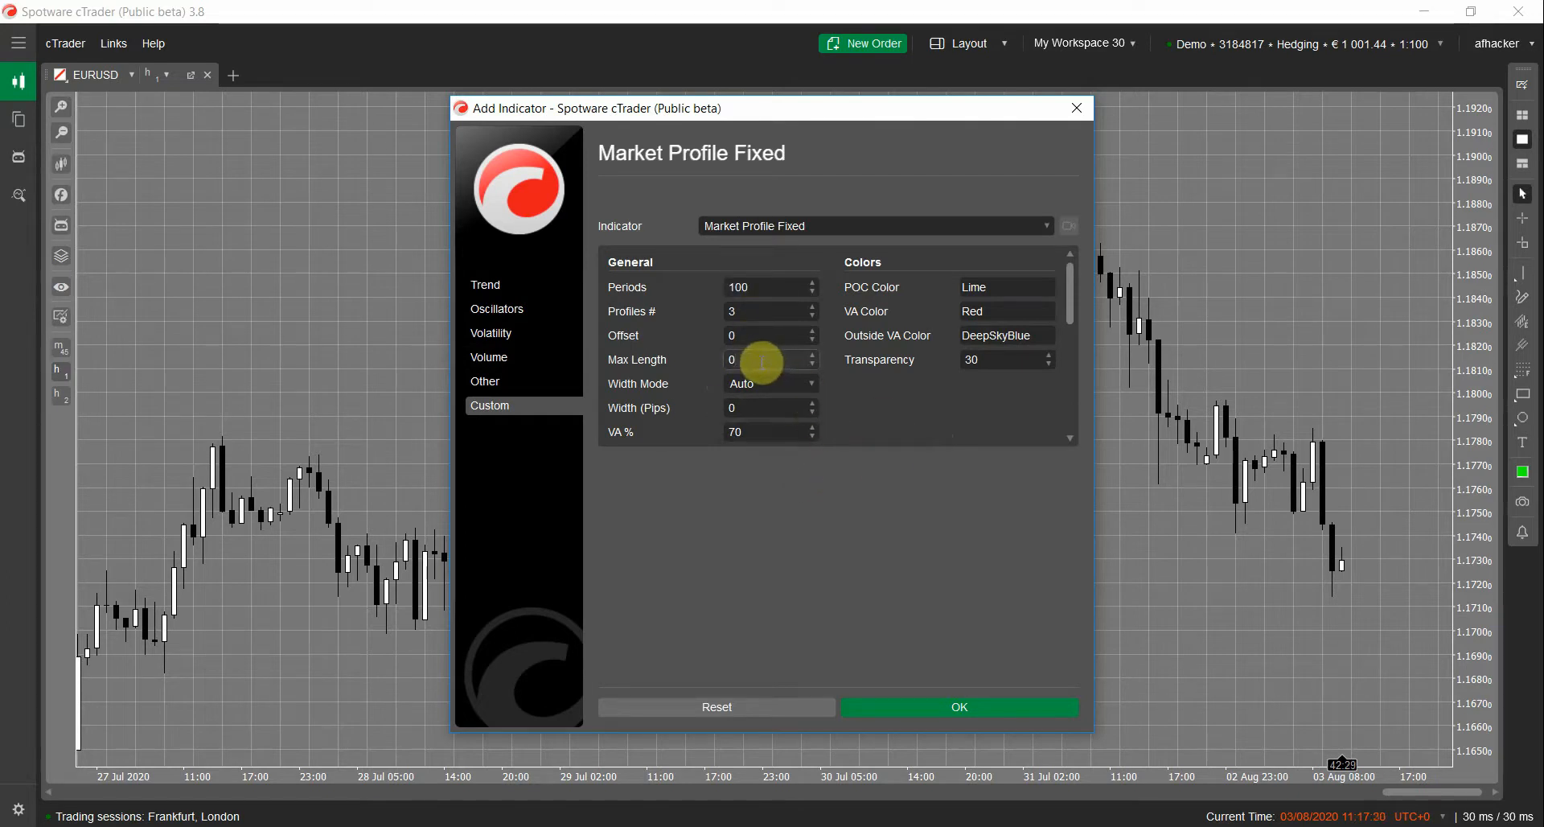
{"action": "mouse_move", "coordinate": [898, 445]}
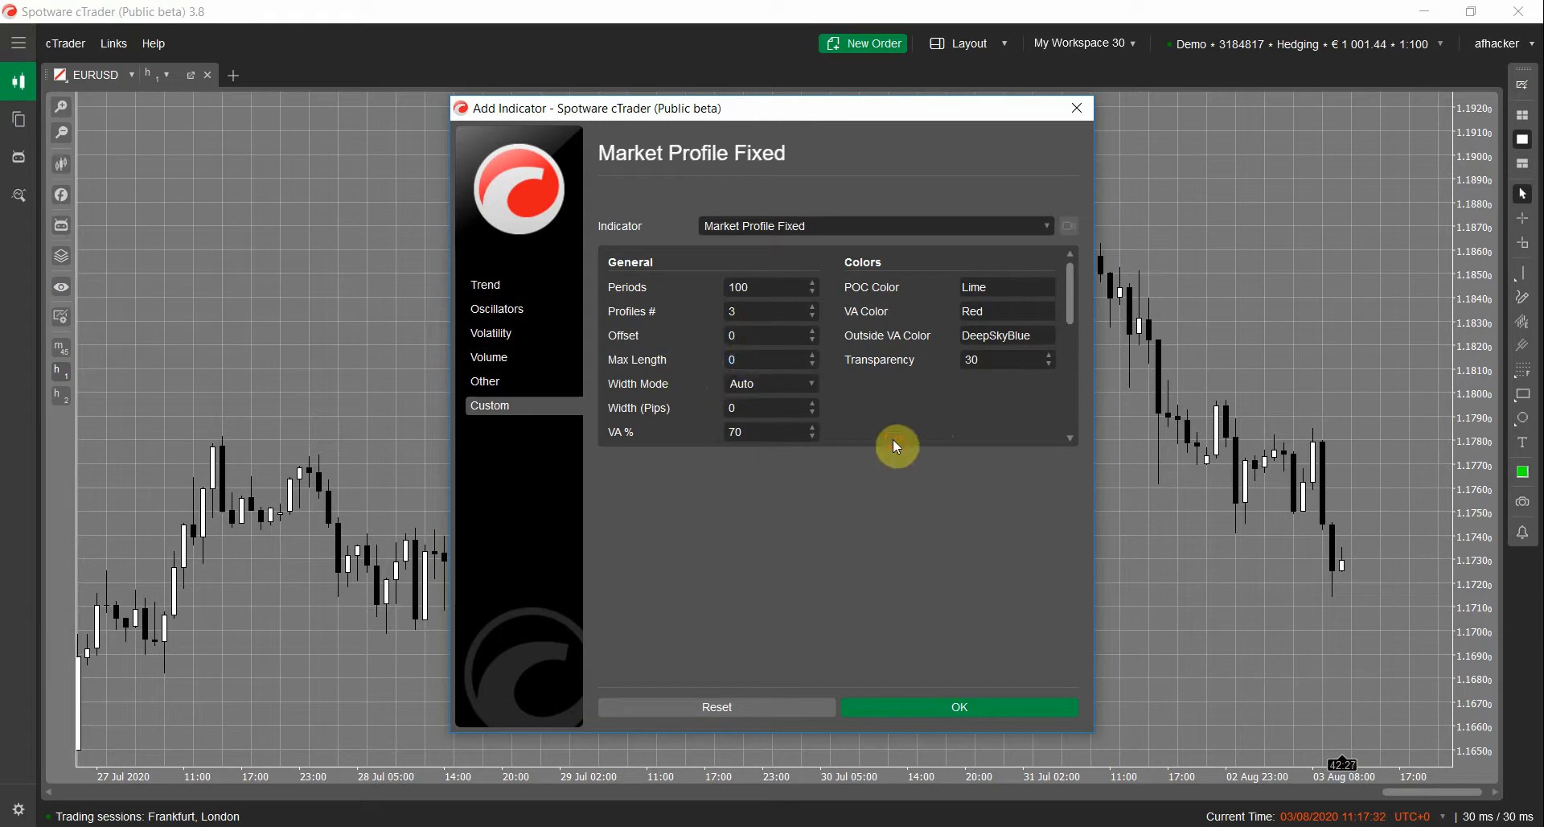
{"action": "mouse_move", "coordinate": [849, 410]}
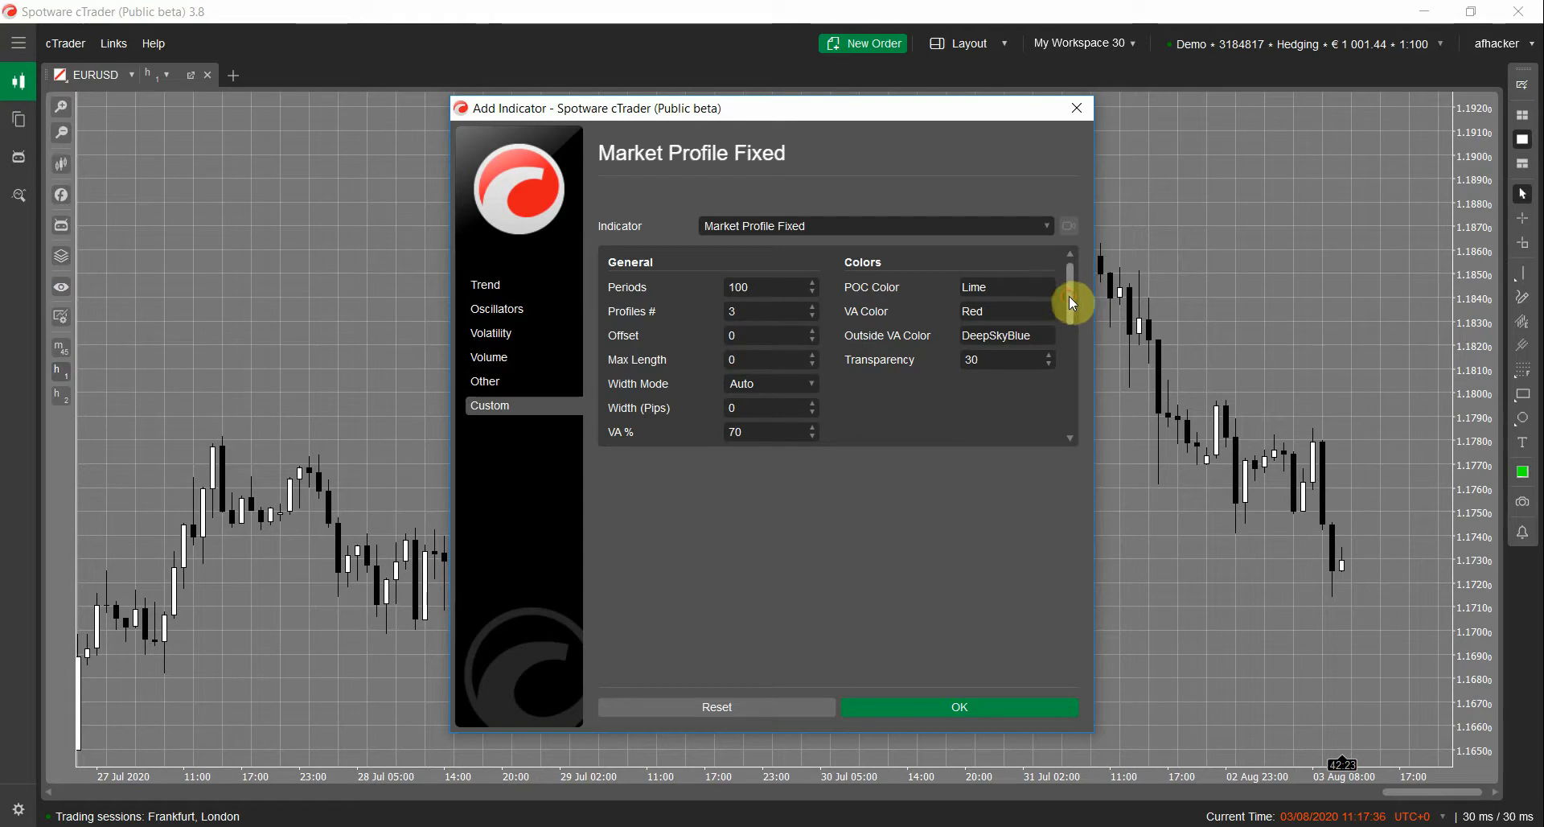
Review Market Profile Fixed's default profile, color, update and extended-line settings
{"action": "scroll", "scroll_direction": "down", "scroll_amount": 3}
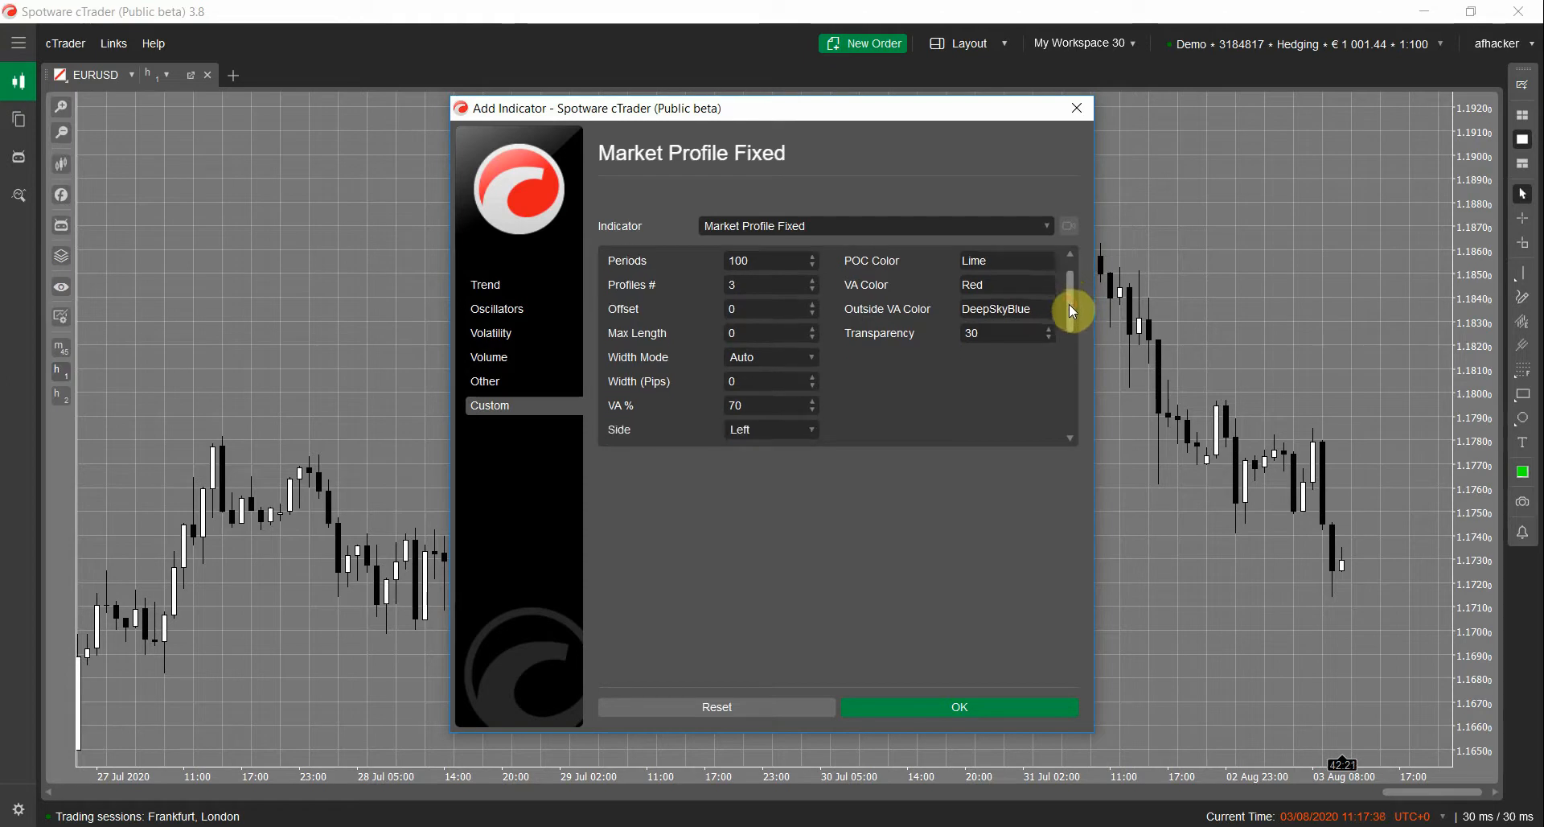
{"action": "scroll", "scroll_direction": "down", "scroll_amount": 3}
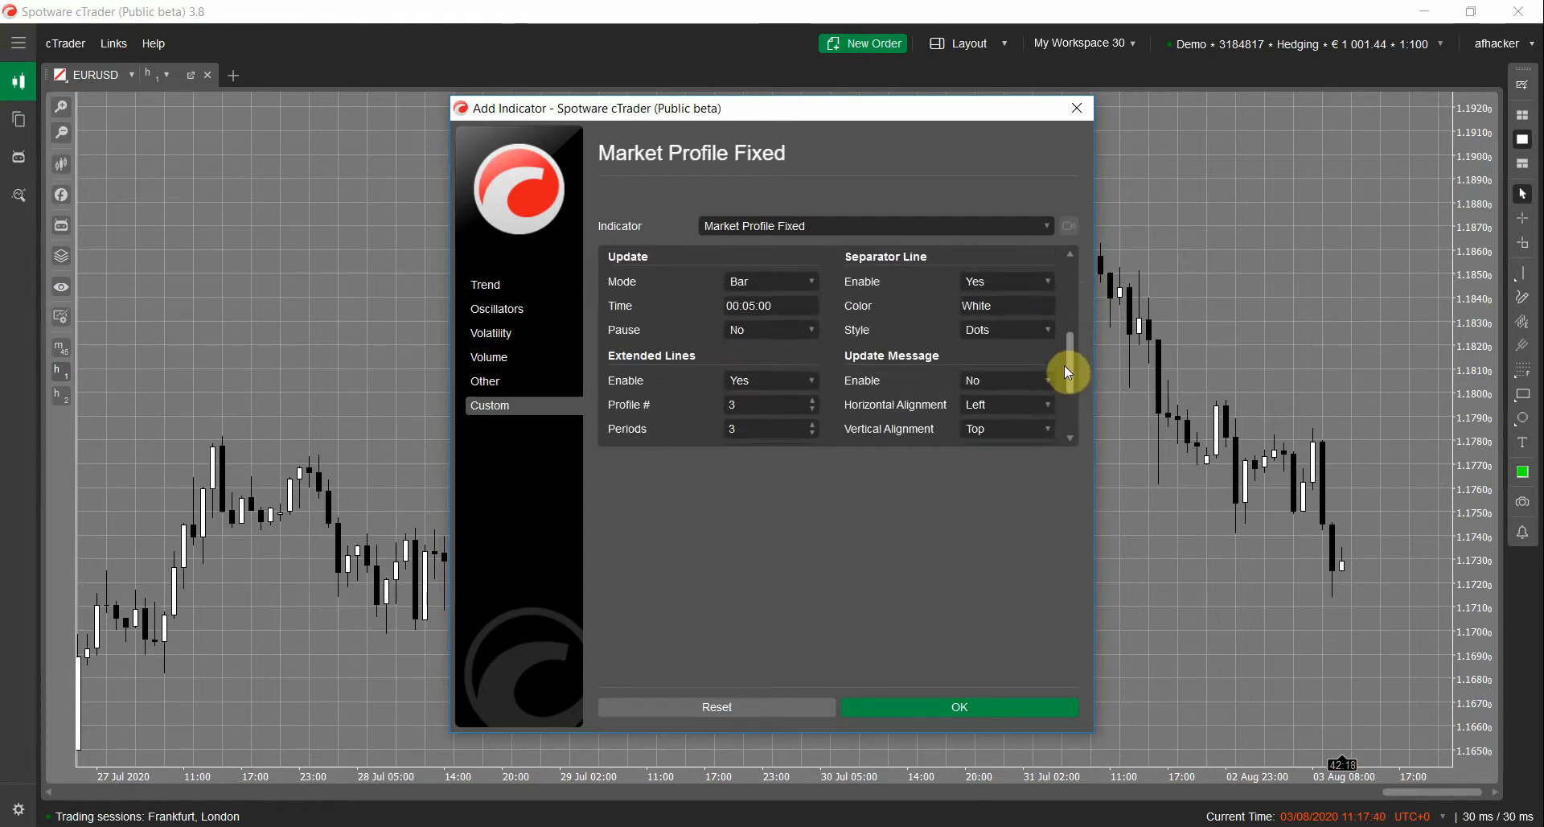
{"action": "scroll", "scroll_direction": "down", "scroll_amount": 3}
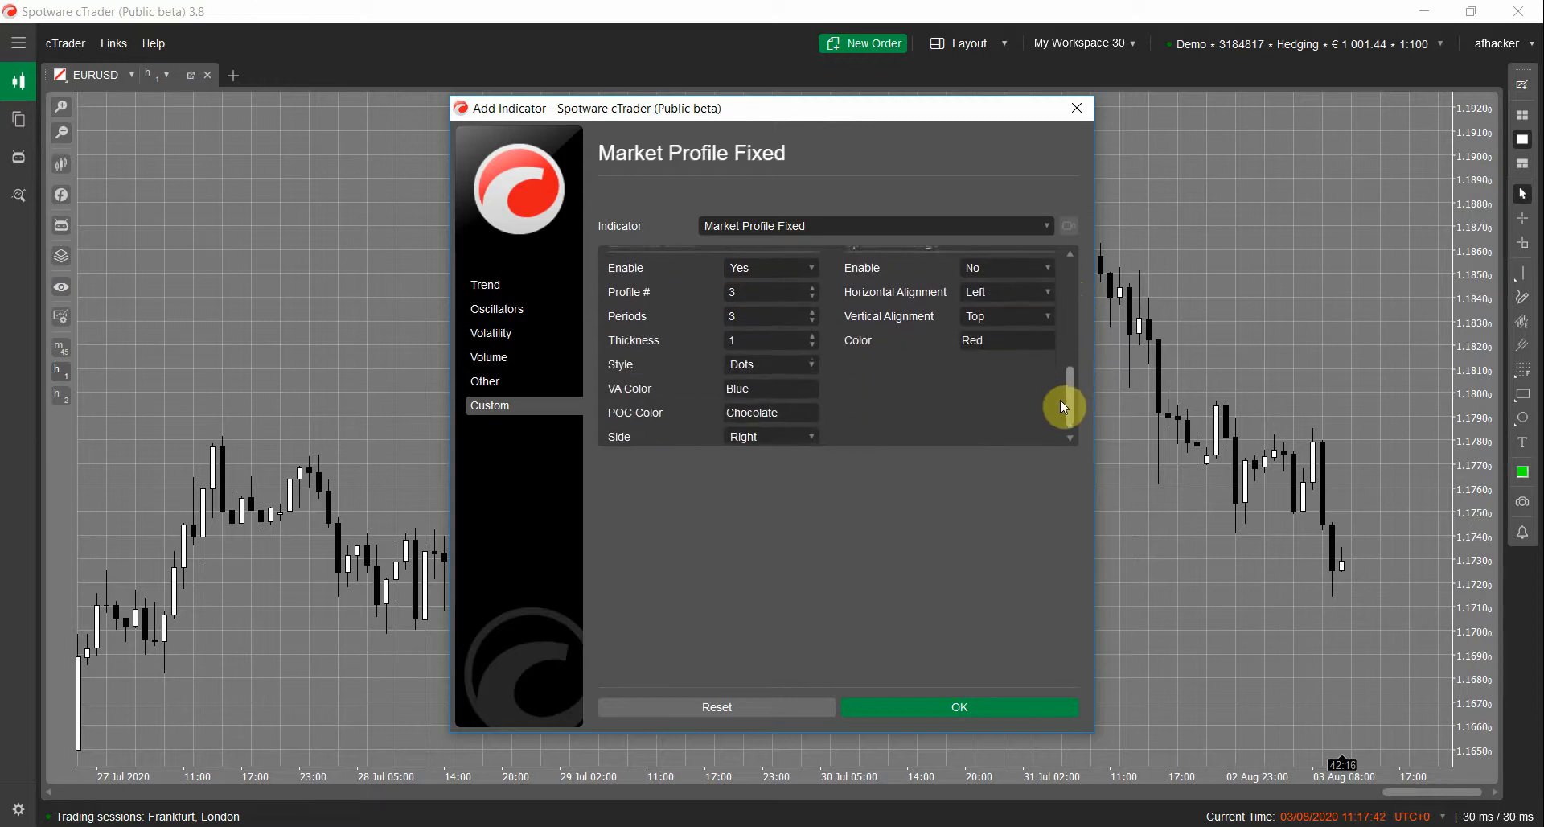
Apply Market Profile Fixed, zoom out to show its three profiles, and check its settings unchanged
{"action": "left_click", "coordinate": [959, 706]}
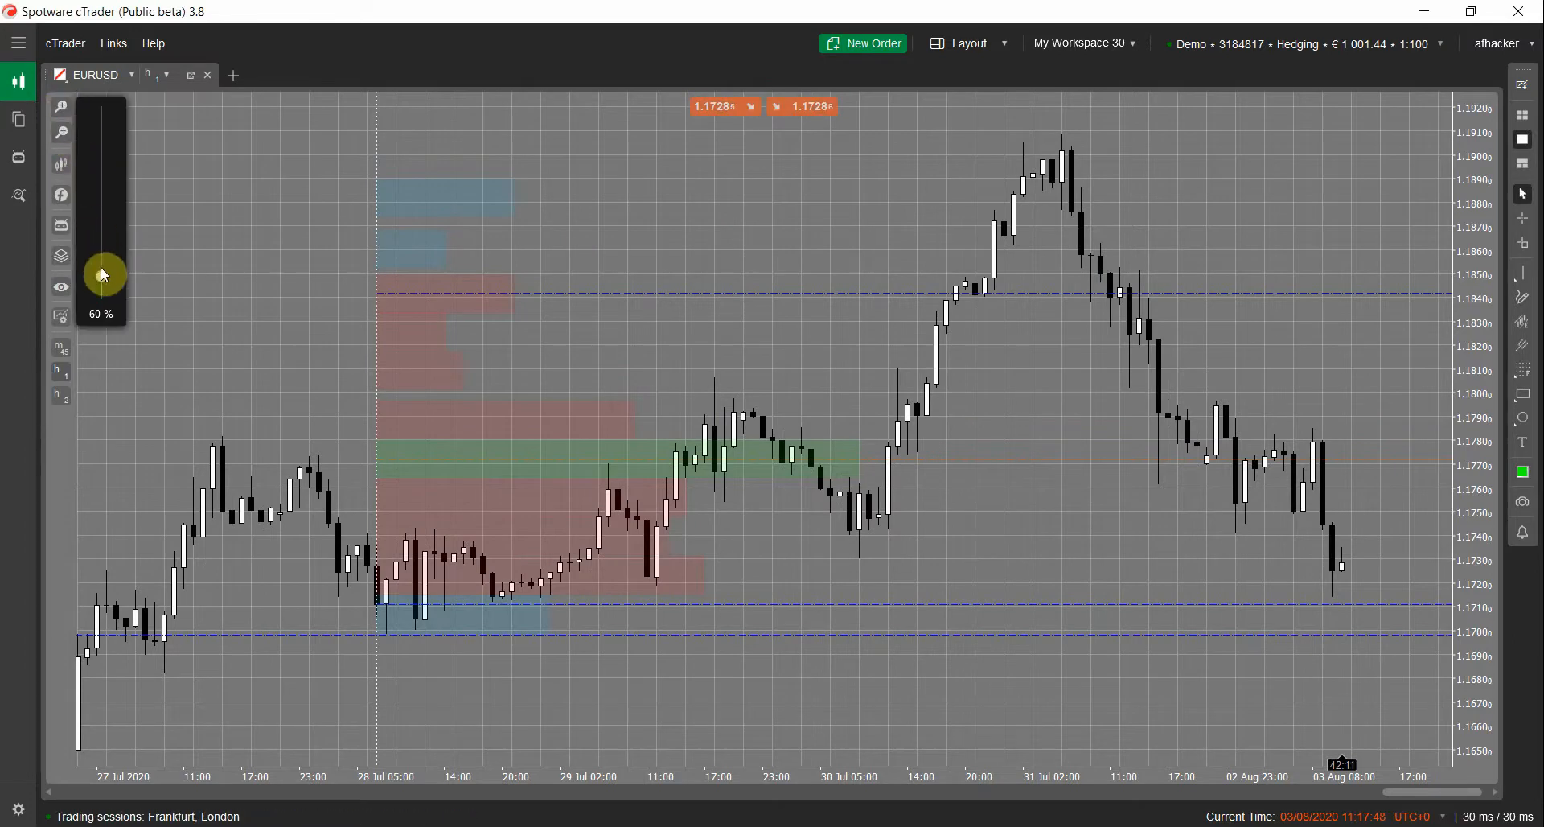
{"action": "left_click_drag", "start_coordinate": [103, 274], "coordinate": [107, 293]}
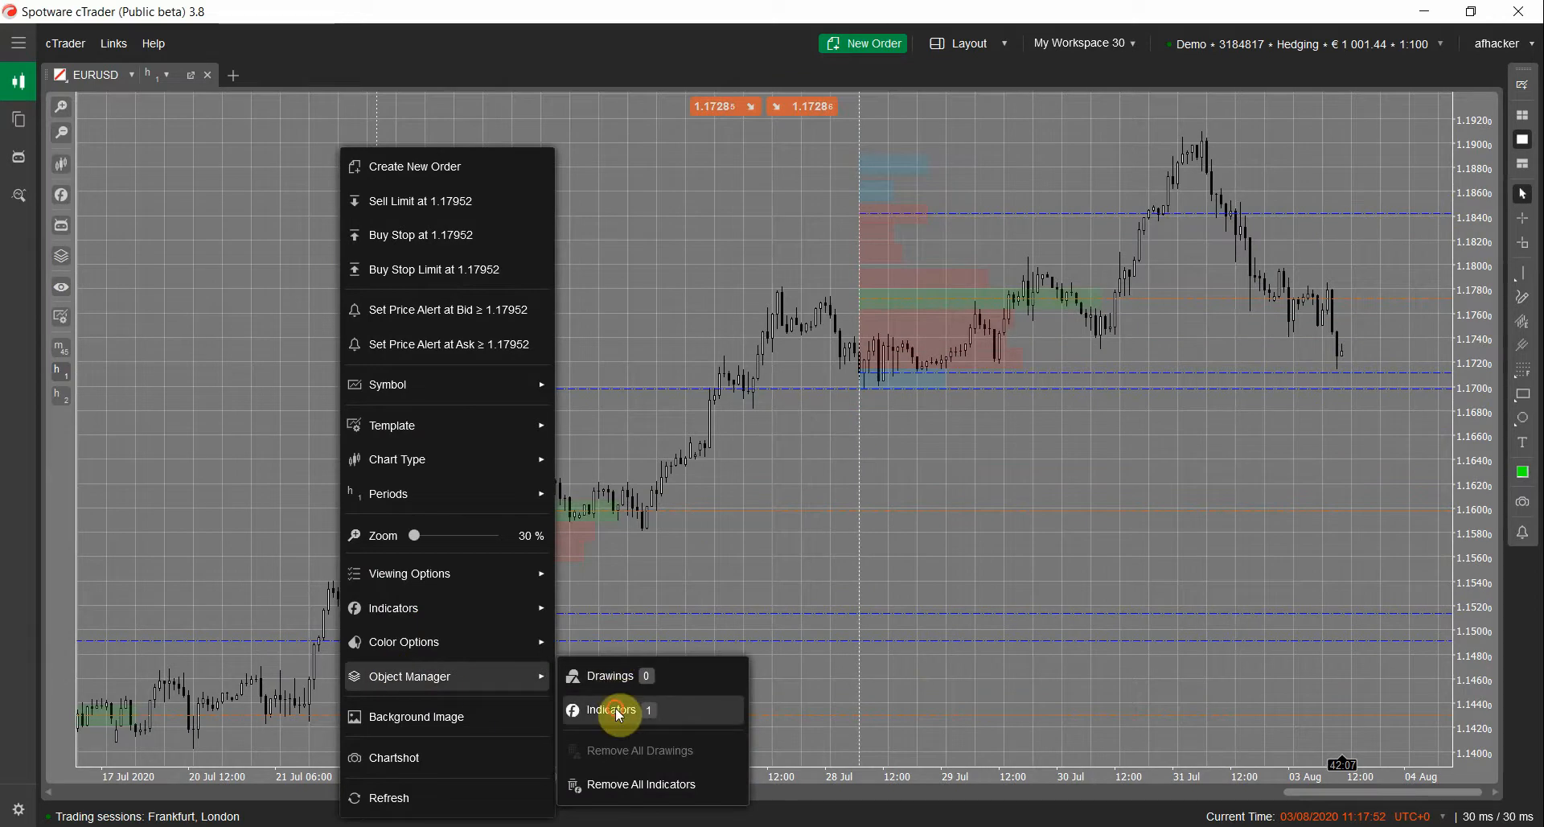
{"action": "left_click", "coordinate": [610, 710]}
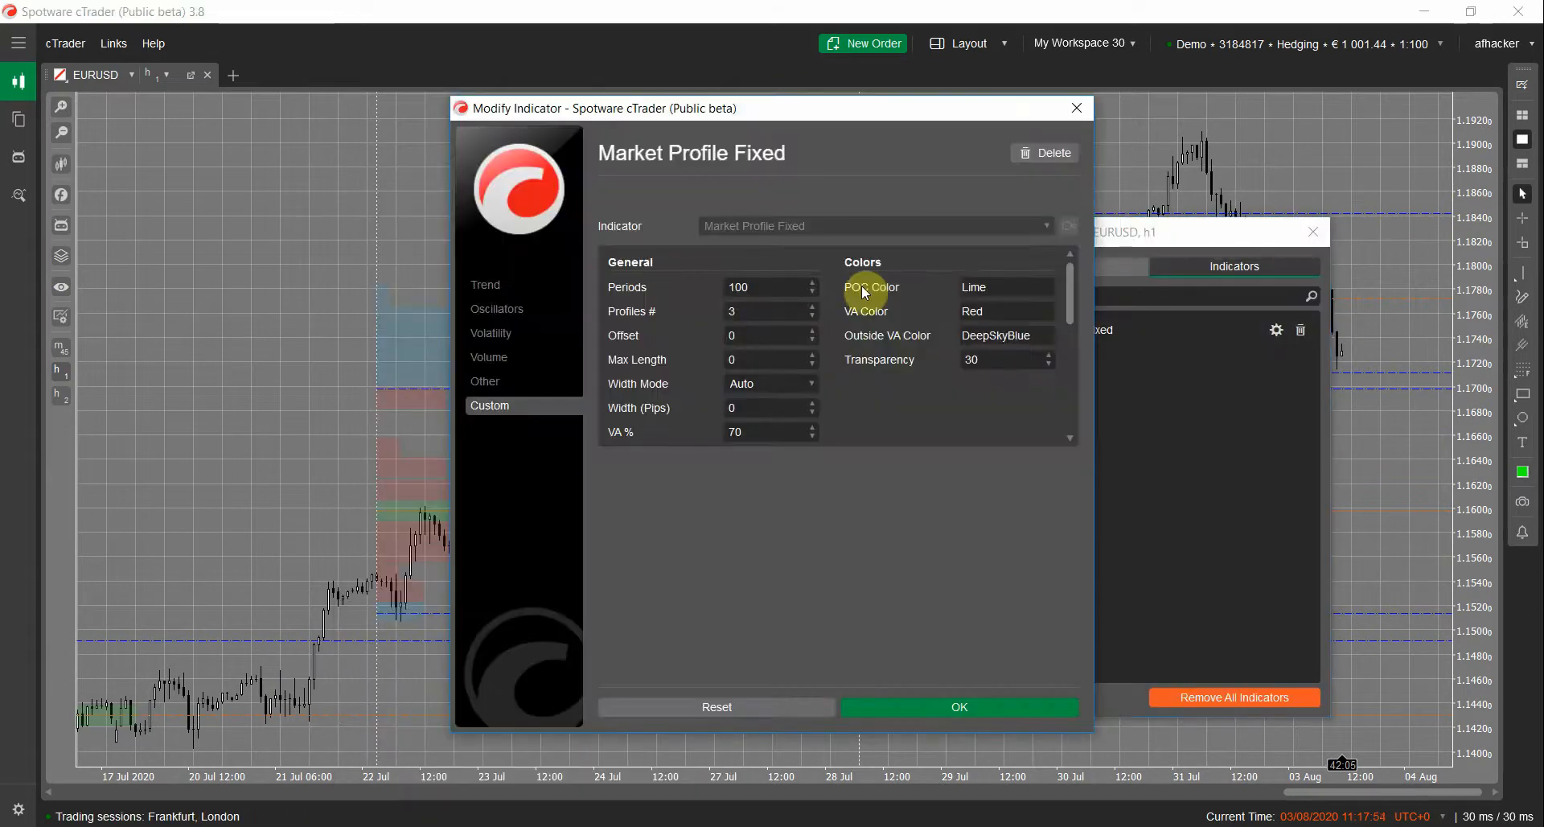
{"action": "left_click", "coordinate": [959, 707]}
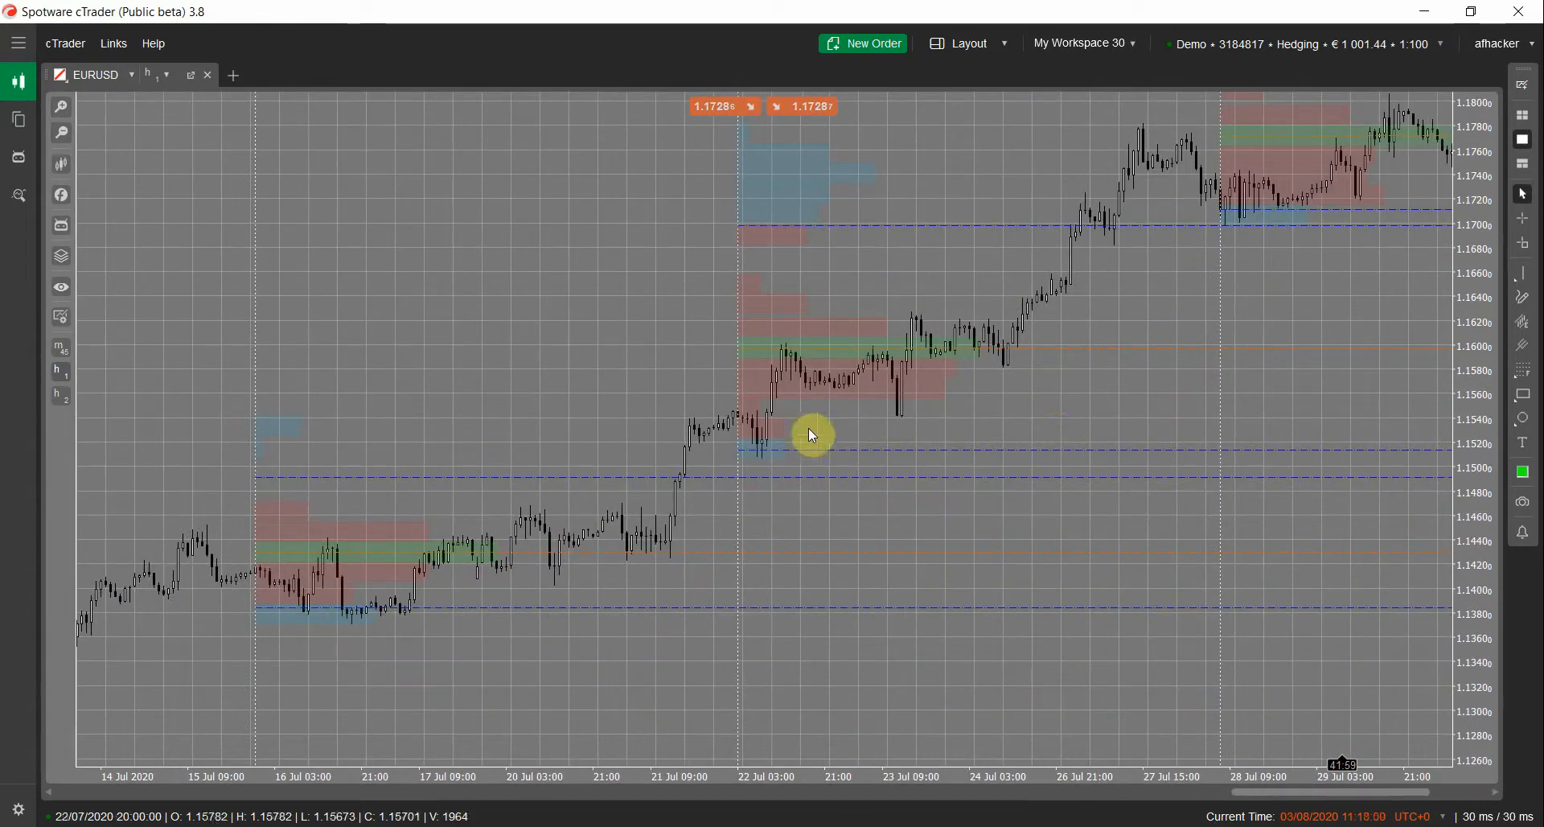
Remove Market Profile Fixed and add the Market Profile Rectangles indicator instead
{"action": "right_click", "coordinate": [811, 433]}
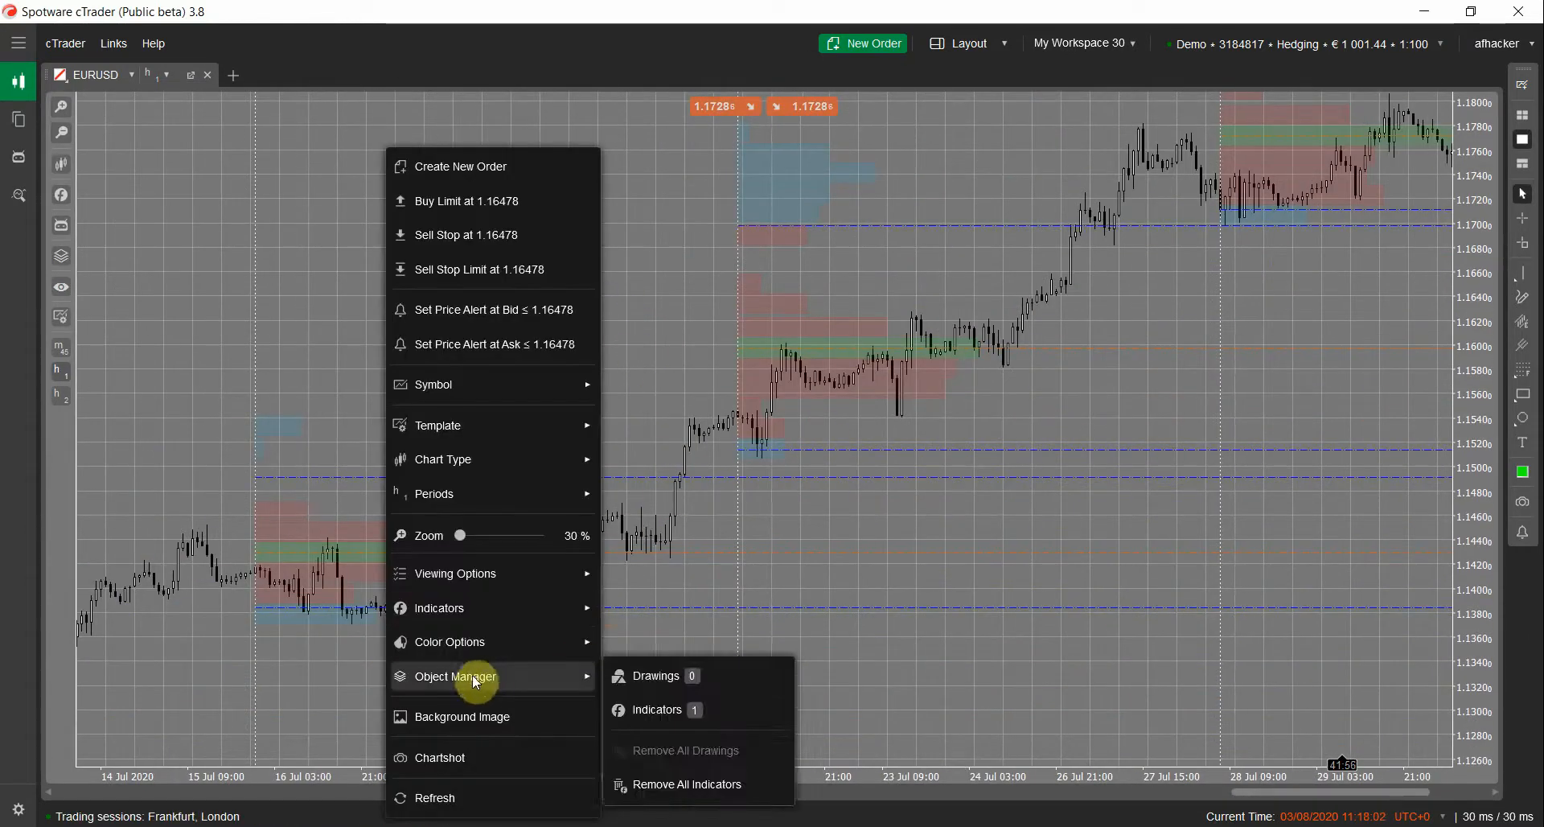
{"action": "left_click", "coordinate": [540, 566]}
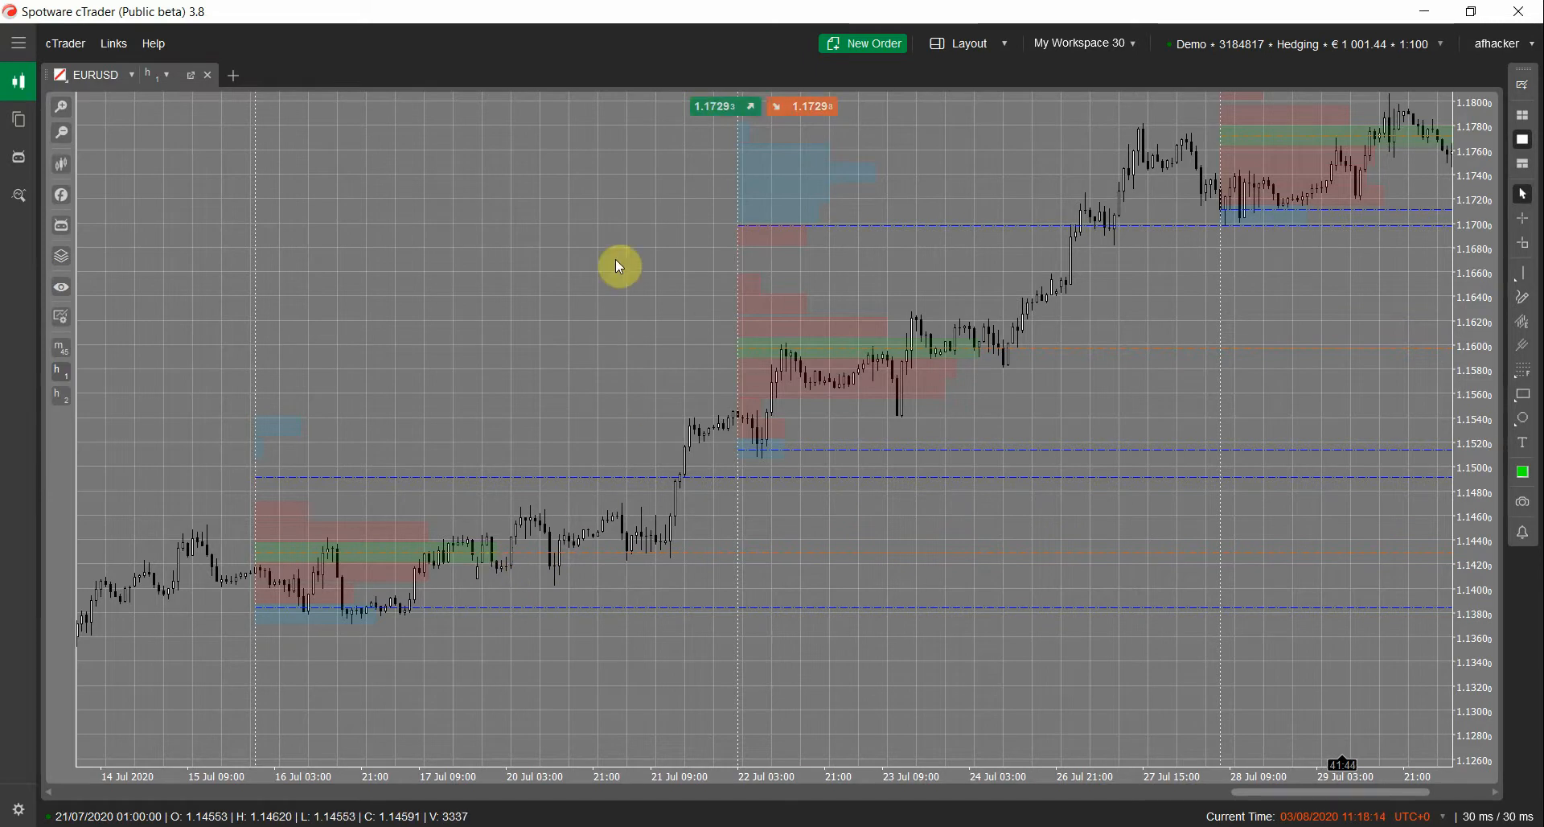
{"action": "right_click", "coordinate": [619, 265]}
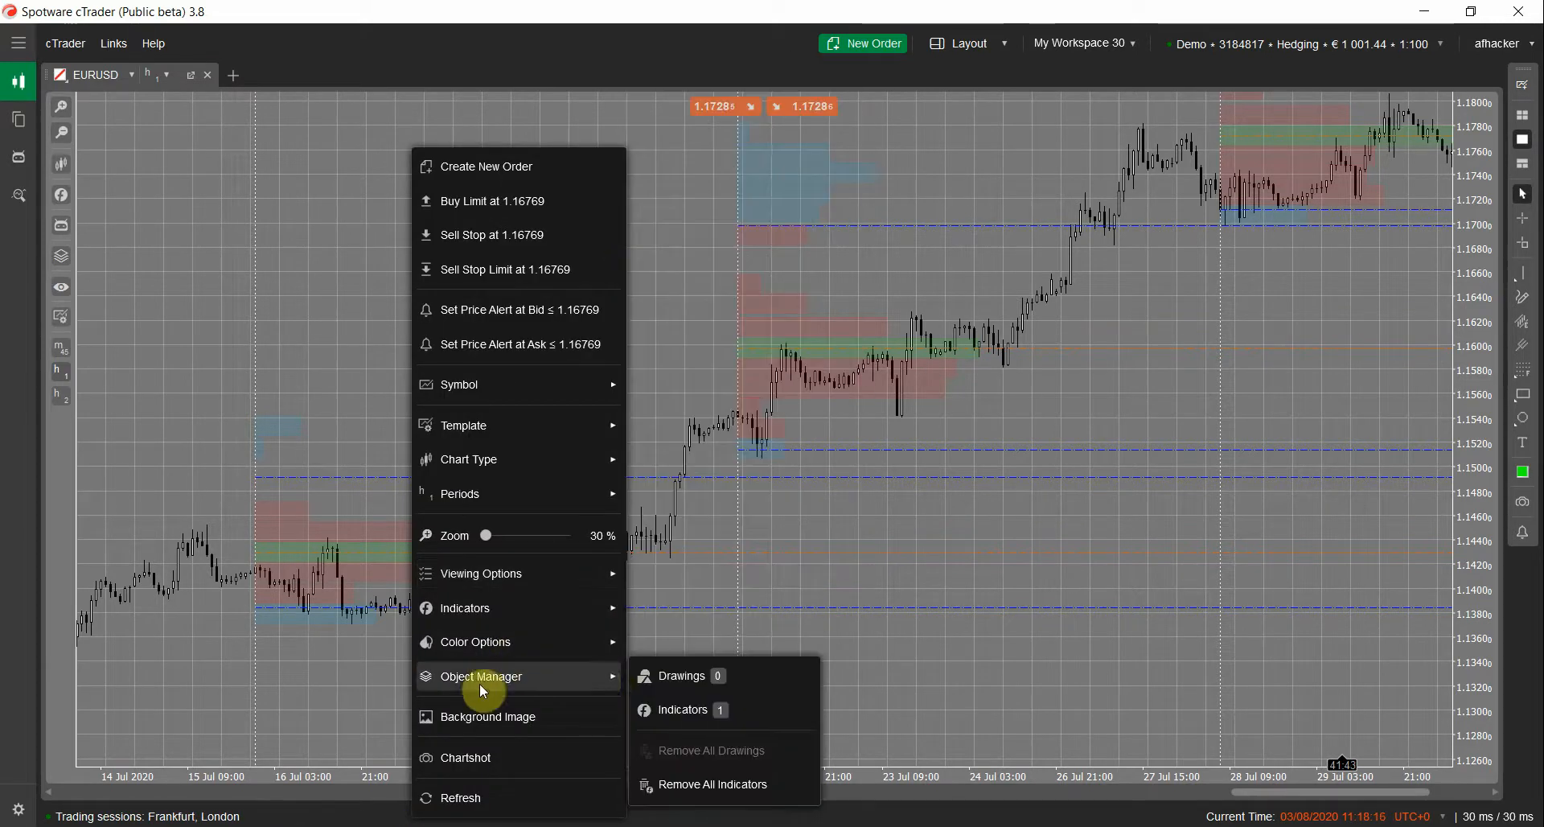
{"action": "left_click", "coordinate": [682, 709]}
{"action": "type", "text": "market profile"}
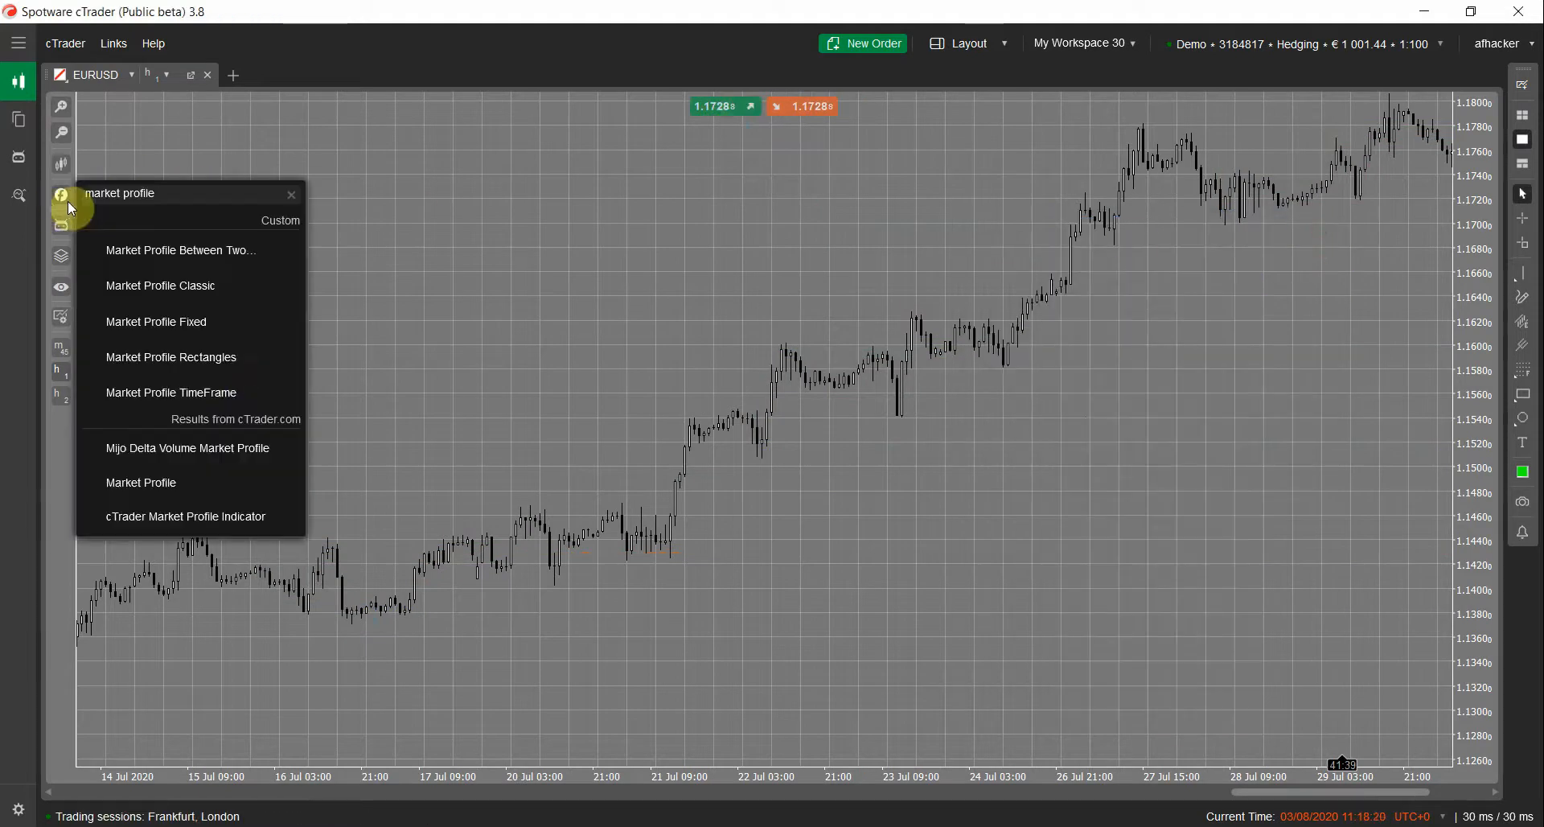
{"action": "mouse_move", "coordinate": [222, 365]}
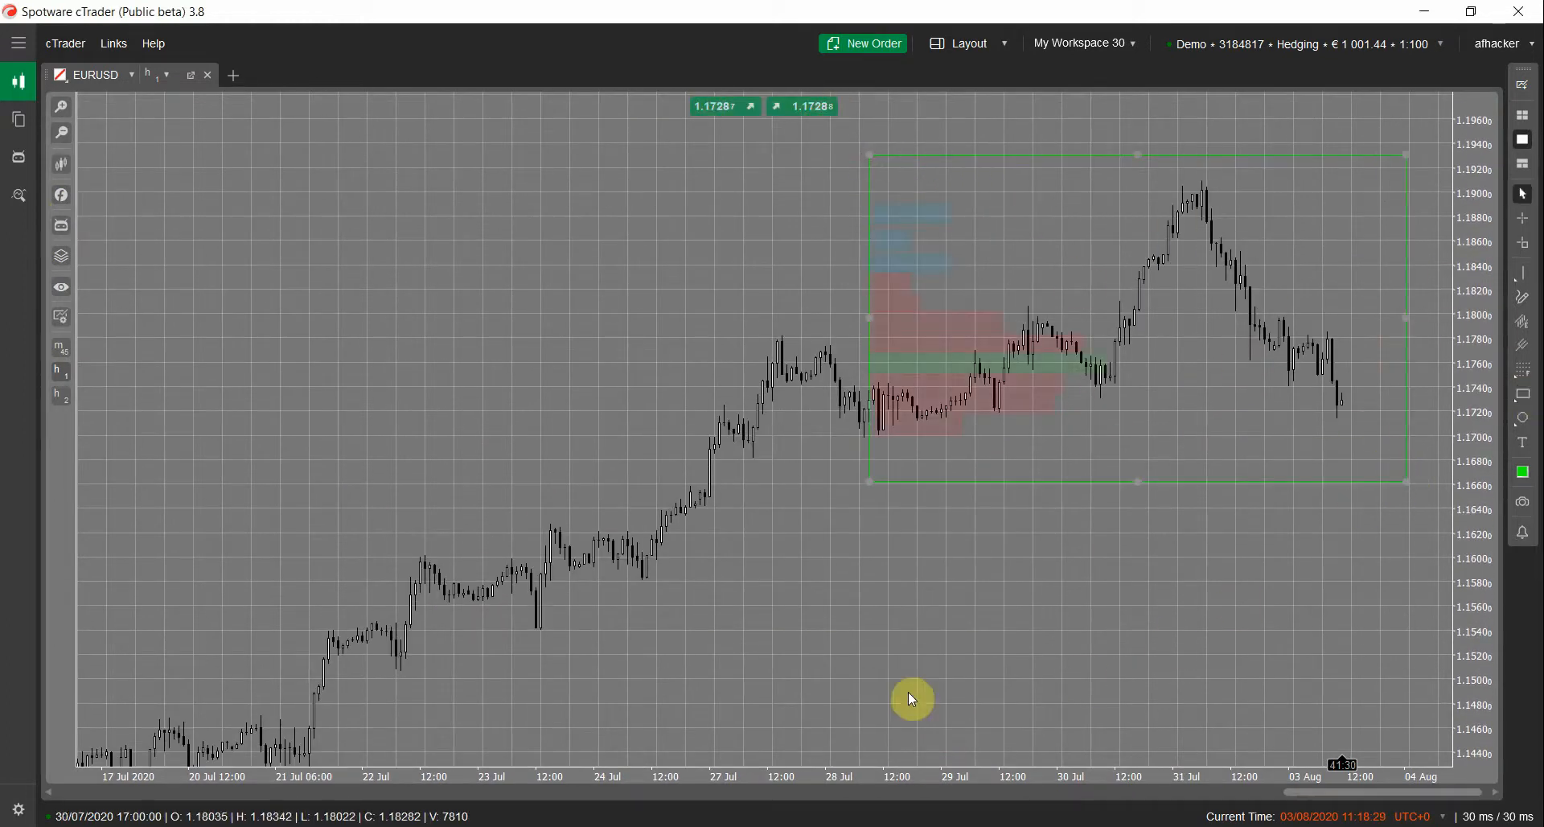
Draw rectangles for rectangle-based profiles, then remove all indicators, leaving three rectangles
{"action": "left_click", "coordinate": [1522, 397]}
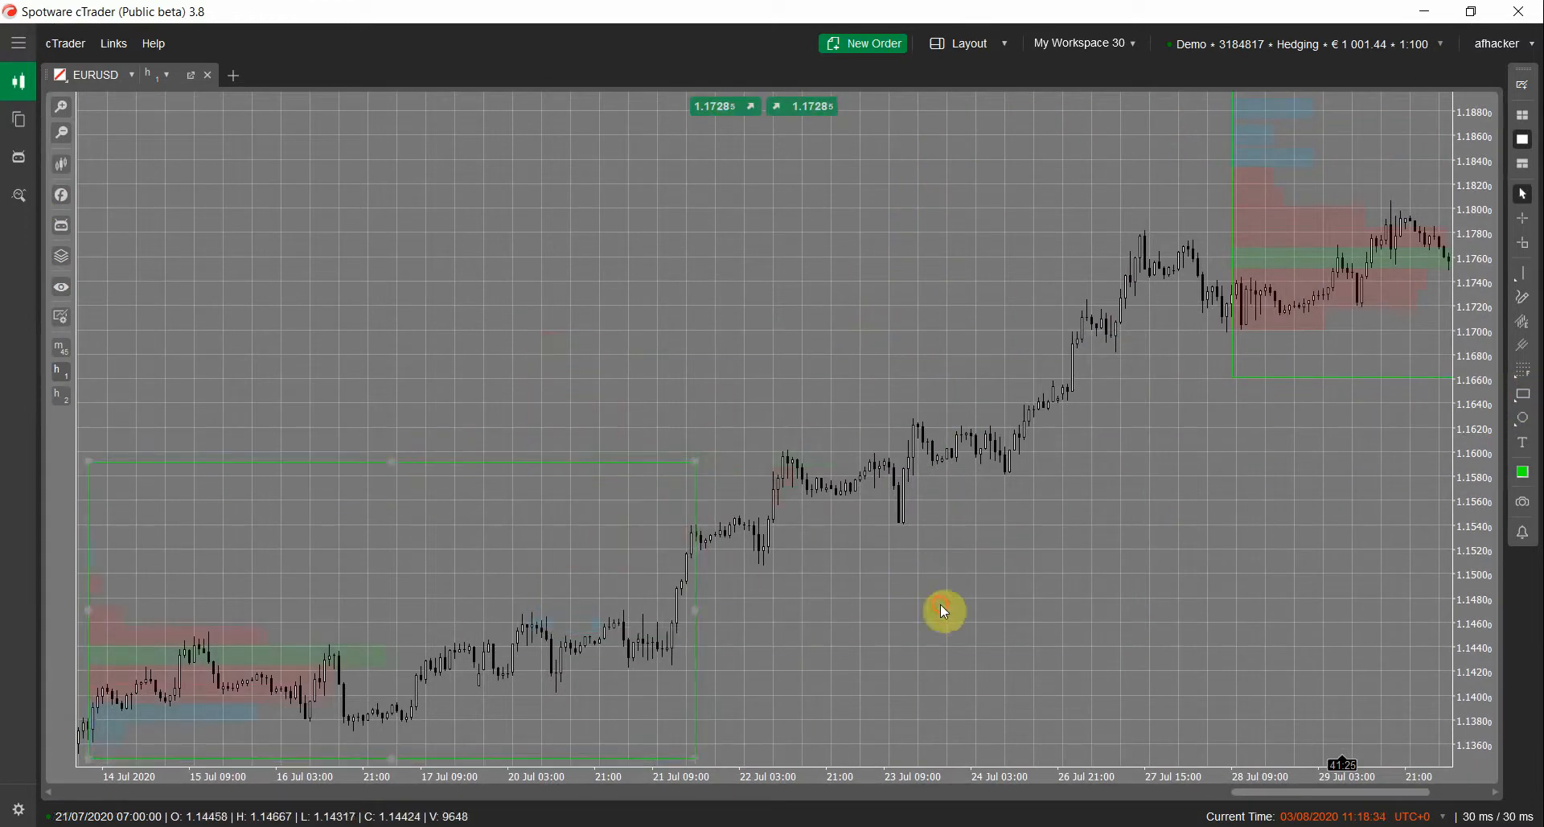
{"action": "left_click", "coordinate": [1522, 417]}
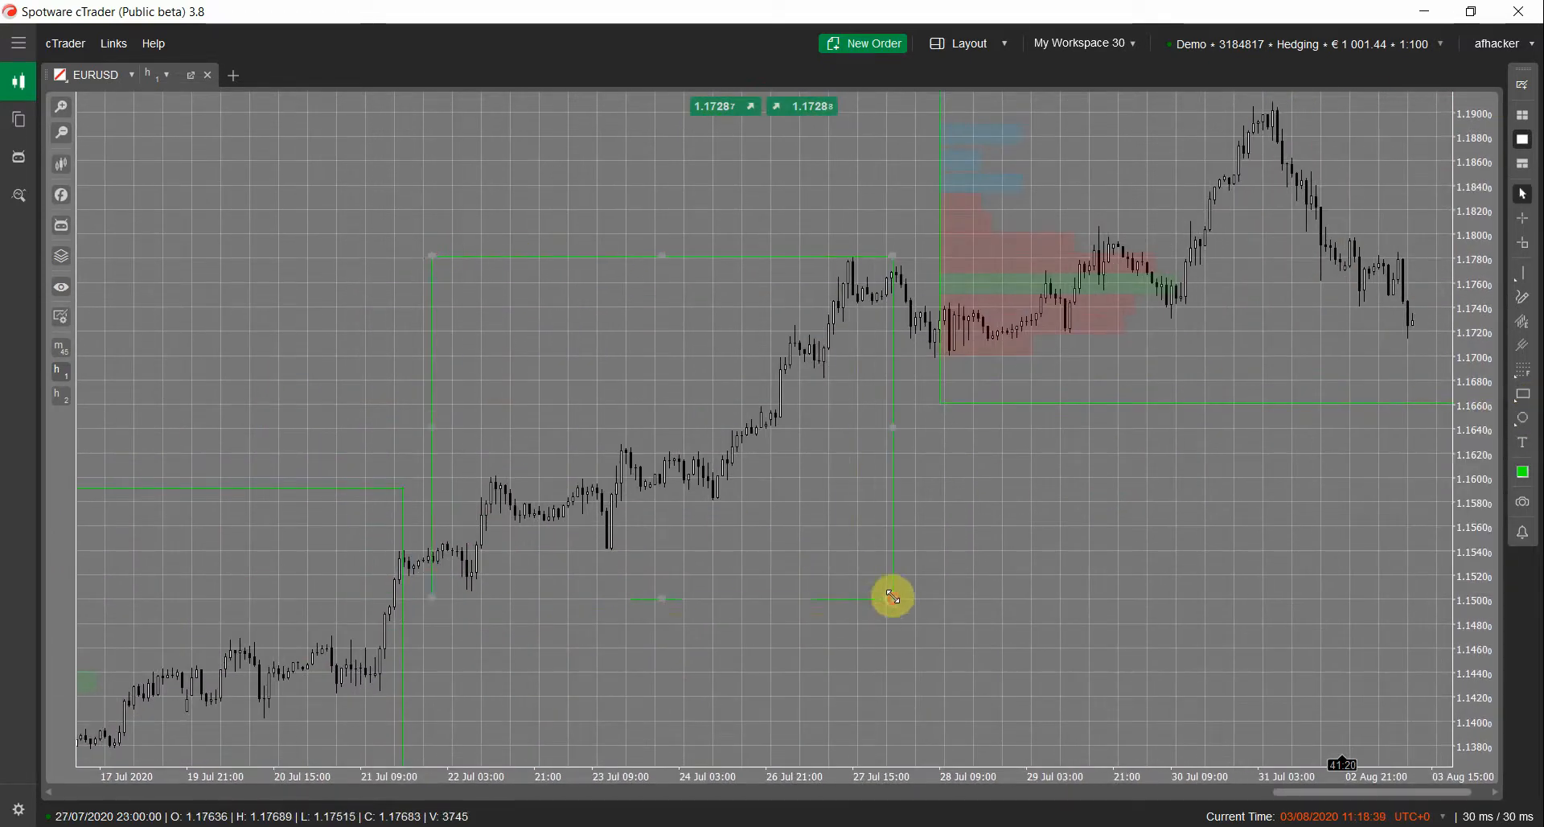
{"action": "right_click", "coordinate": [891, 597]}
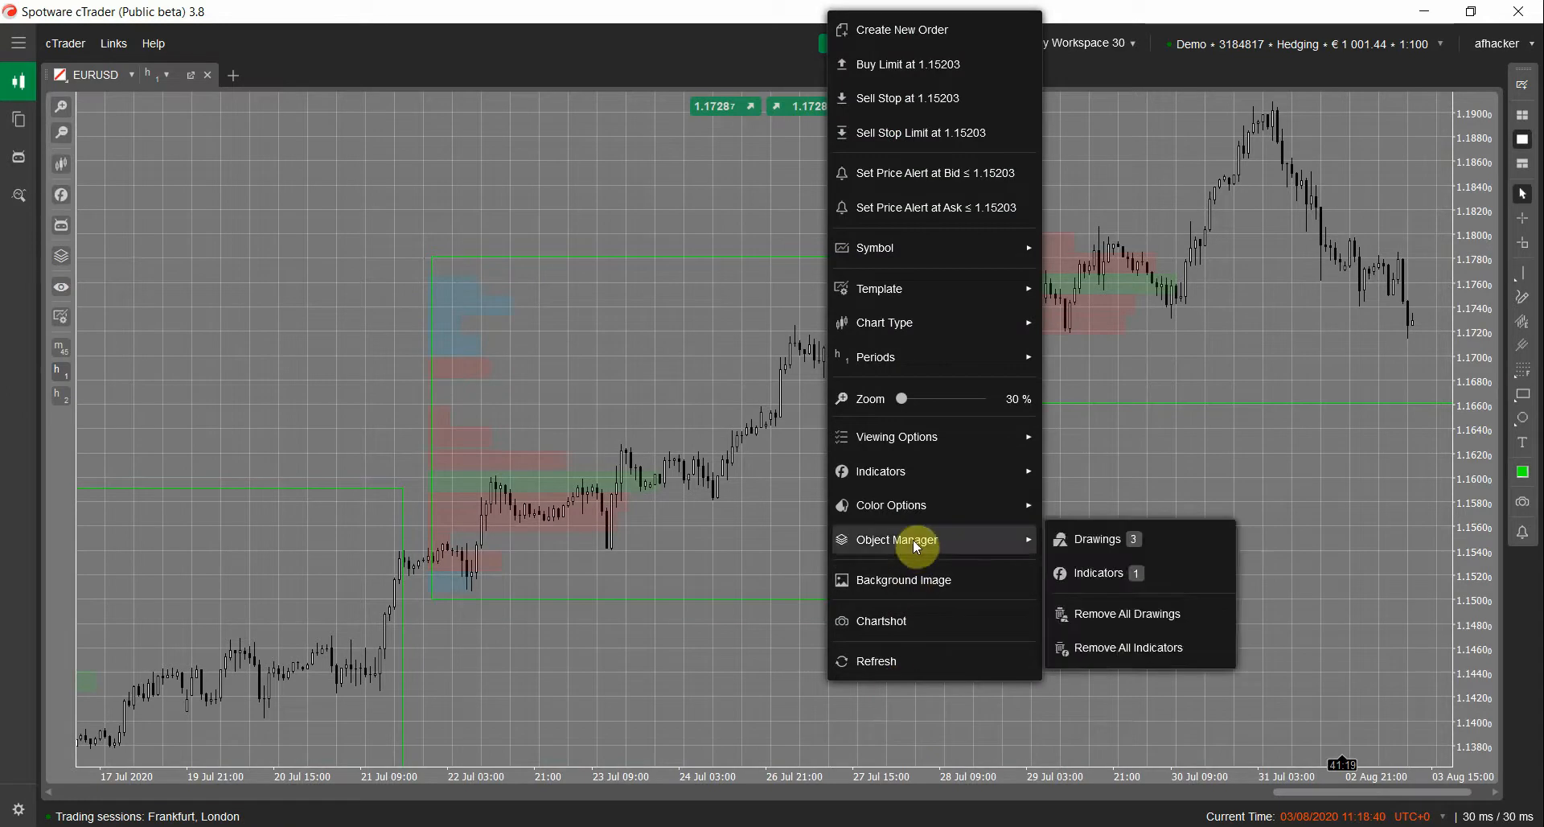
{"action": "left_click", "coordinate": [1129, 646]}
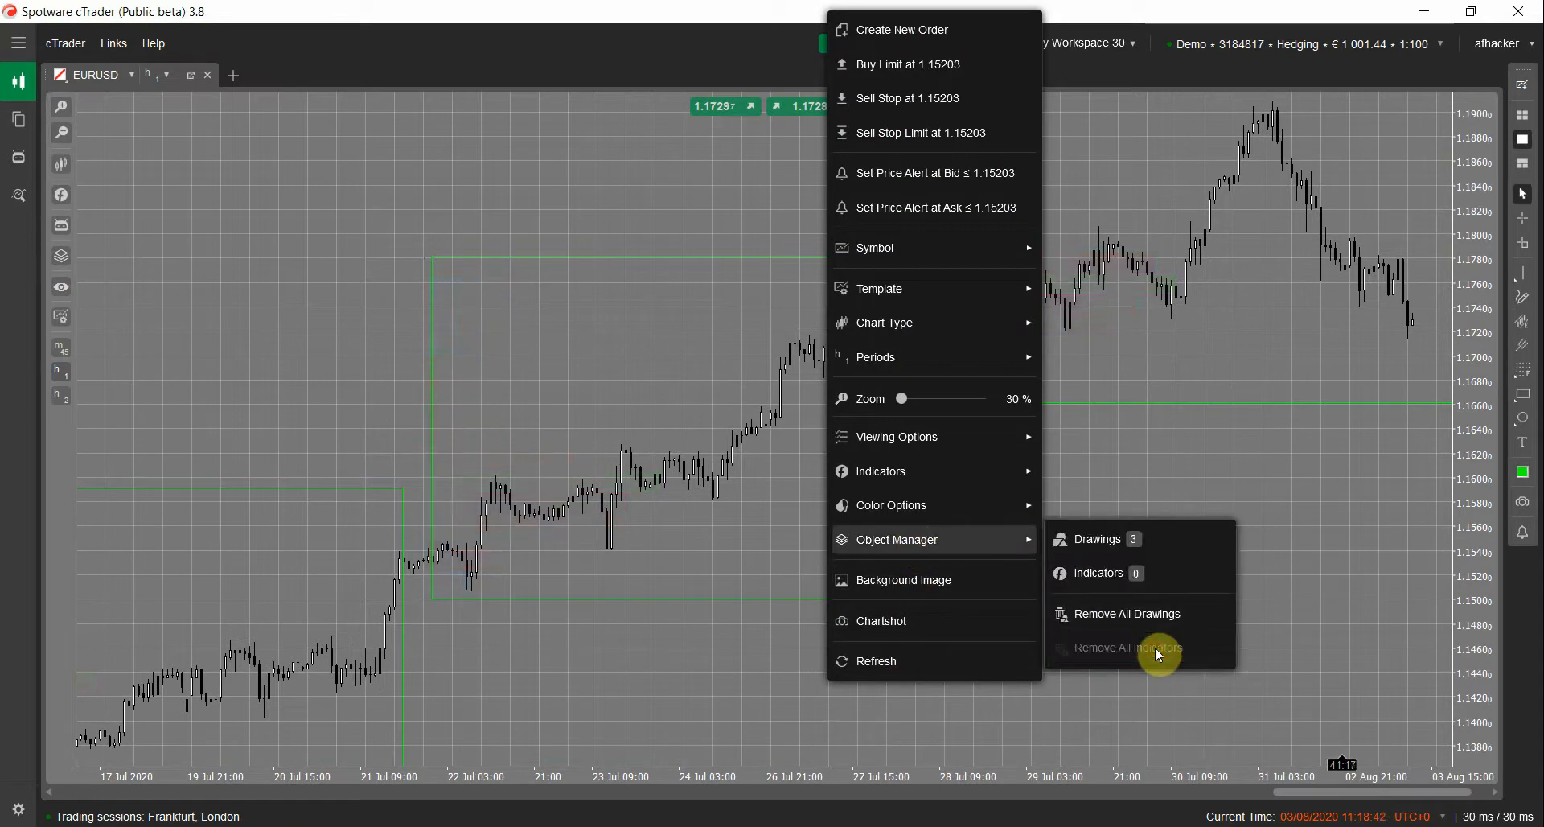
{"action": "left_click", "coordinate": [1126, 613]}
{"action": "type", "text": "market profile"}
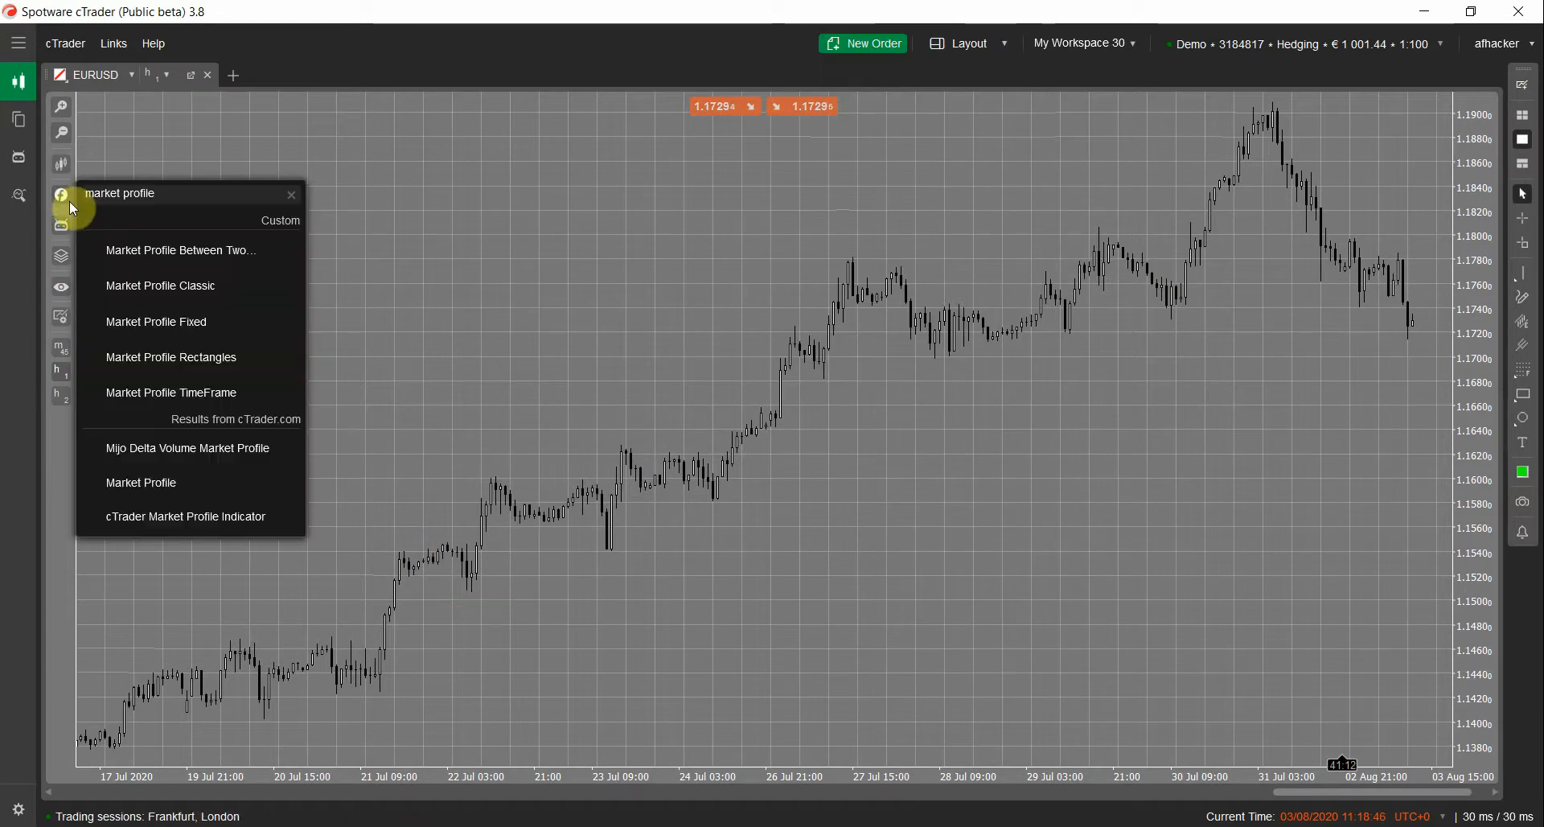
{"action": "mouse_move", "coordinate": [206, 268]}
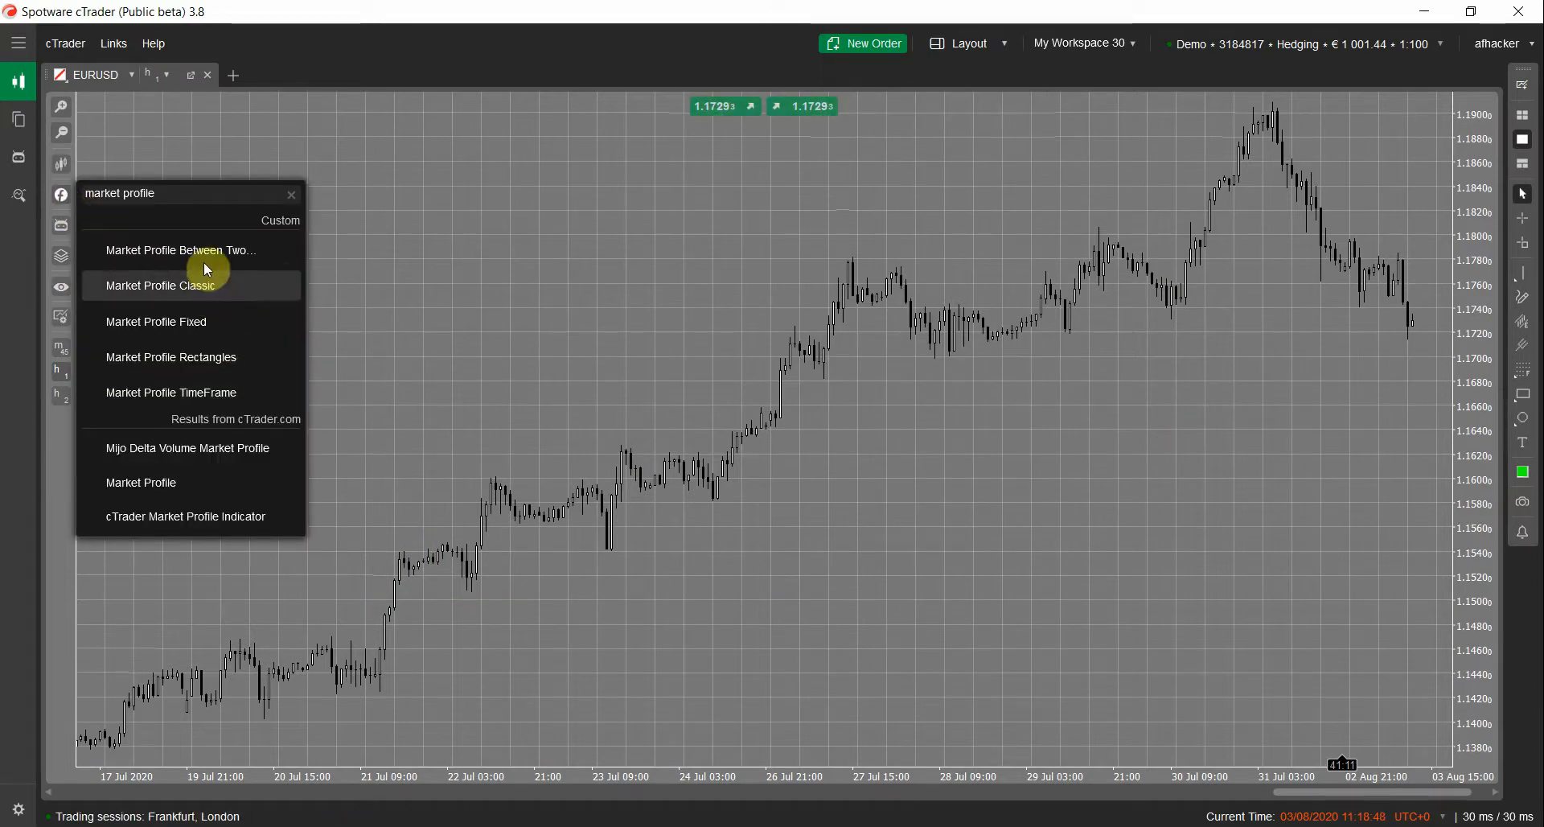
Add the Market Profile Between Two Line indicator with its default settings
{"action": "left_click", "coordinate": [180, 249]}
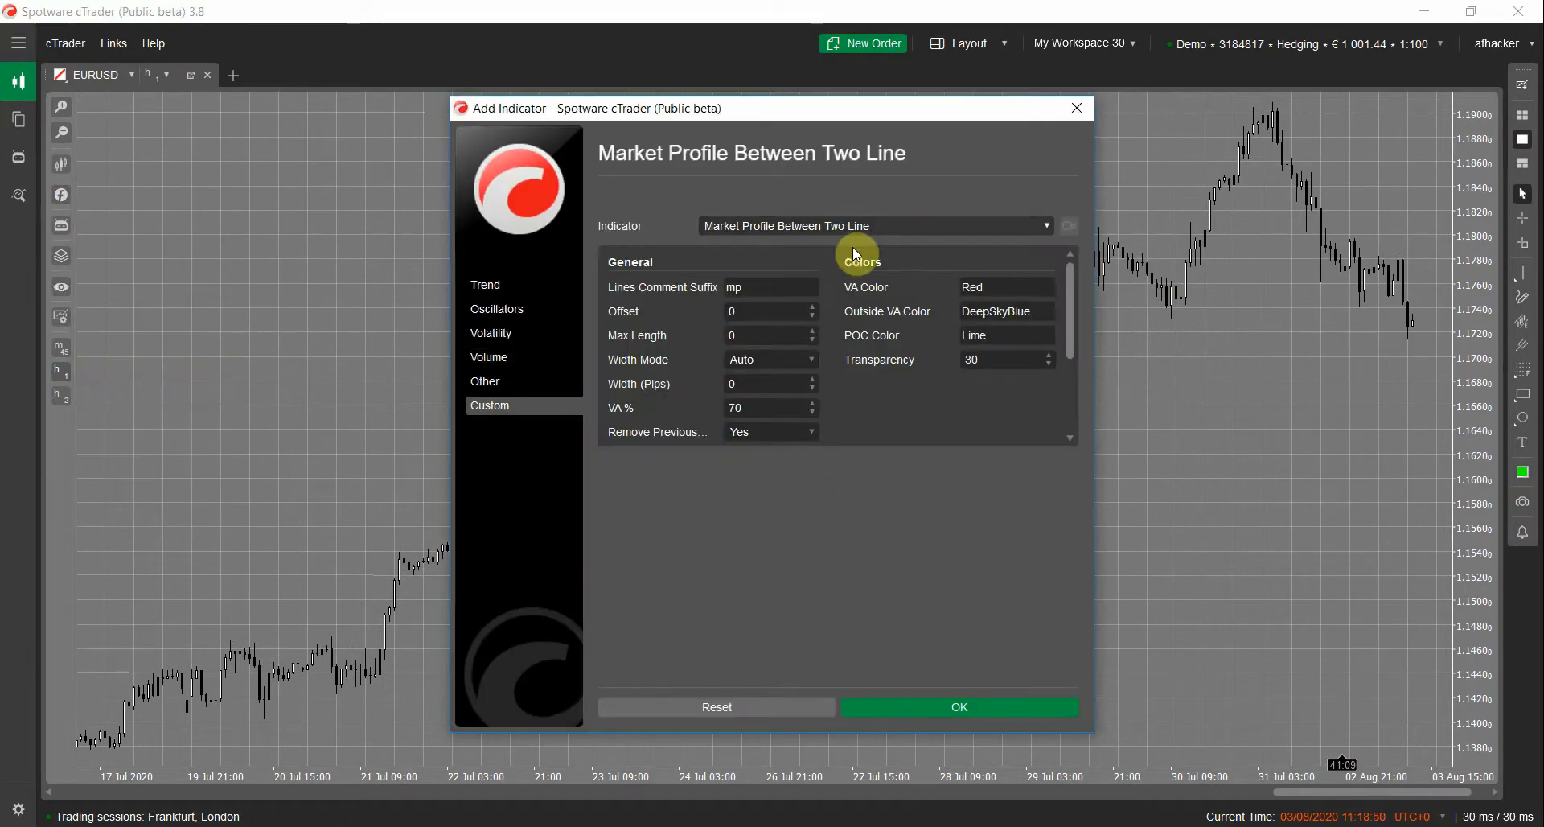
{"action": "mouse_move", "coordinate": [822, 425]}
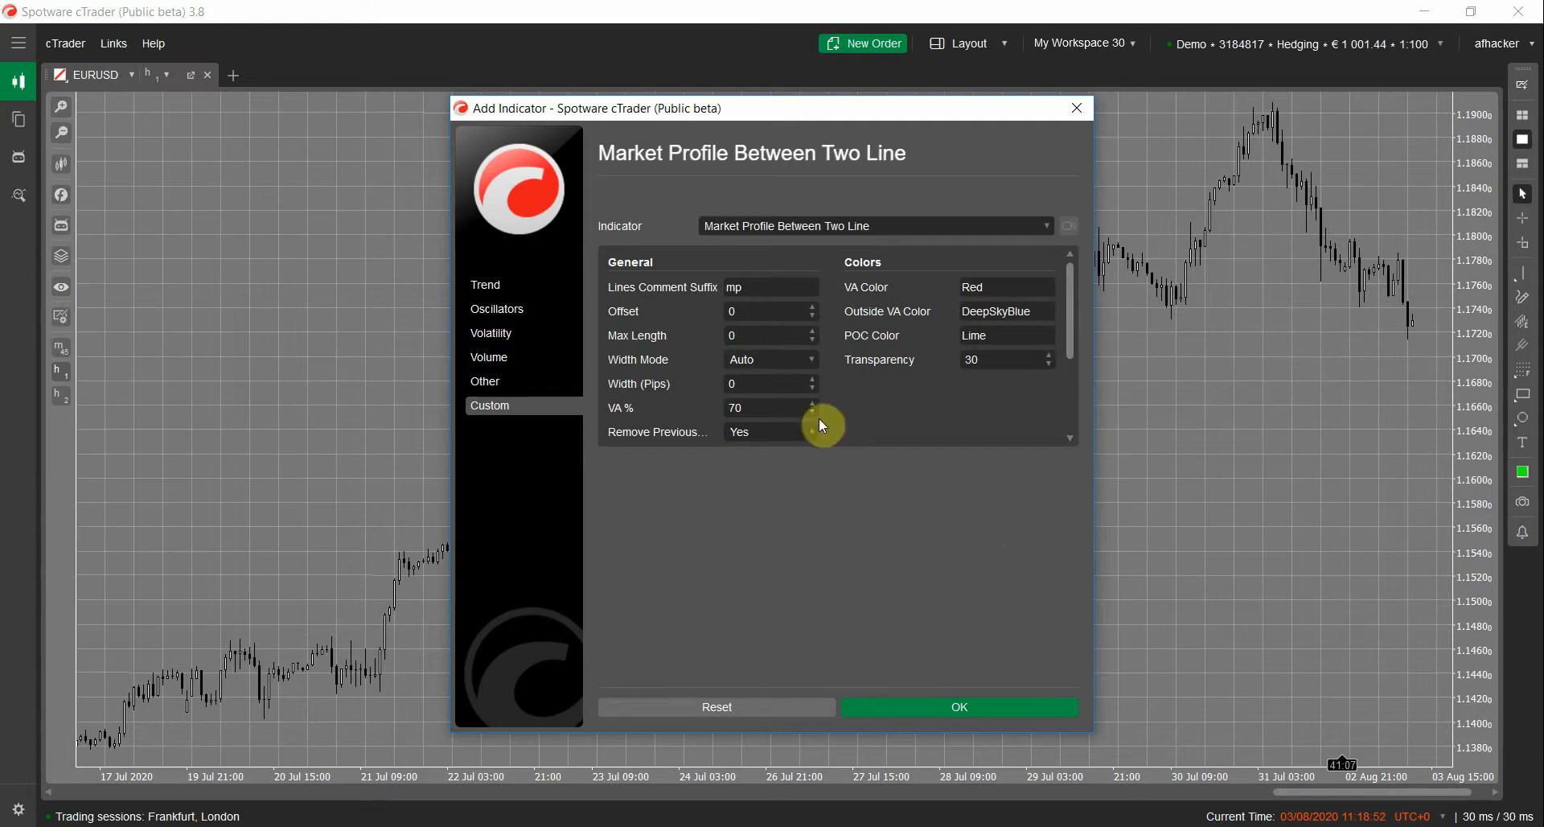
{"action": "left_click", "coordinate": [959, 707]}
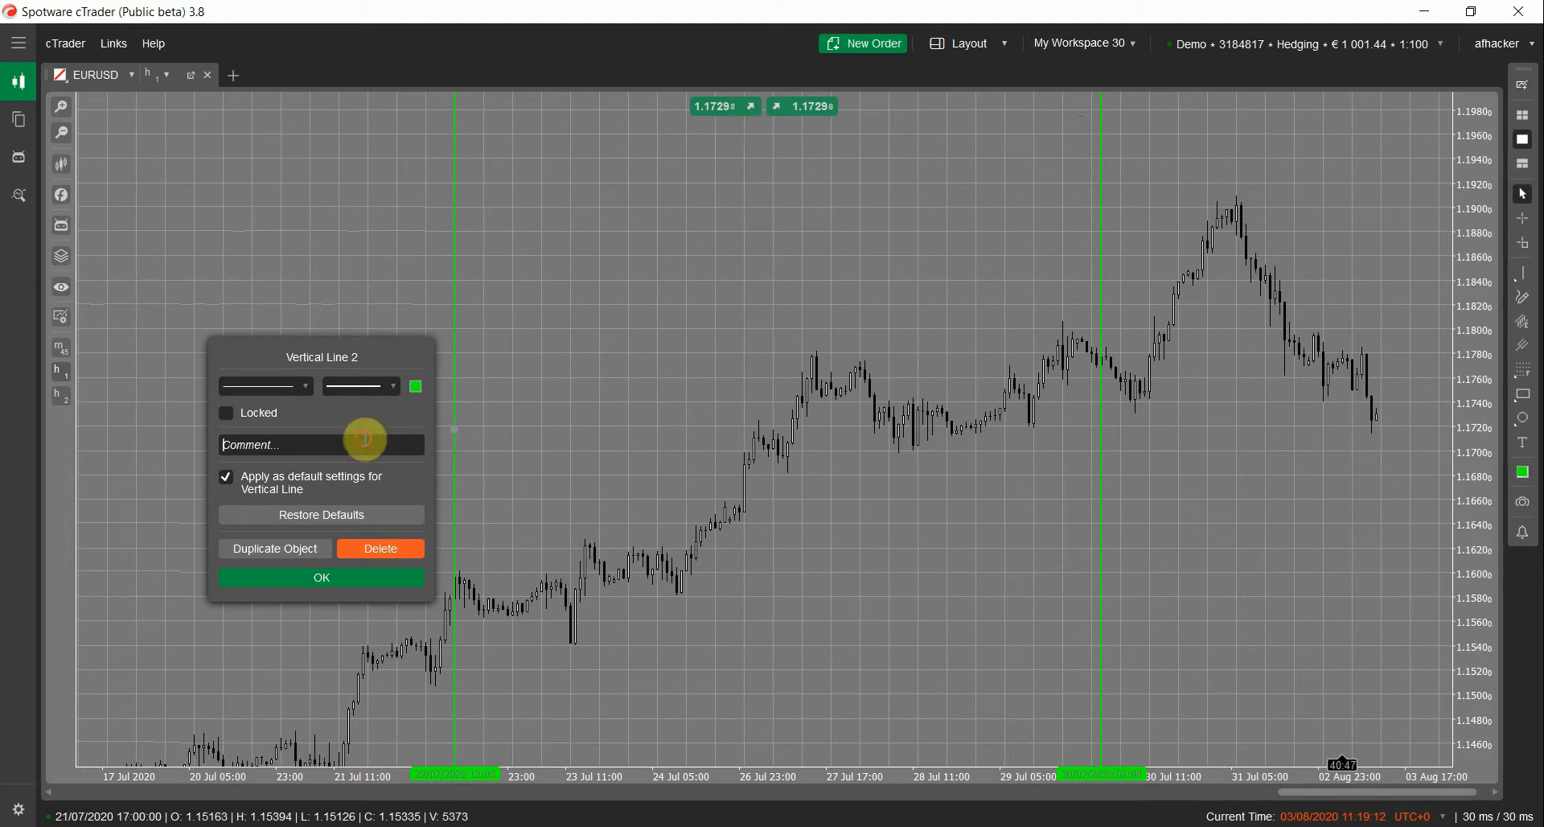
Comment the first pair of vertical lines 0_mp so a market profile draws between them
{"action": "type", "text": "0_m"}
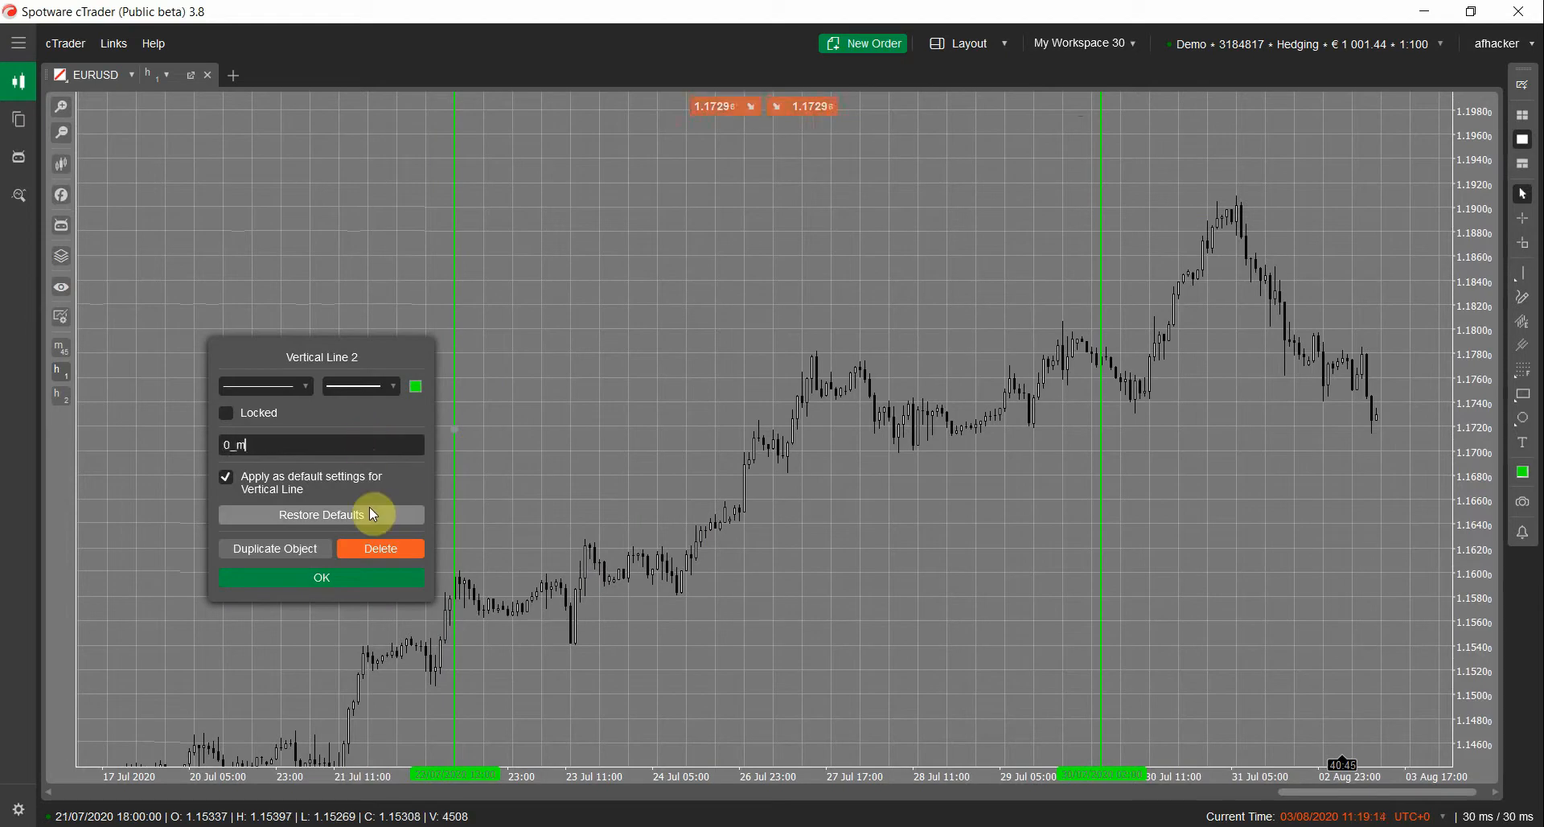
{"action": "left_click", "coordinate": [321, 577]}
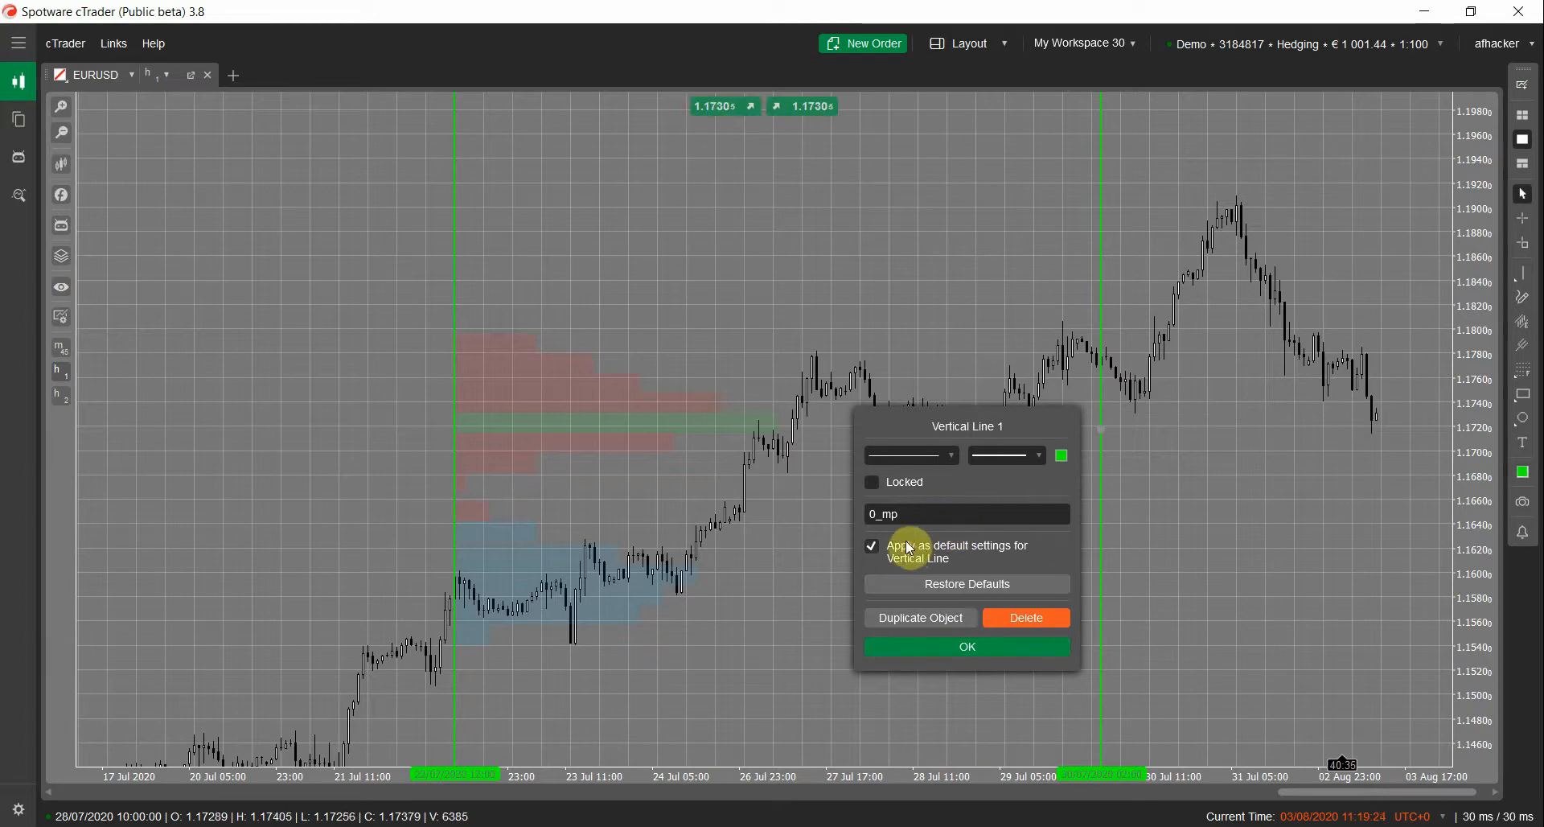
{"action": "left_click", "coordinate": [967, 646]}
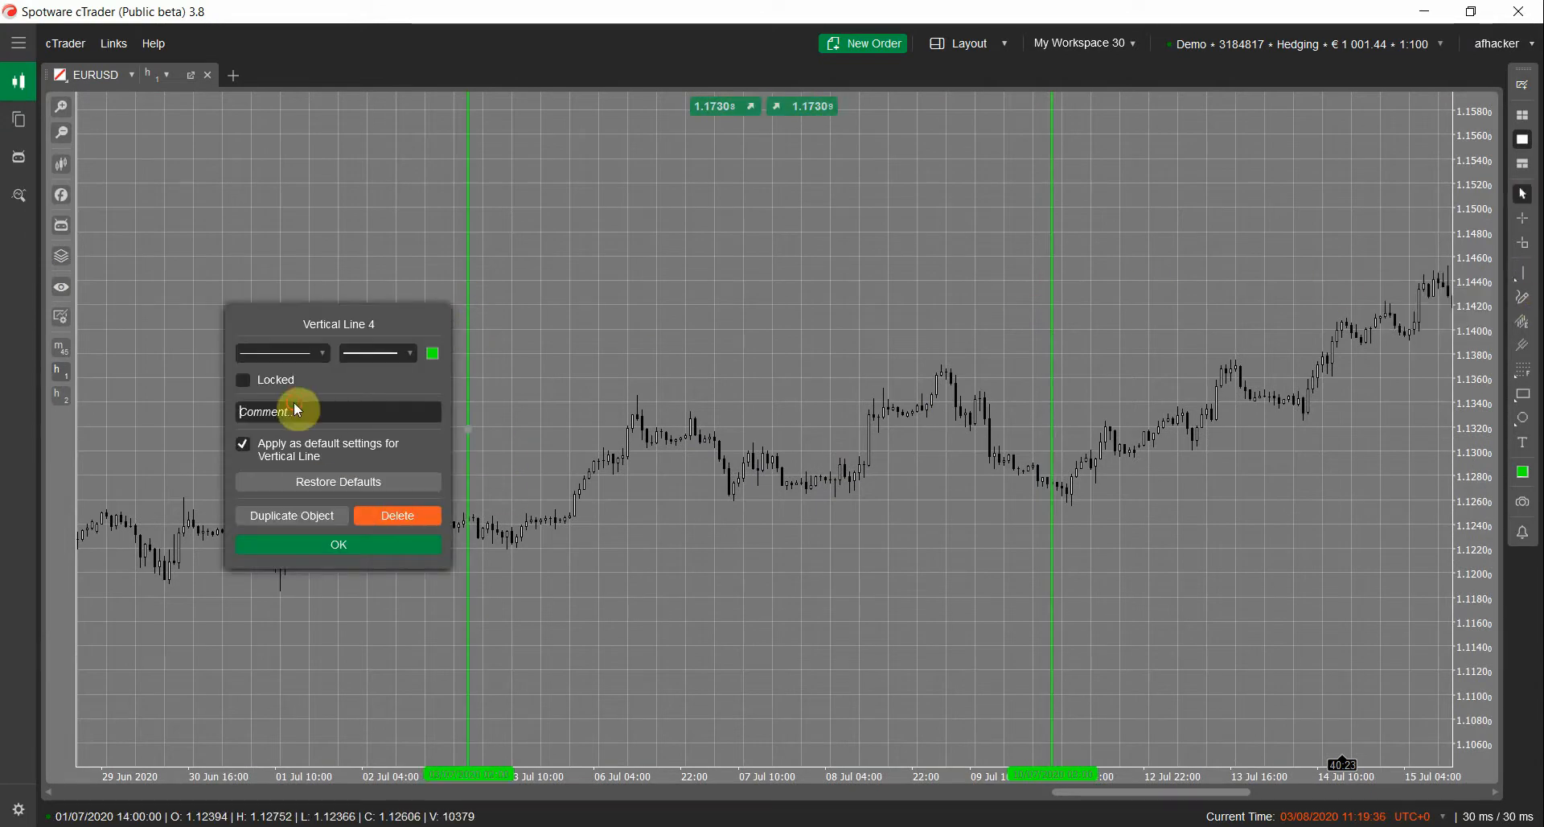
Comment the second pair of vertical lines 1_mp to draw another market profile
{"action": "type", "text": "1_mp"}
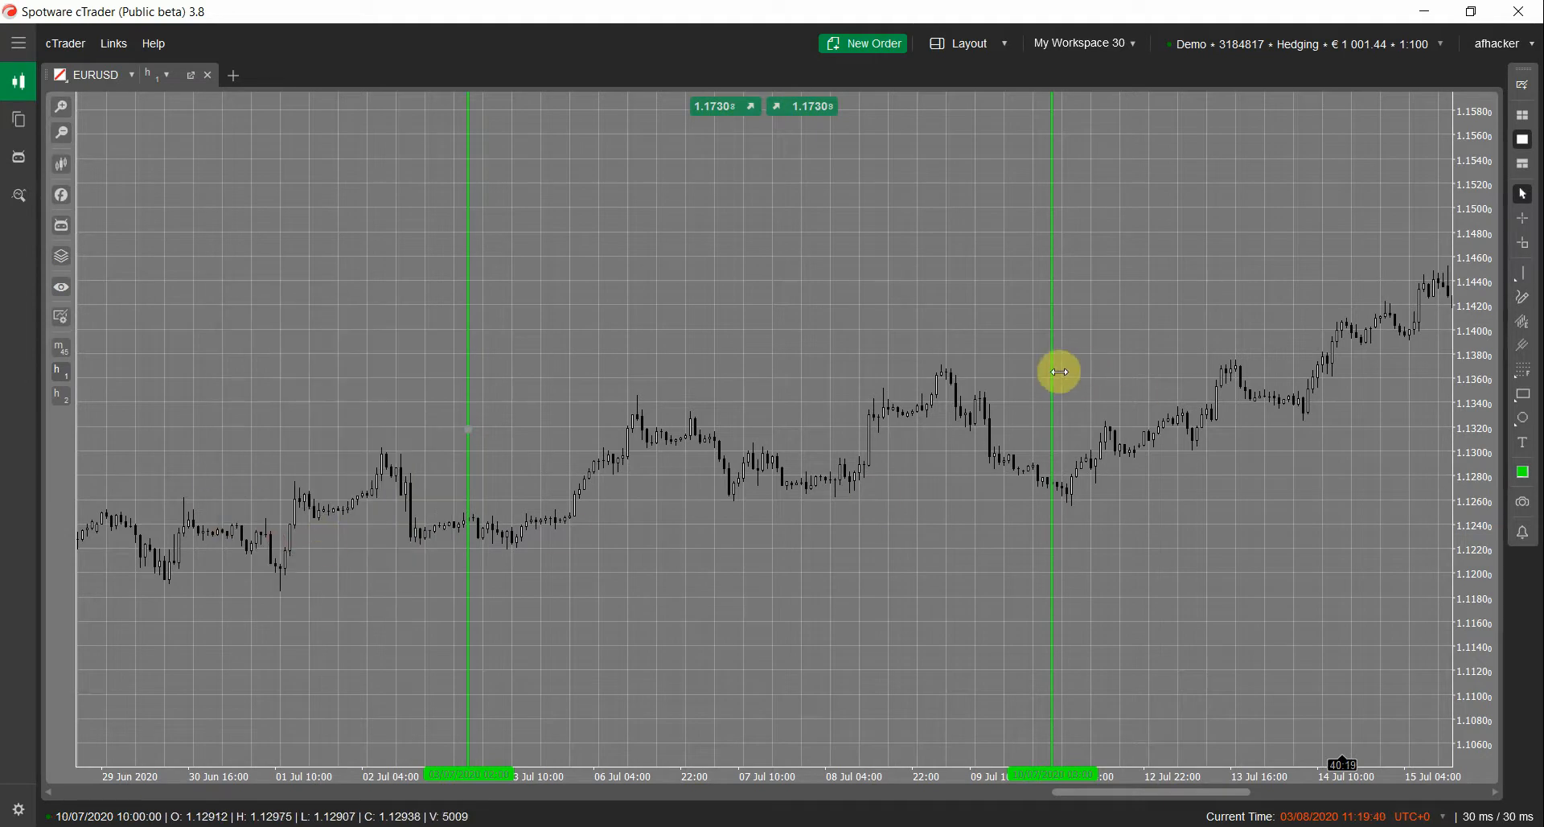
{"action": "double_click", "coordinate": [1053, 372]}
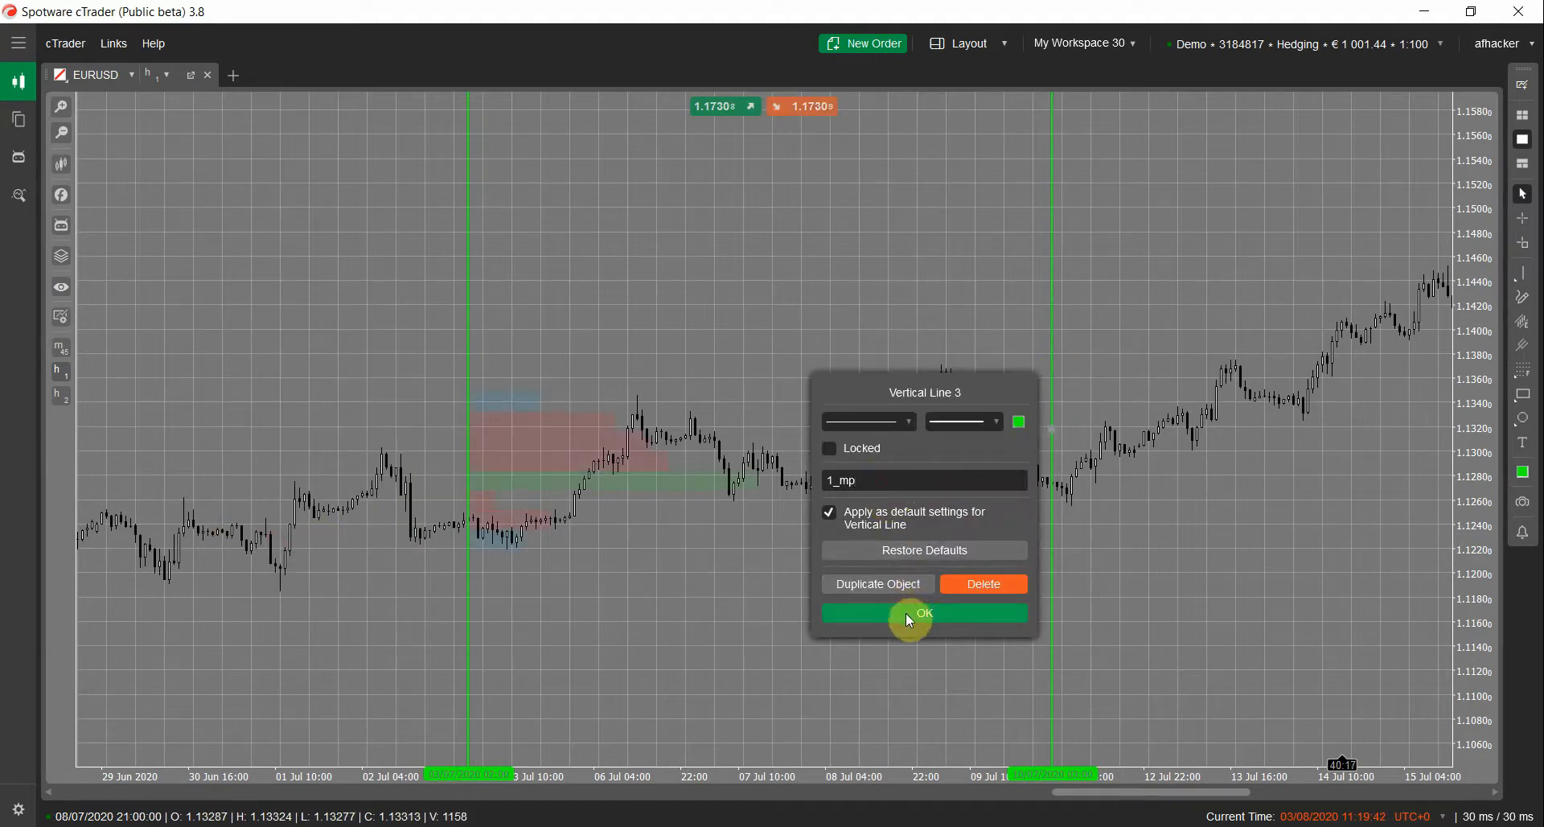
{"action": "left_click", "coordinate": [925, 613]}
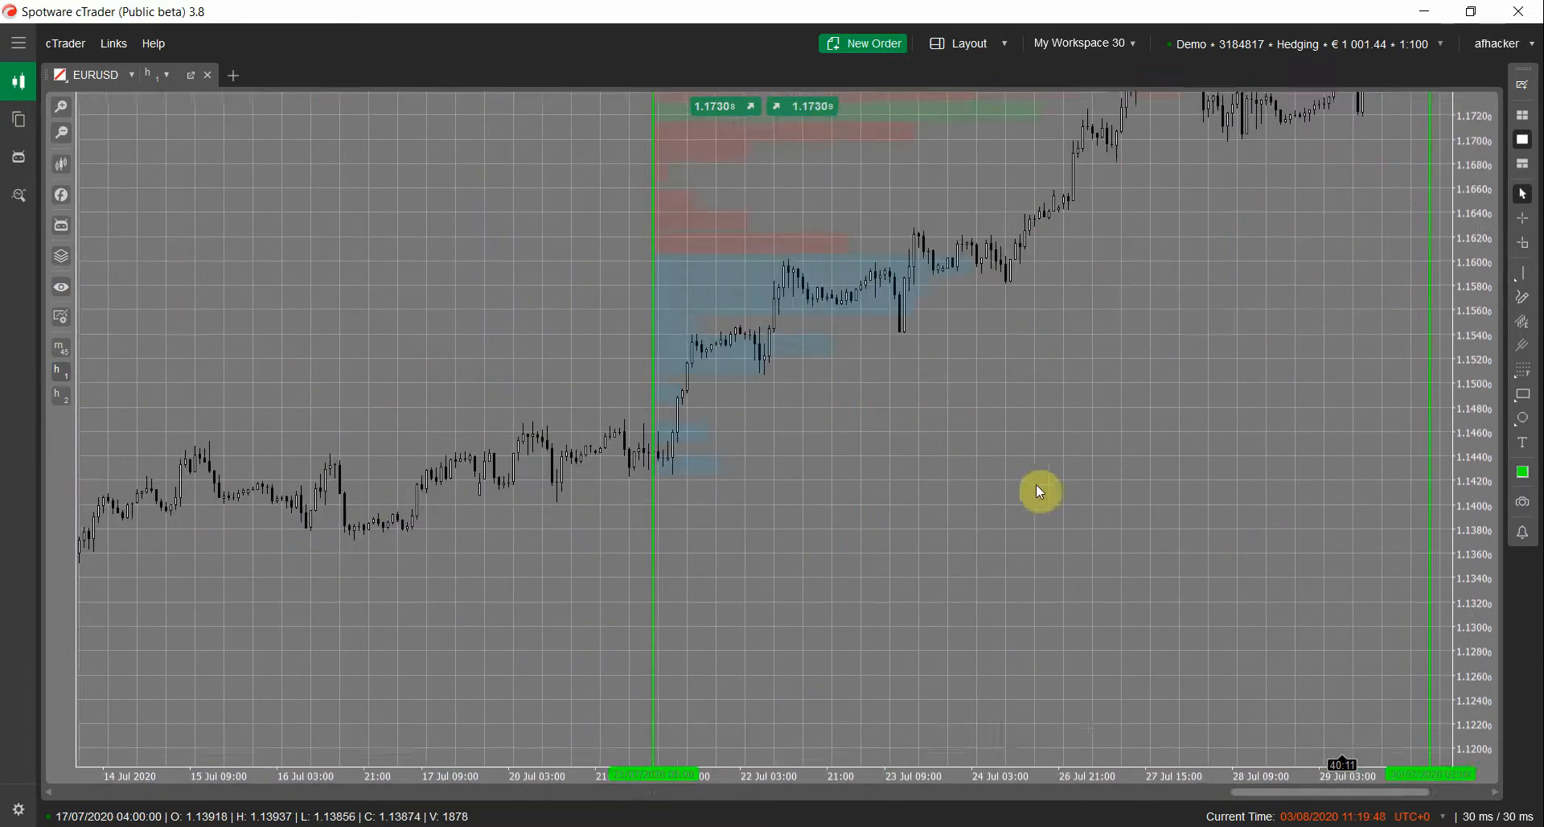
Drag the first profile's left vertical line so the market profile redraws for the new range
{"action": "left_click_drag", "start_coordinate": [1039, 491], "coordinate": [818, 371]}
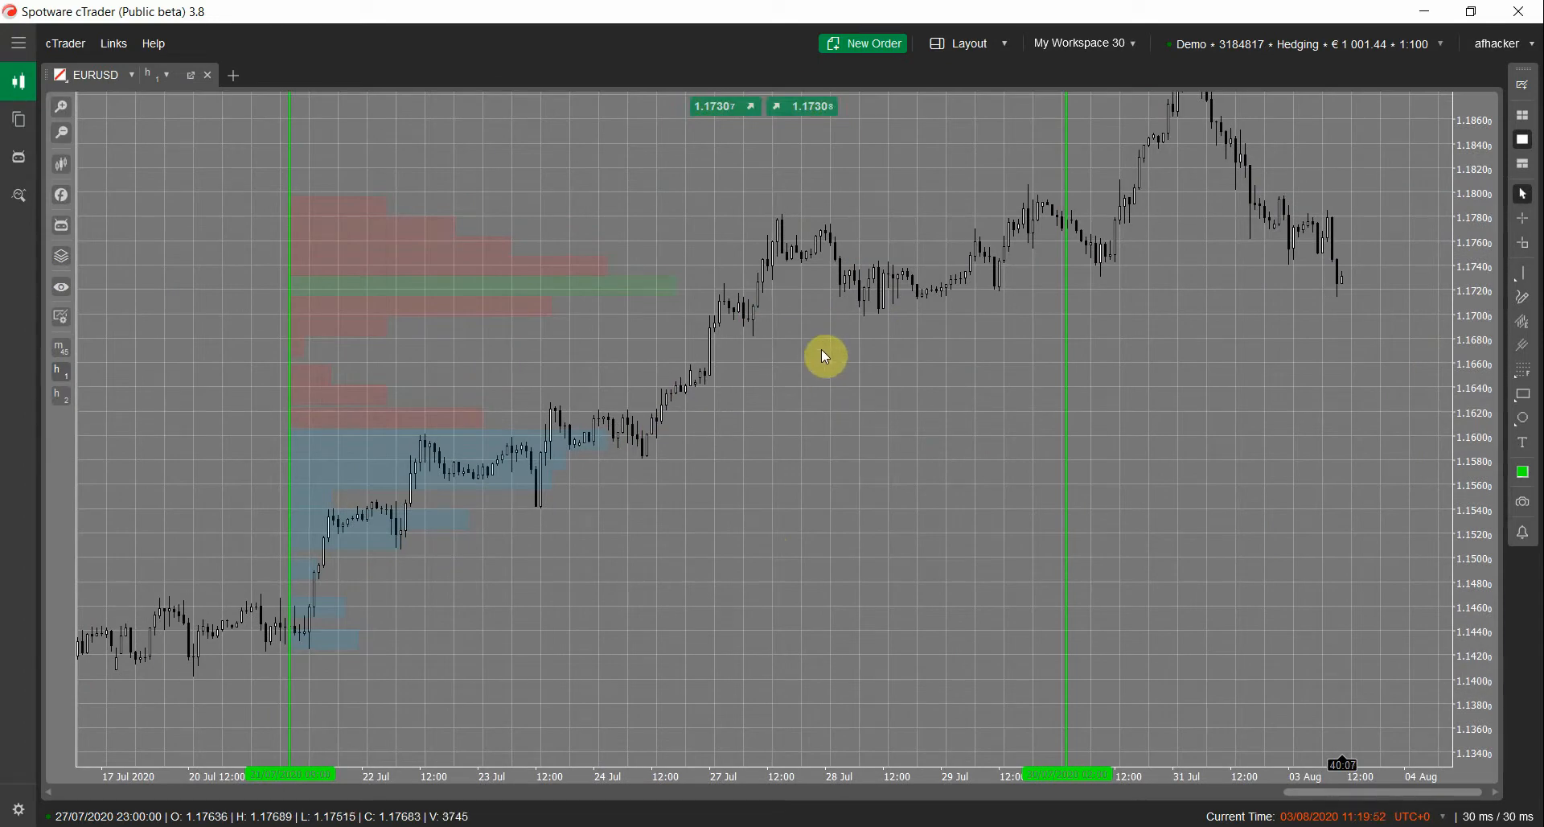
{"action": "mouse_move", "coordinate": [811, 513]}
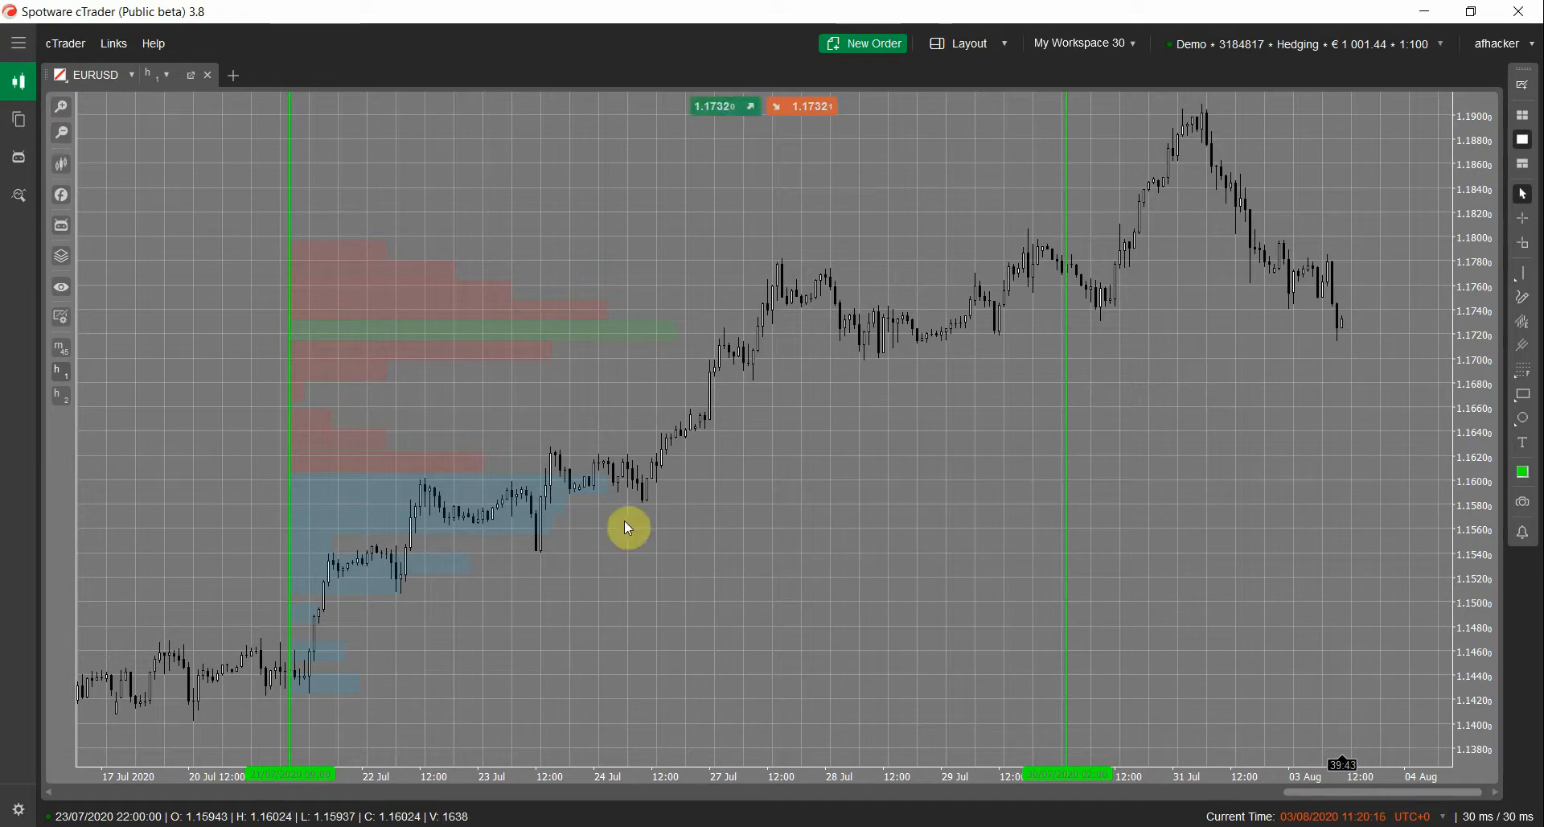
{"action": "mouse_move", "coordinate": [526, 650]}
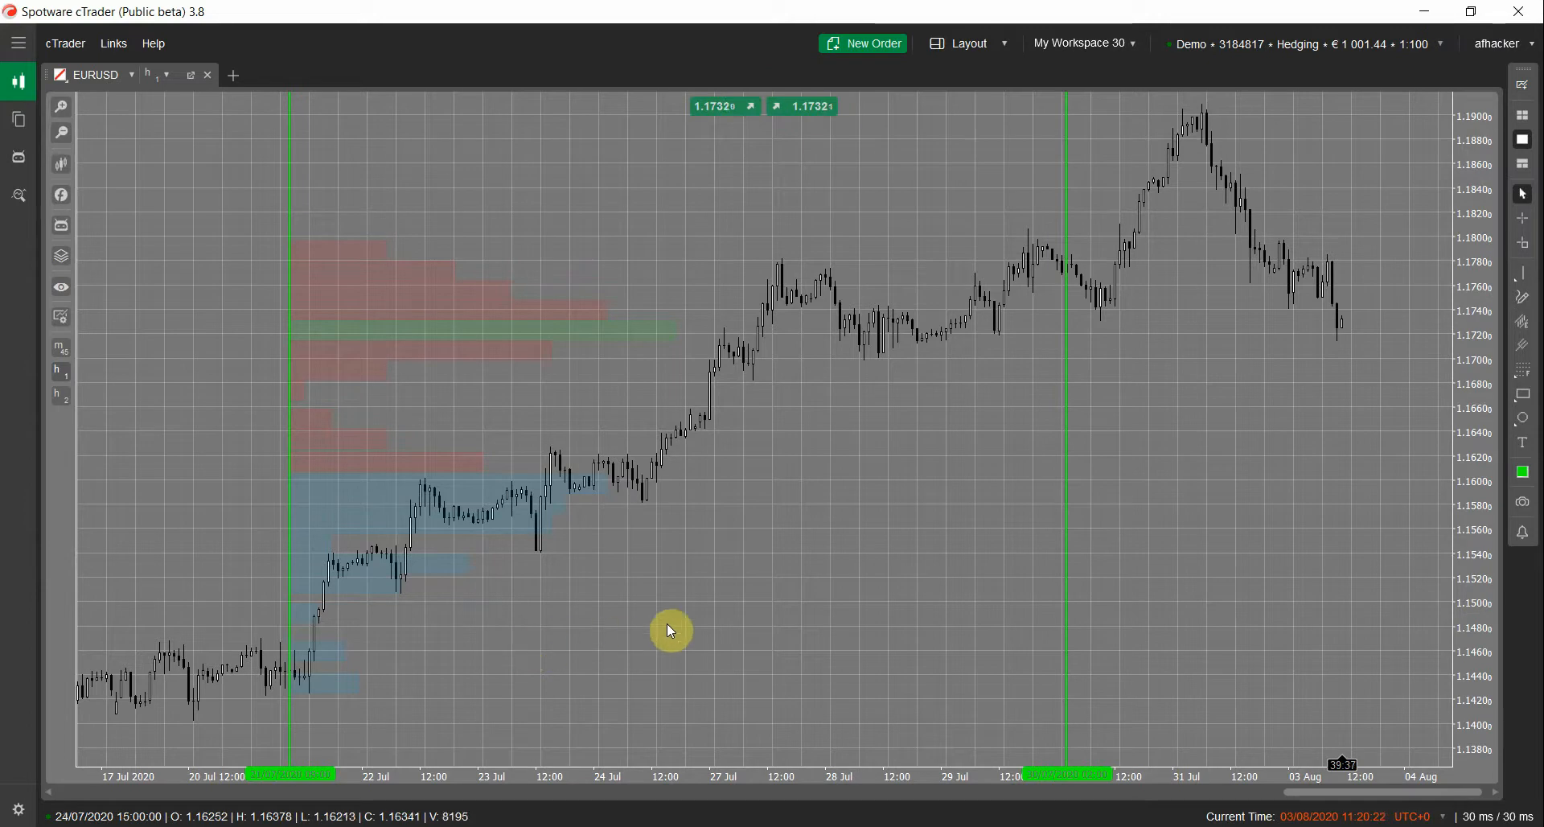
{"action": "mouse_move", "coordinate": [794, 354]}
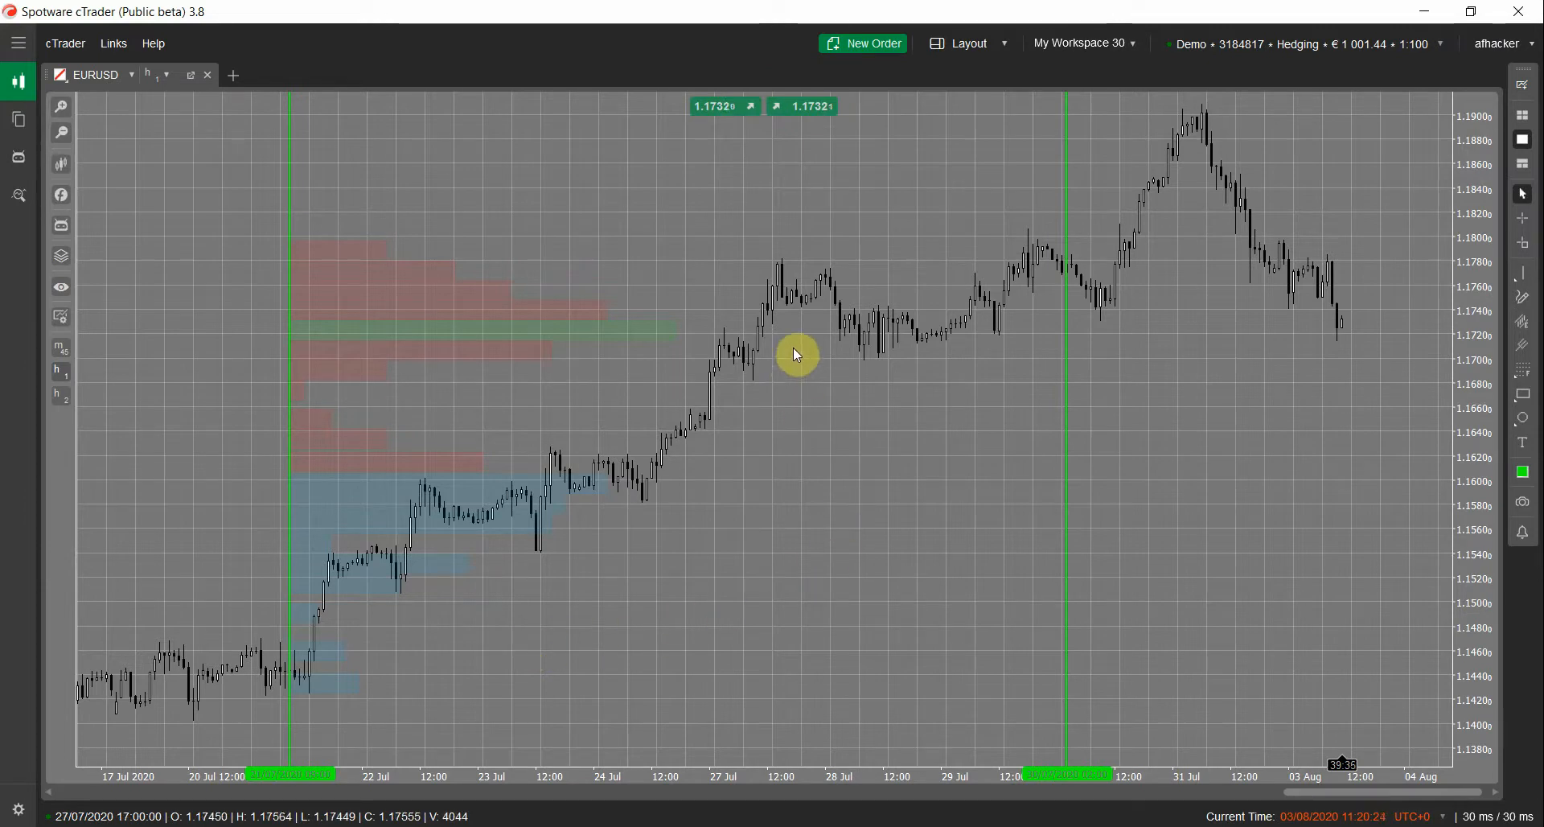
{"action": "mouse_move", "coordinate": [807, 362]}
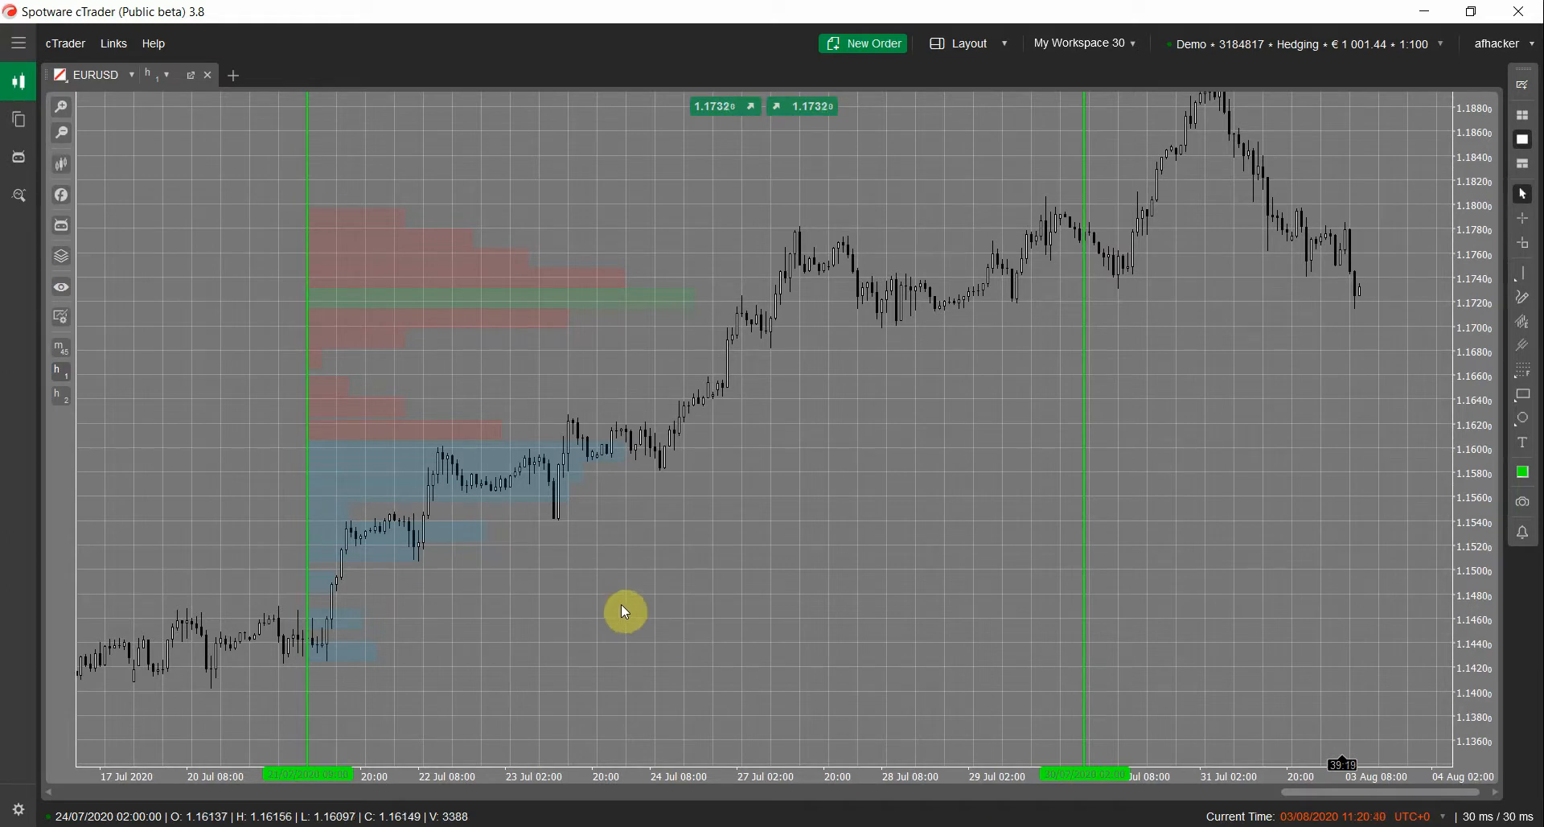
{"action": "mouse_move", "coordinate": [573, 475]}
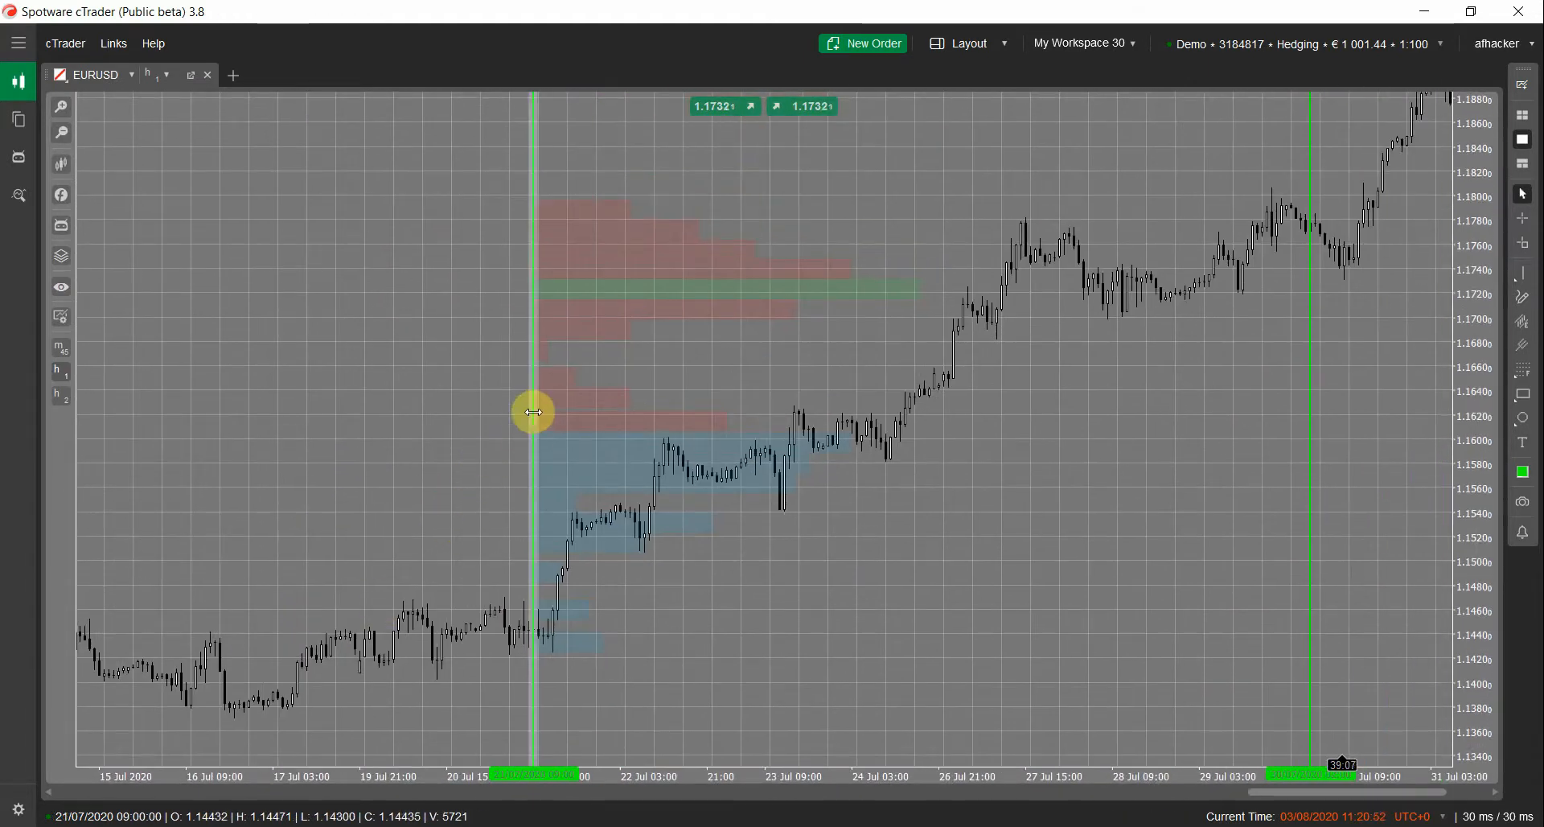
{"action": "left_click_drag", "start_coordinate": [532, 412], "coordinate": [801, 516]}
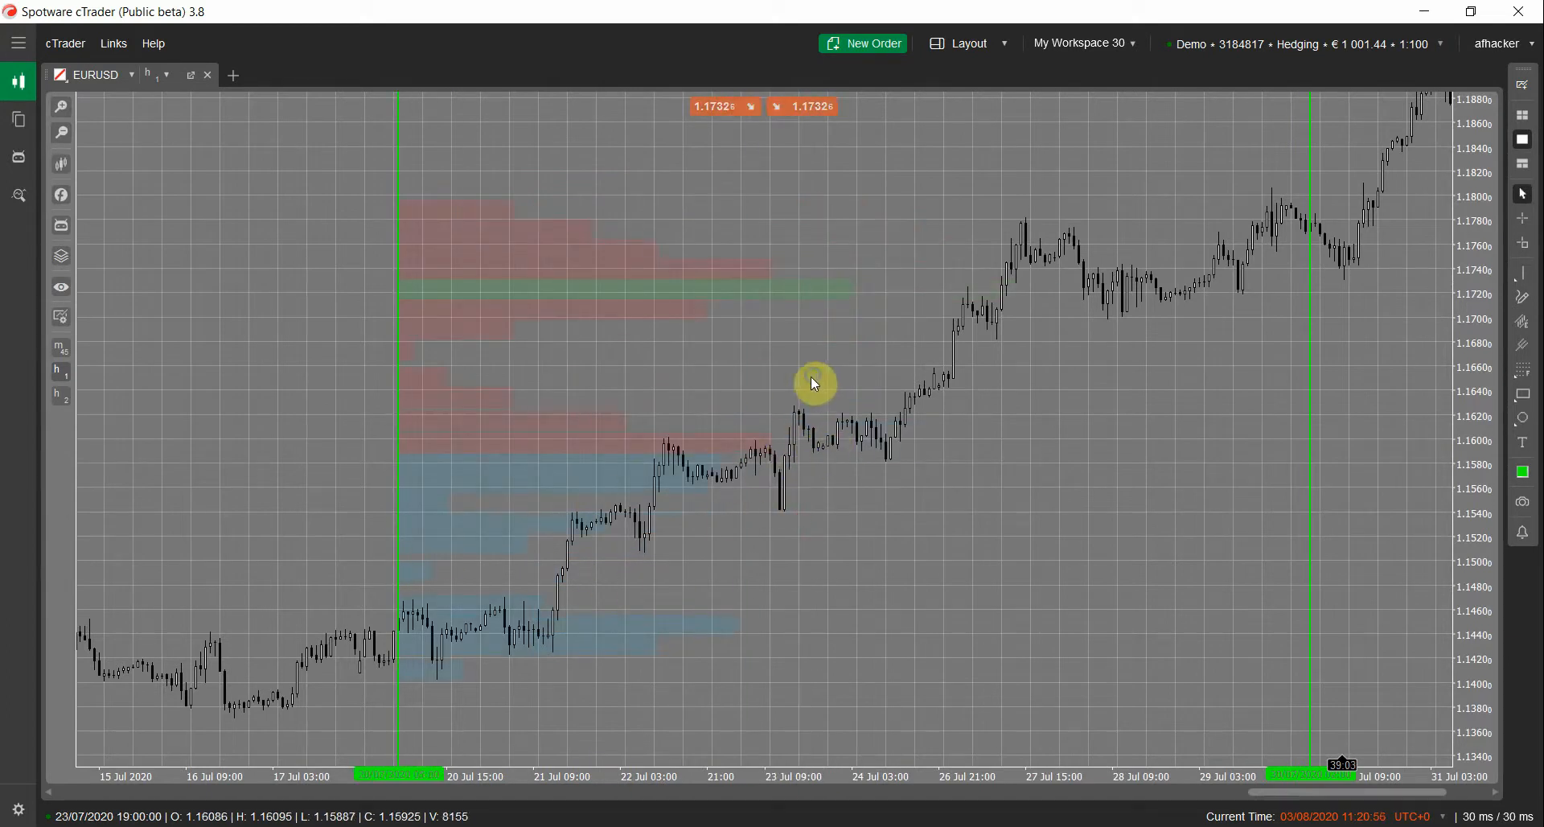
Remove the market profile indicator and all vertical line drawings via the Object Manager
{"action": "right_click", "coordinate": [812, 383]}
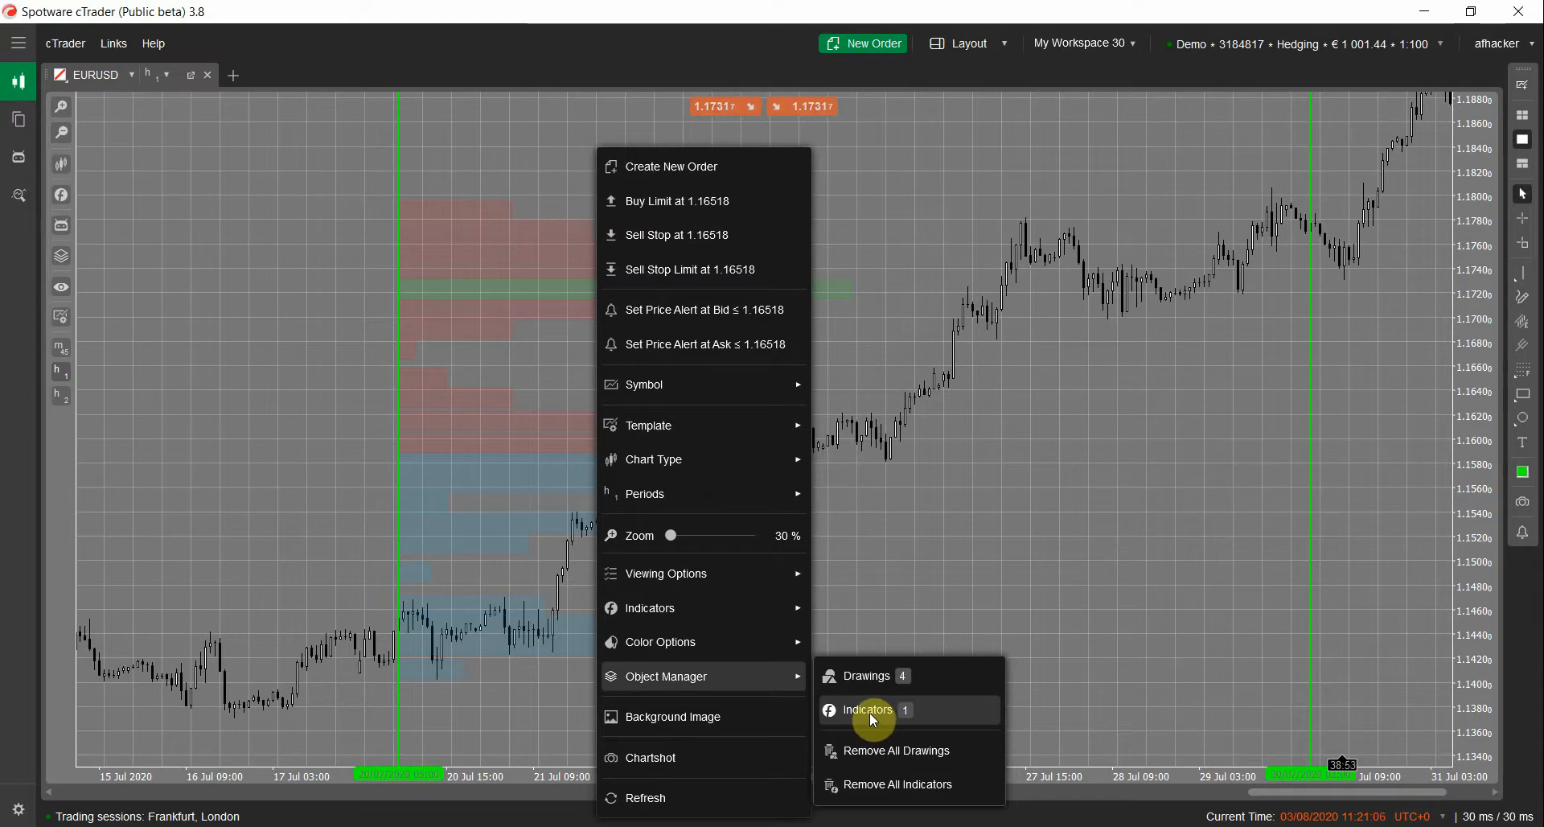
{"action": "left_click", "coordinate": [871, 709]}
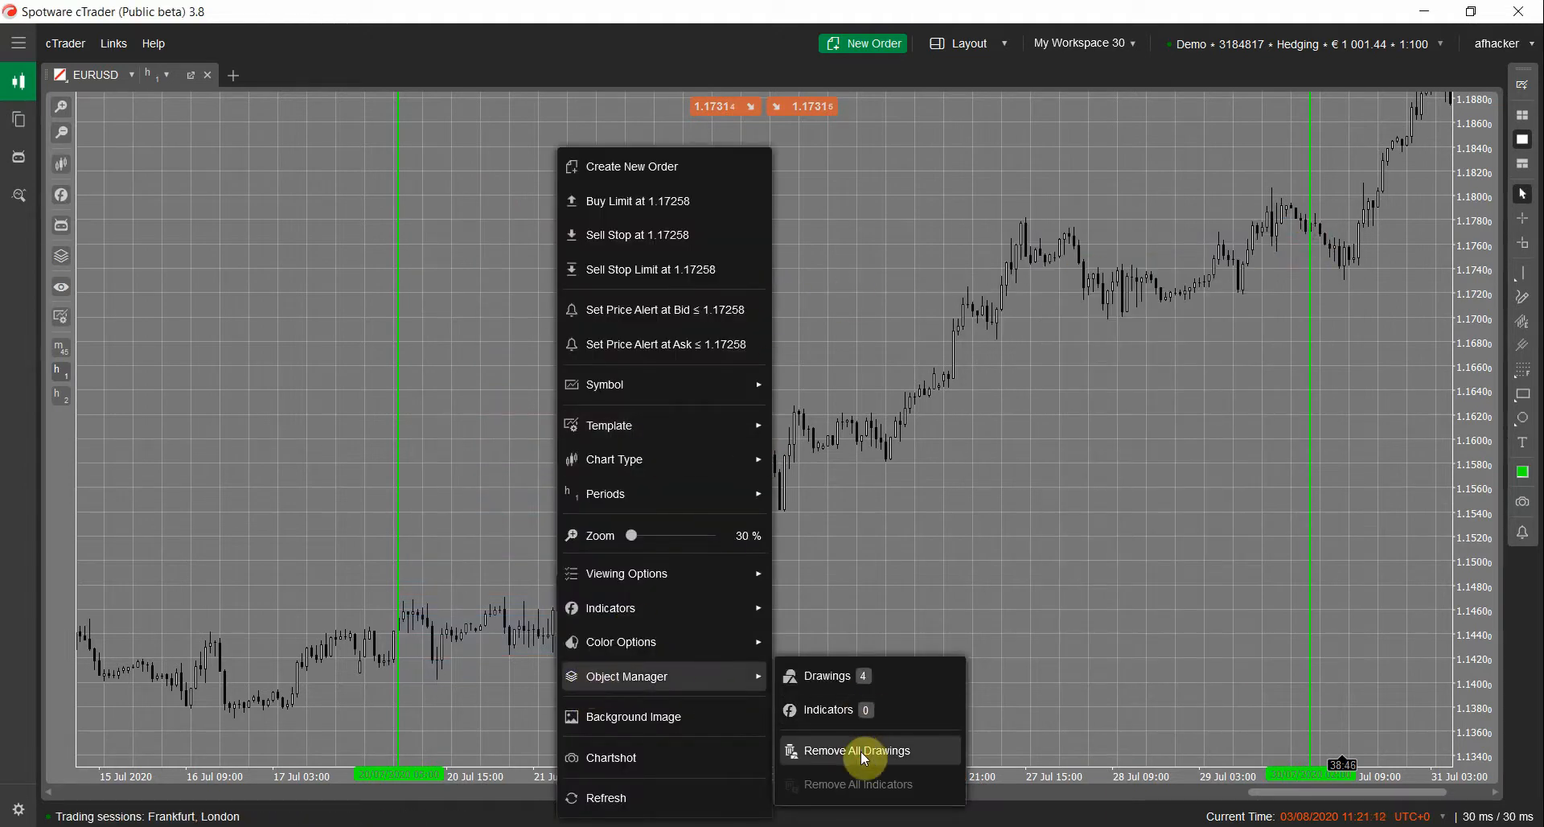
{"action": "left_click", "coordinate": [864, 750]}
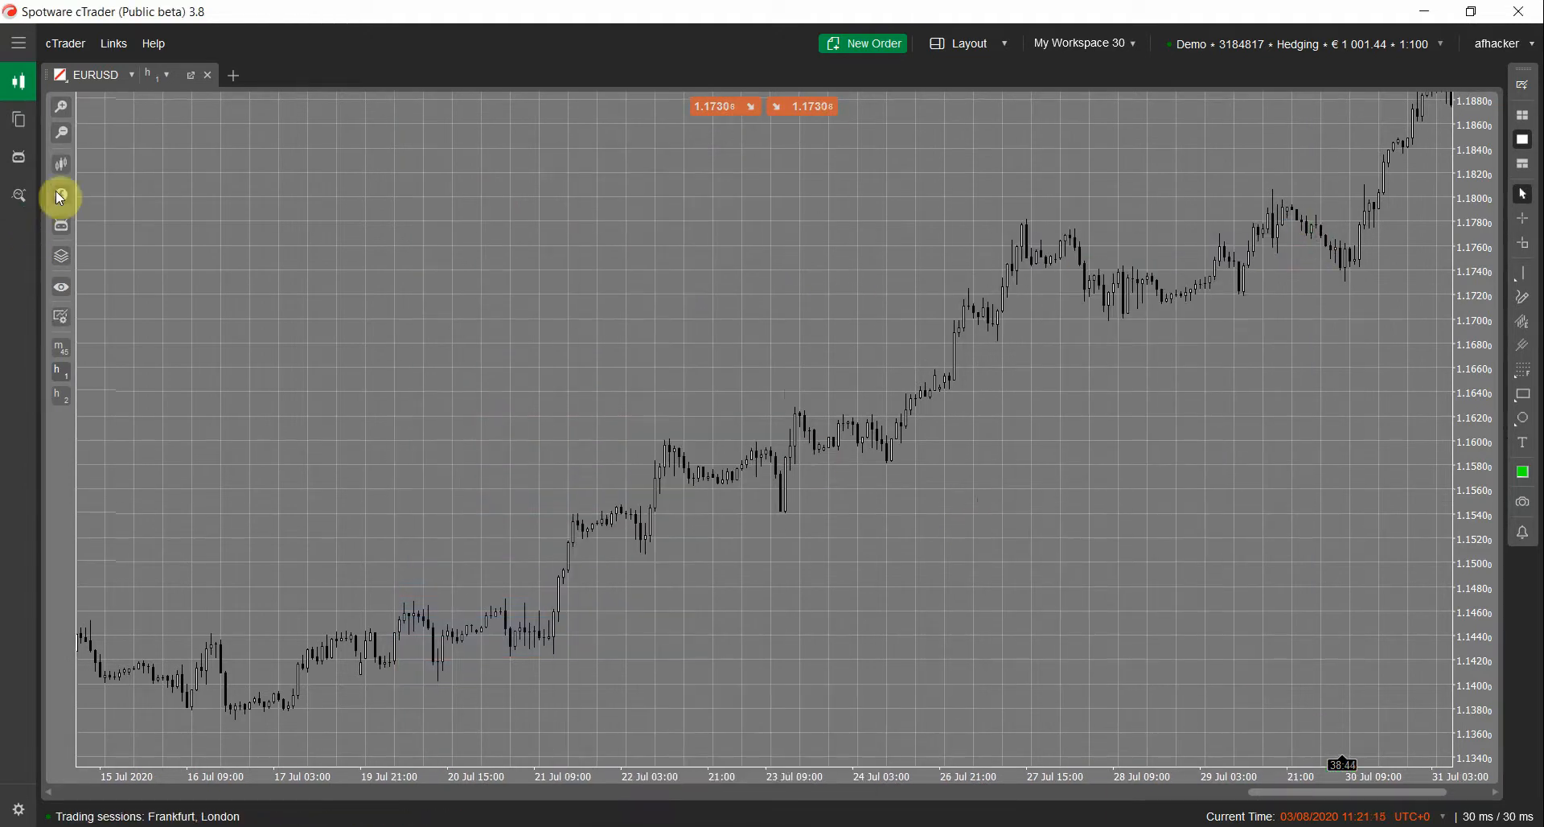
Add Volume Profile Fixed from the 'volume pro' search with Delta set to Yes
{"action": "left_click", "coordinate": [61, 196]}
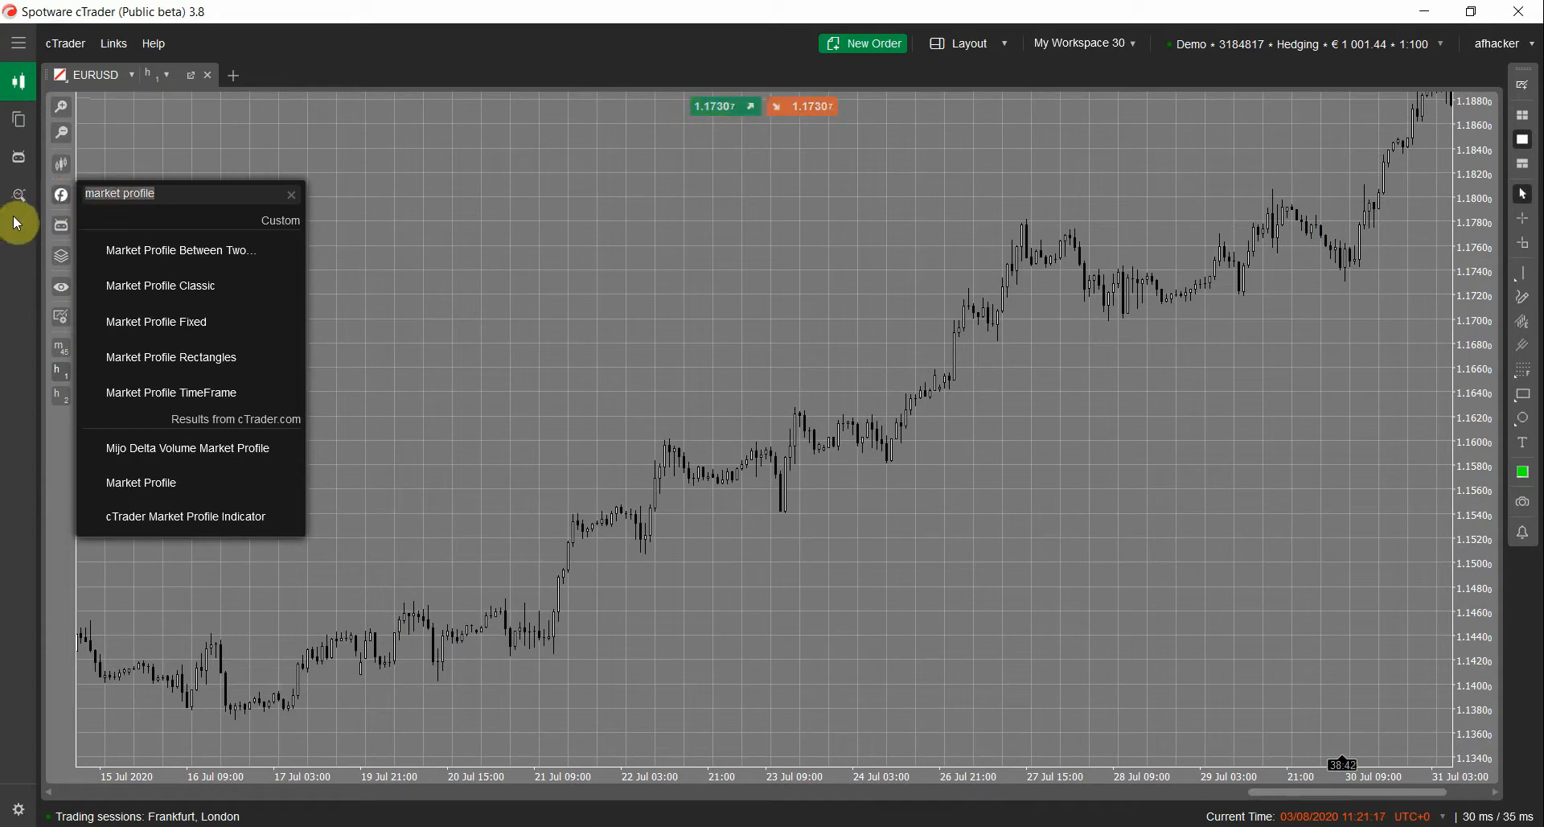
{"action": "type", "text": "volume pro"}
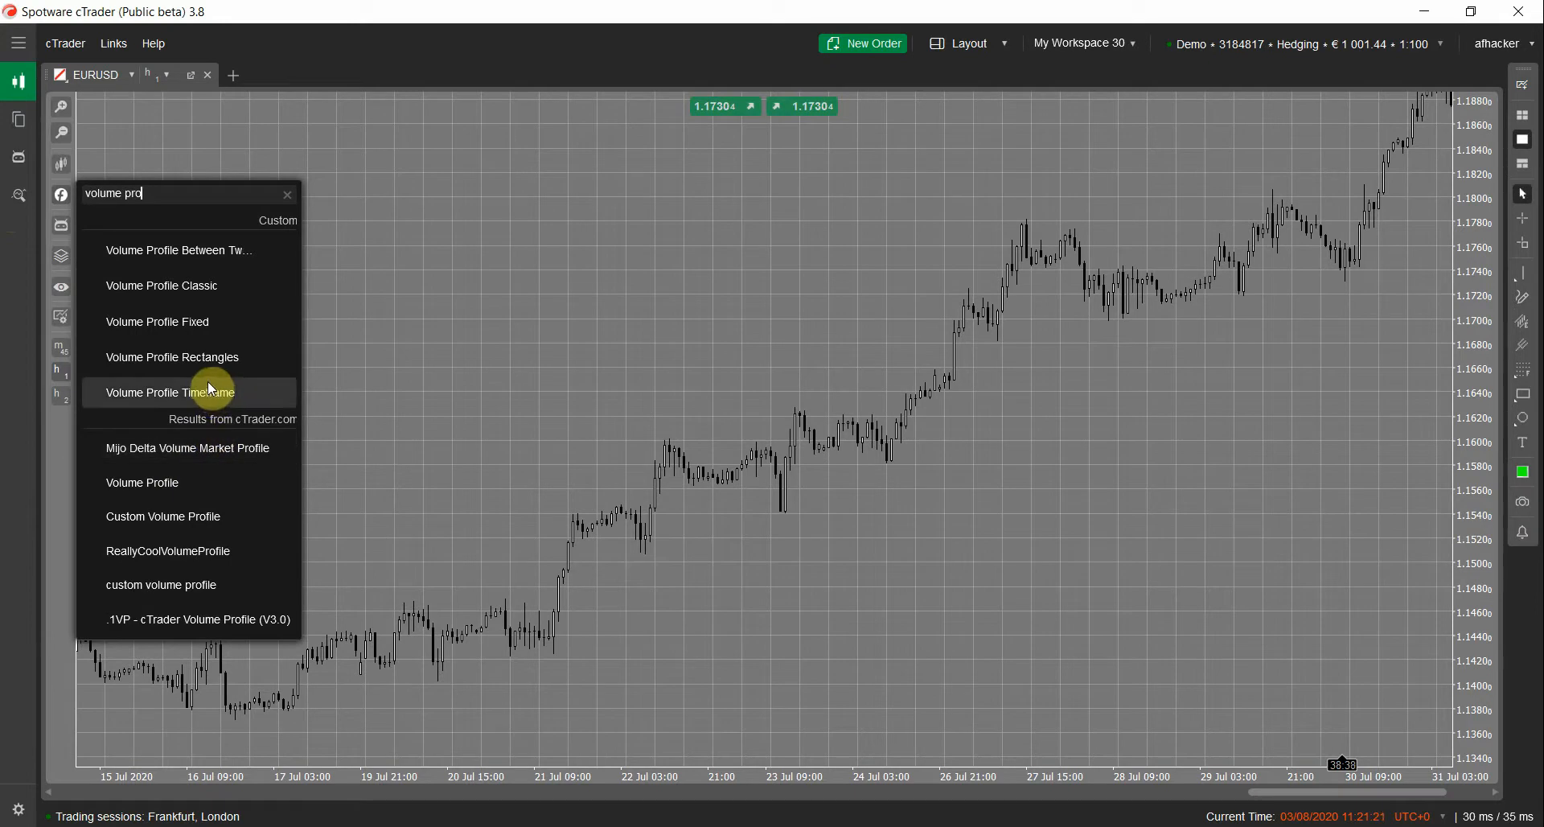
{"action": "mouse_move", "coordinate": [189, 322]}
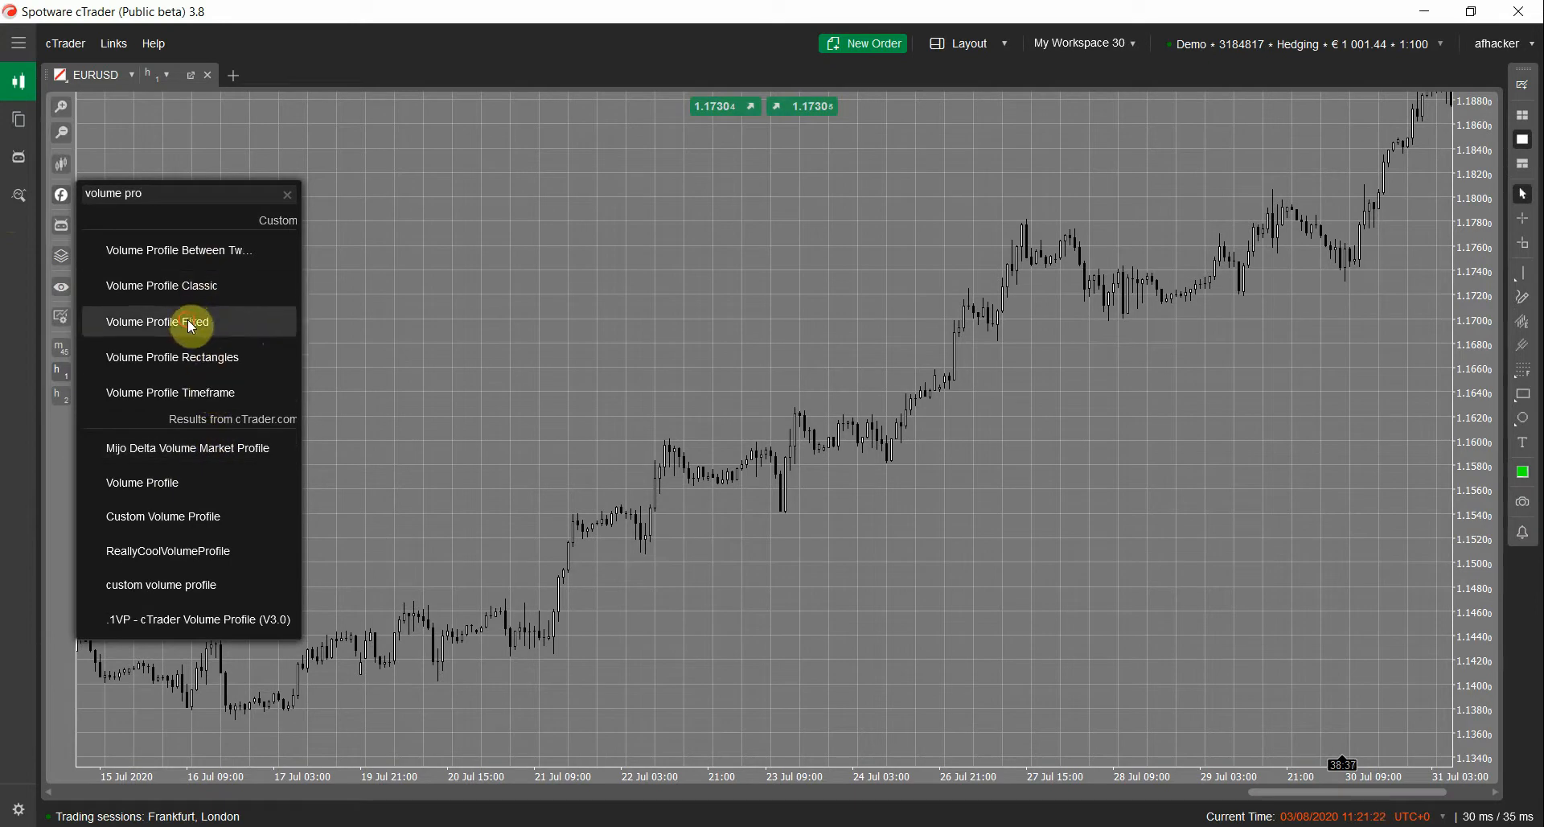
{"action": "left_click", "coordinate": [158, 322]}
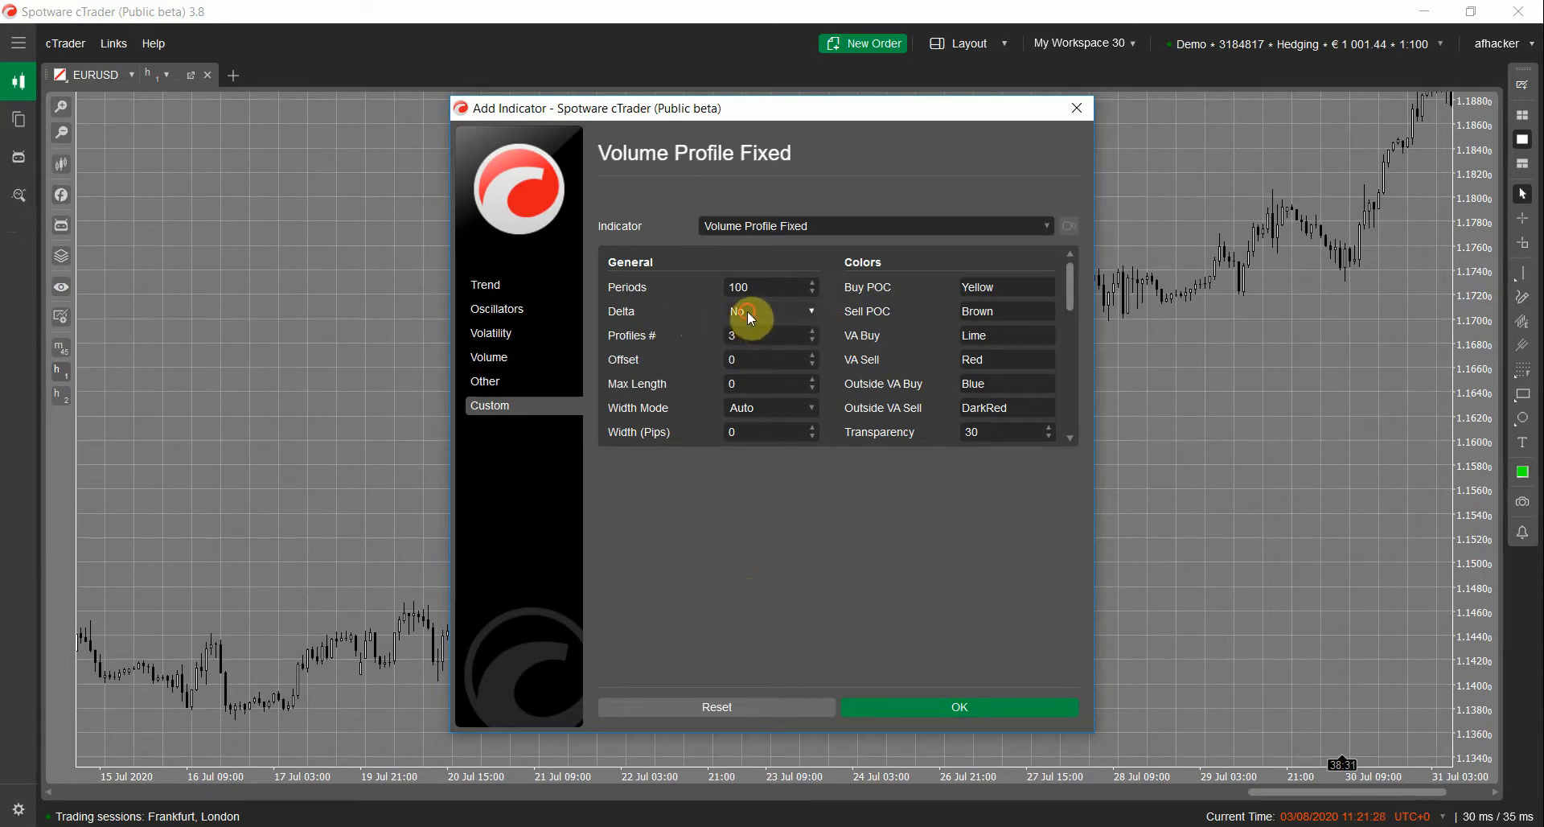
{"action": "left_click", "coordinate": [772, 310]}
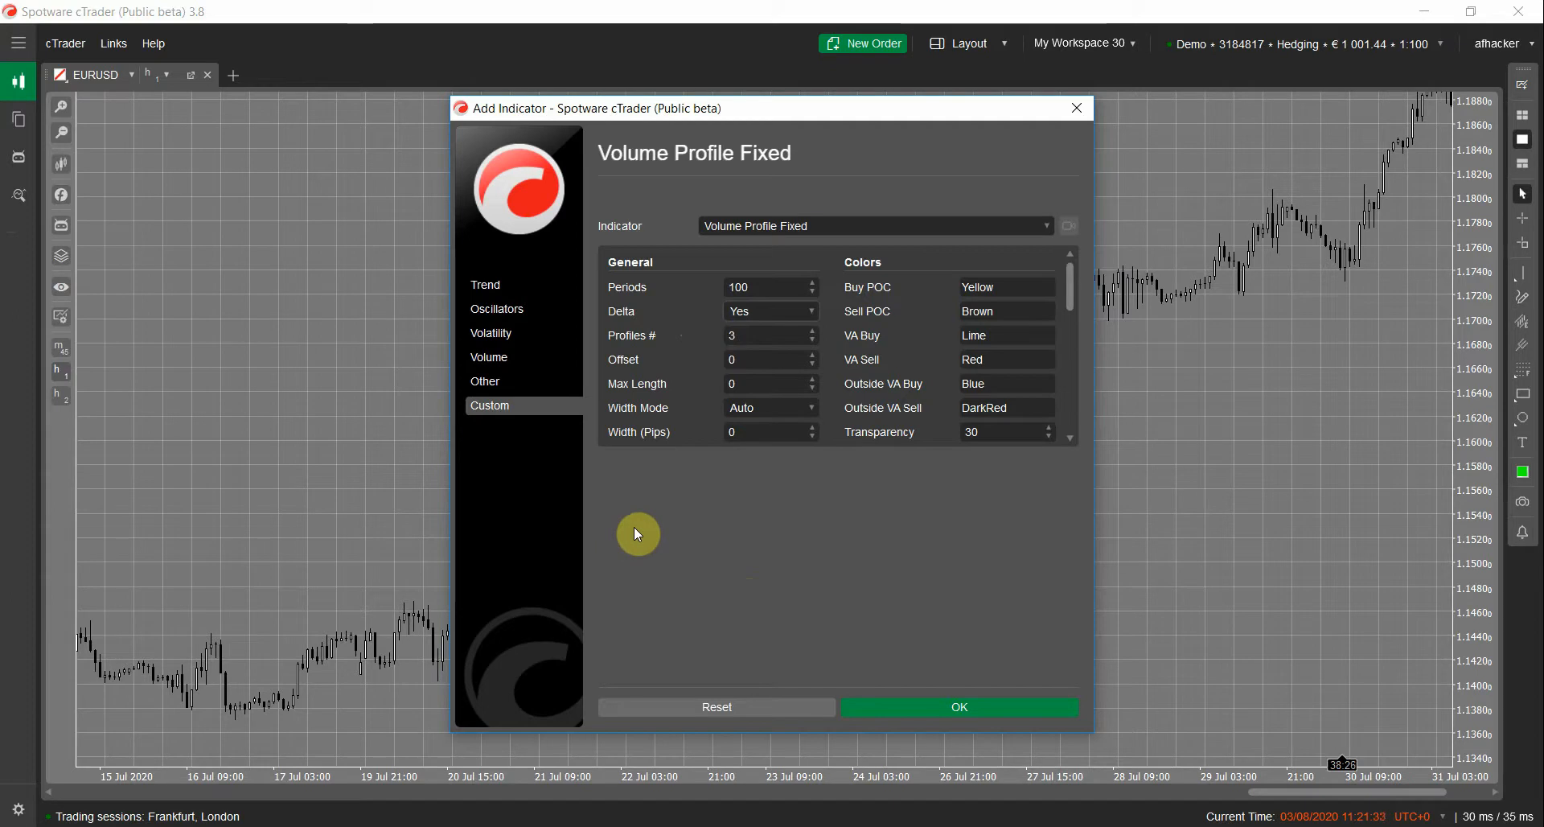
{"action": "mouse_move", "coordinate": [641, 528]}
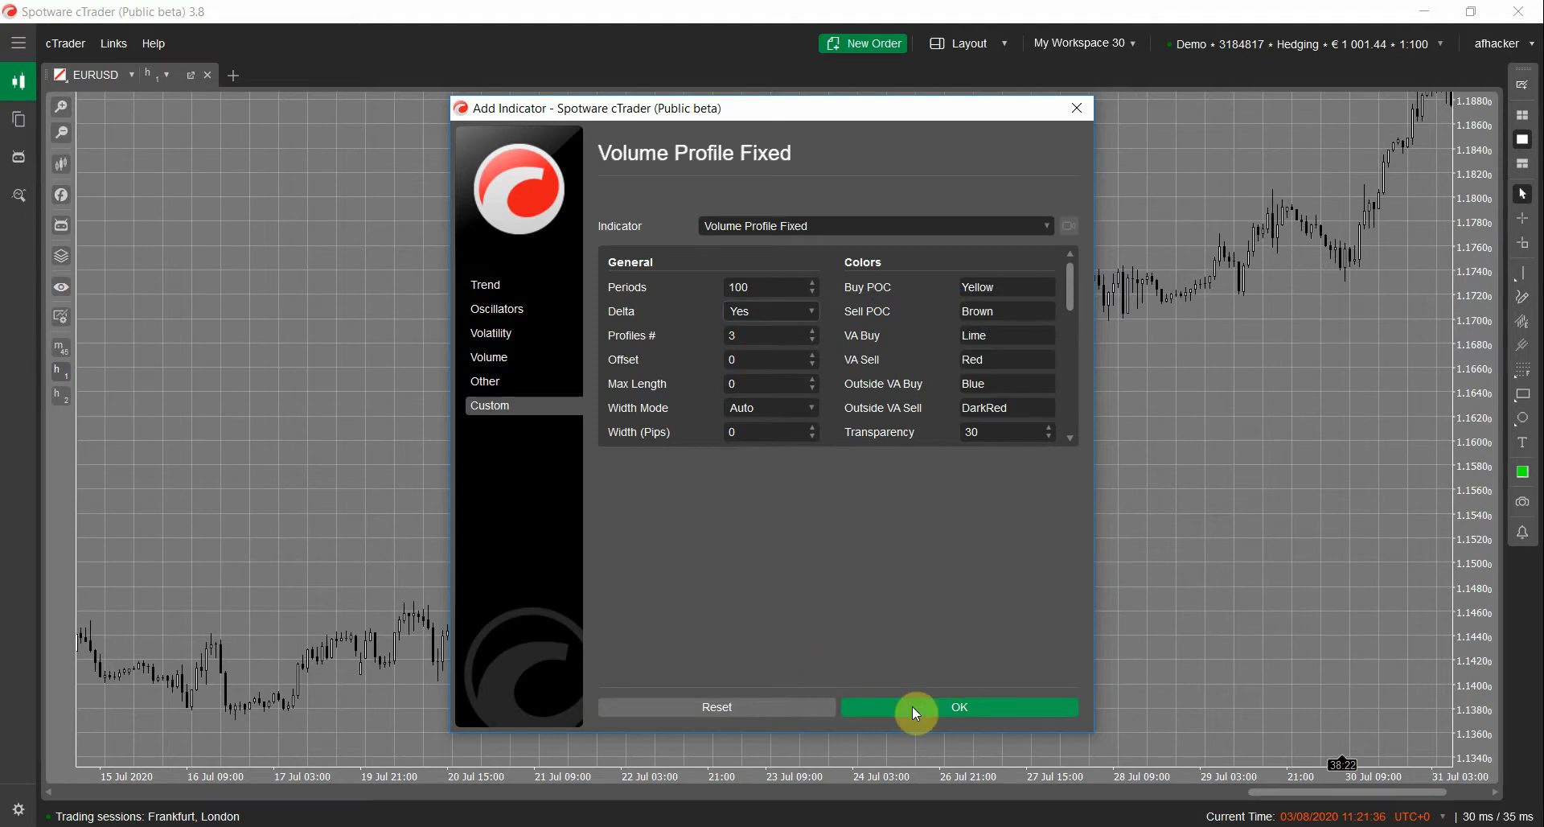
{"action": "left_click", "coordinate": [959, 707]}
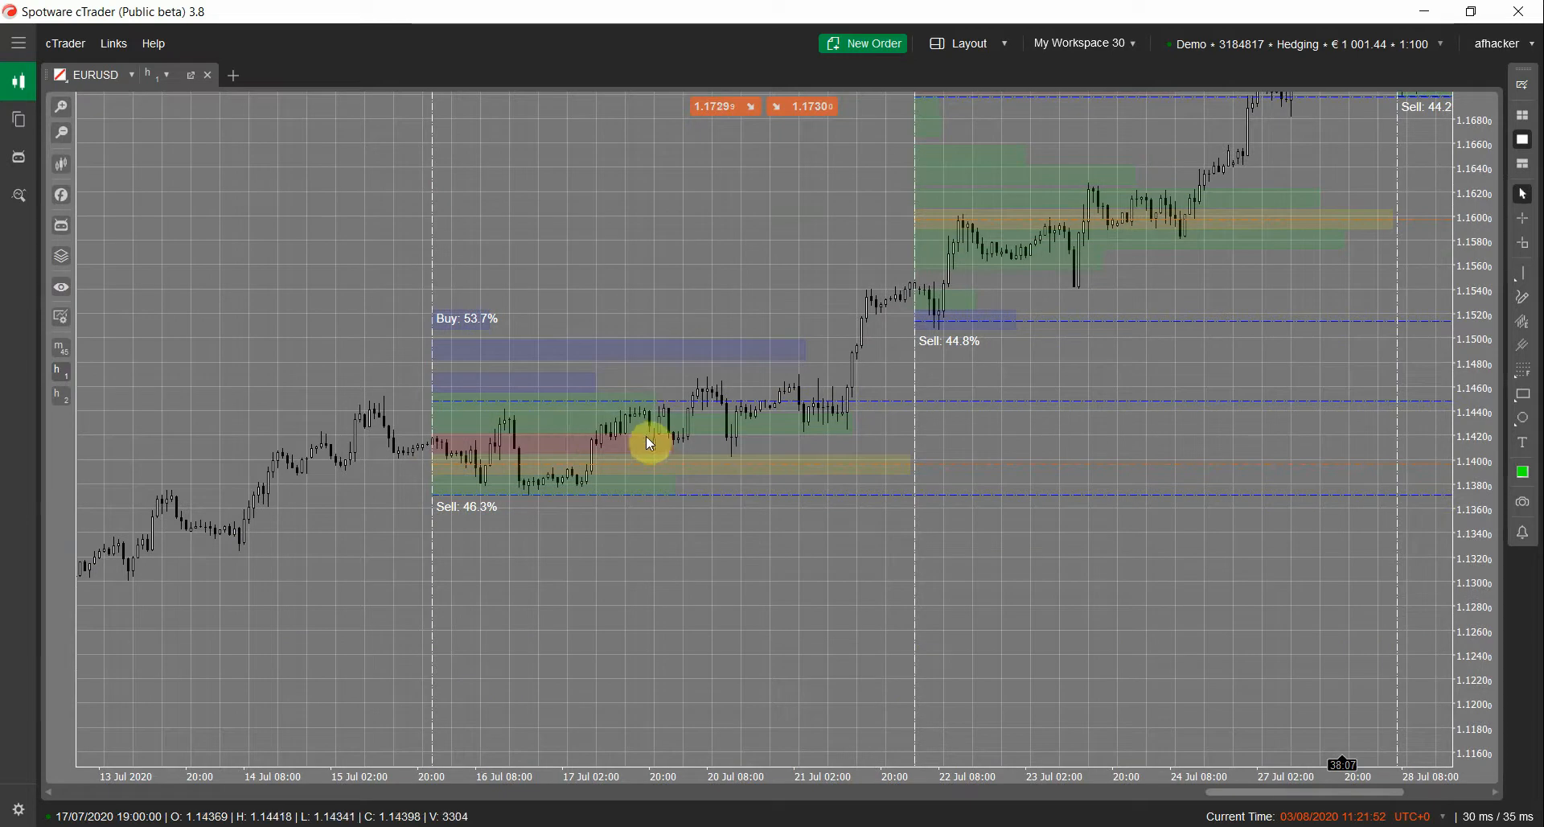
Right-click the EURUSD chart to show its options over the delta volume profiles
{"action": "right_click", "coordinate": [650, 442]}
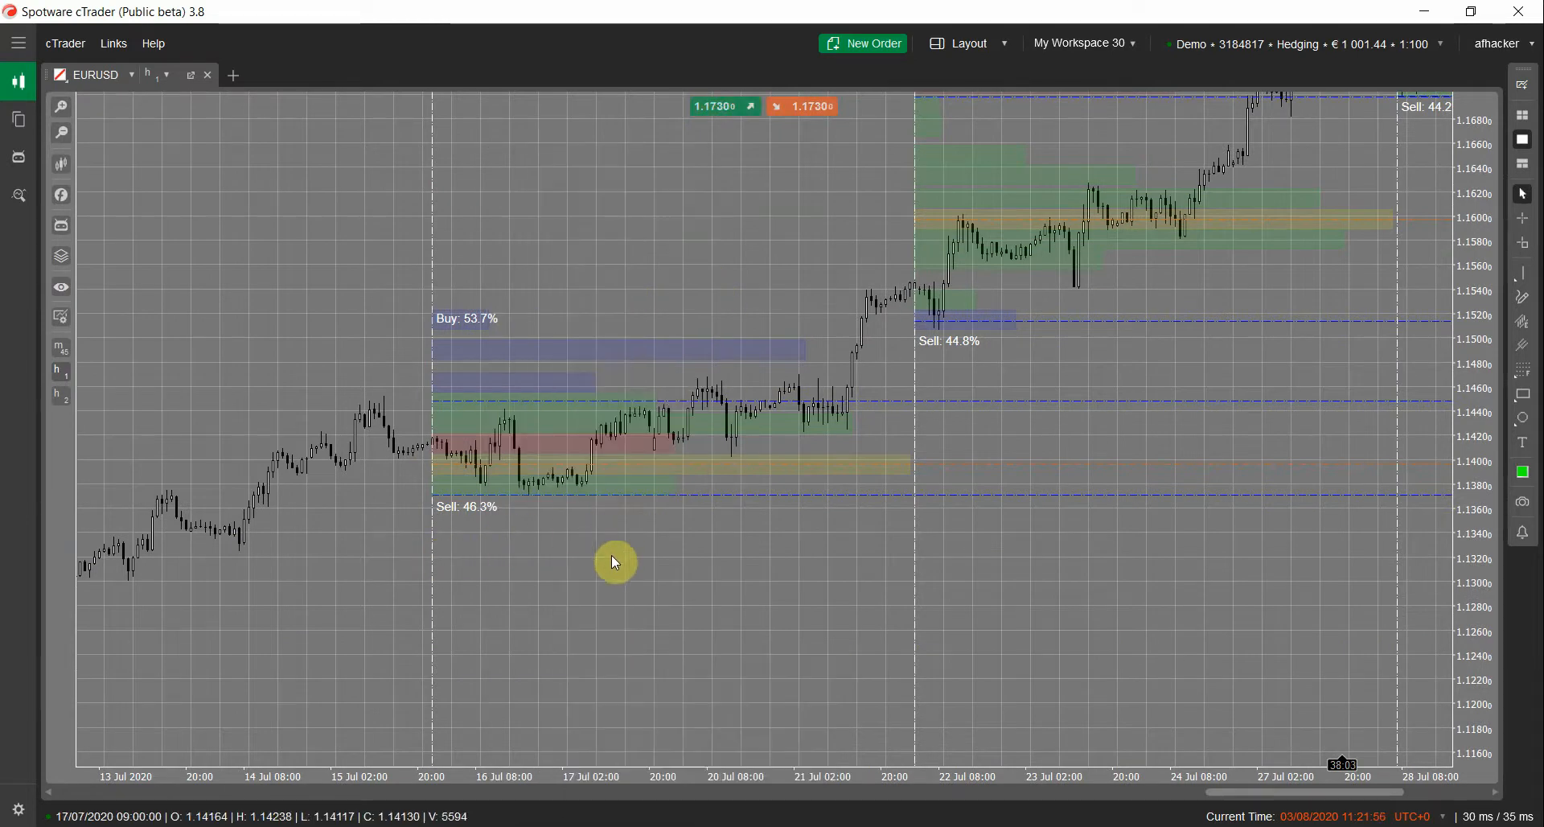
{"action": "right_click", "coordinate": [615, 561]}
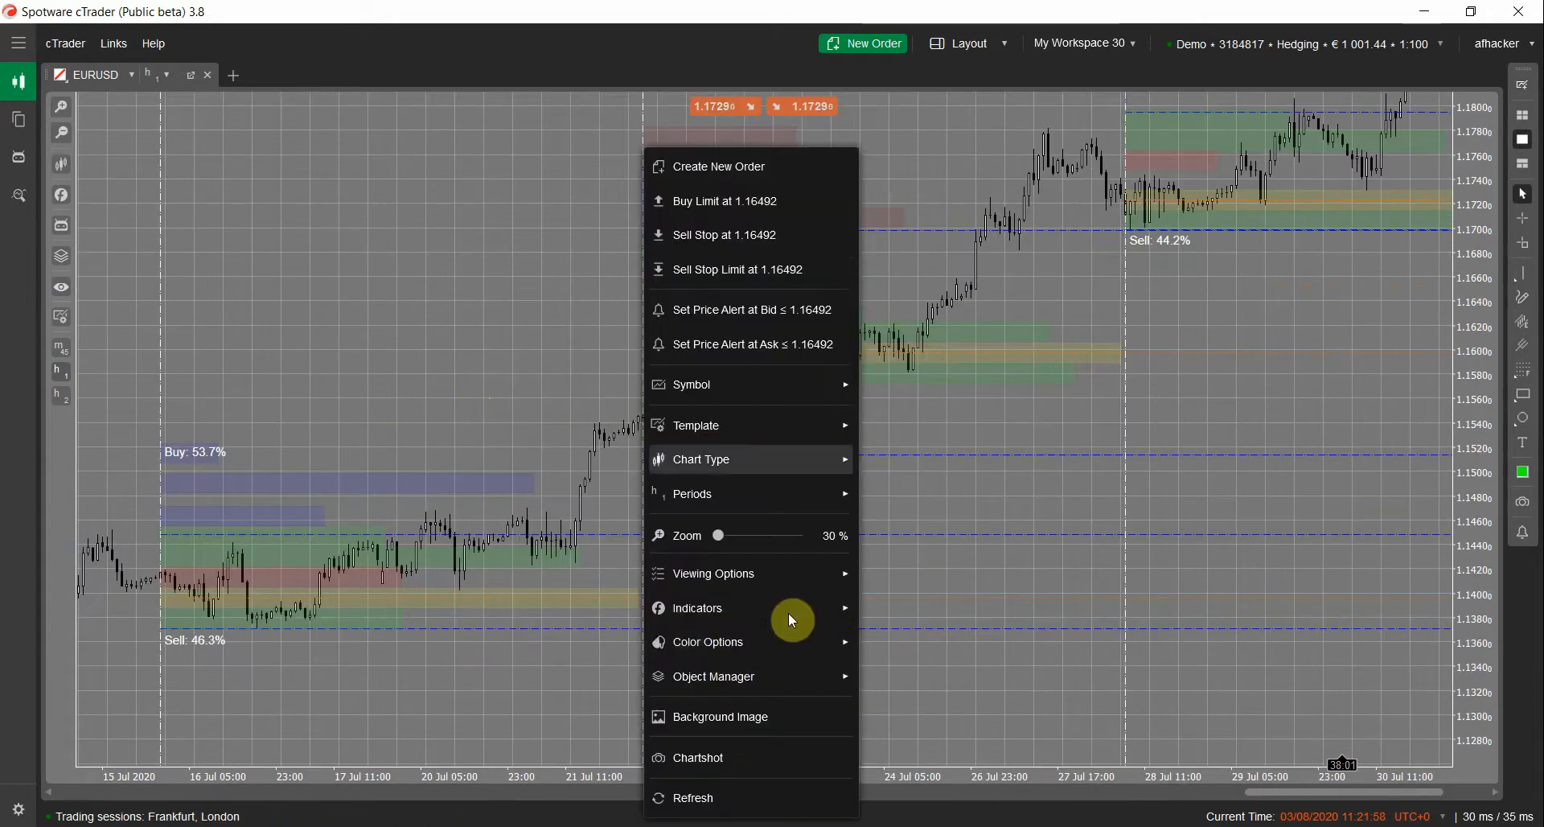
{"action": "mouse_move", "coordinate": [717, 668]}
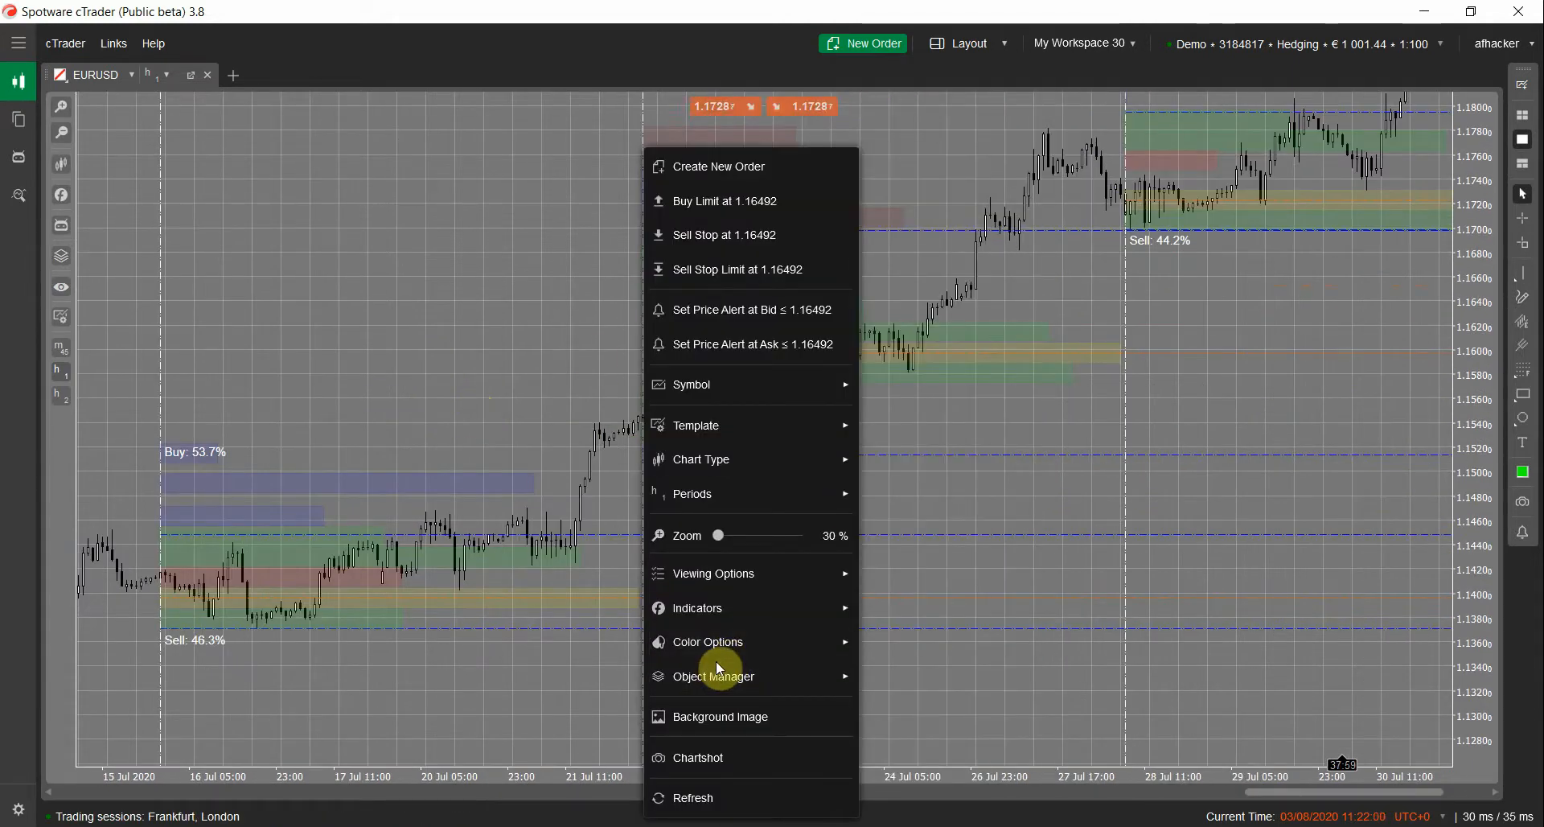